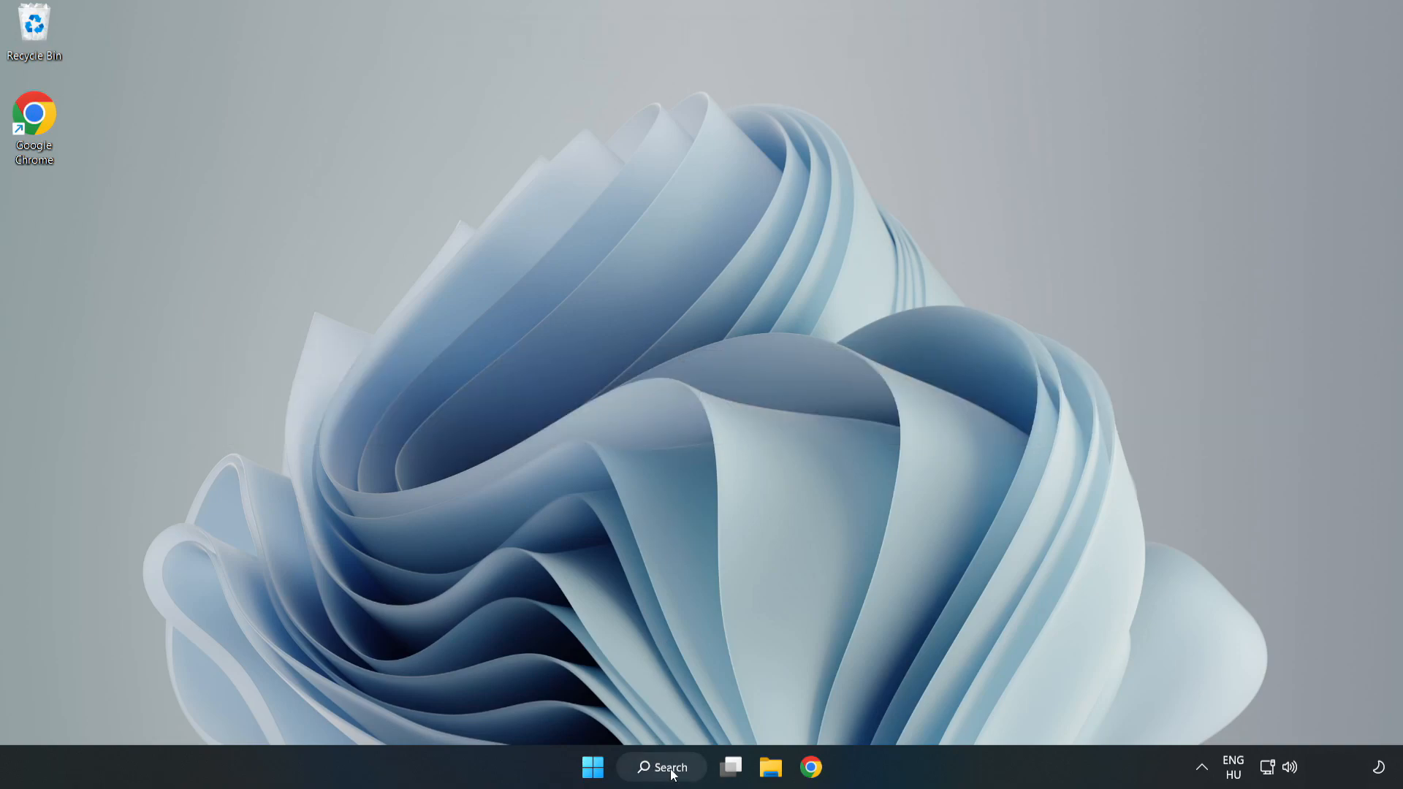
Step: Search for "device manager" from the taskbar and open Device Manager
left_click(661, 767)
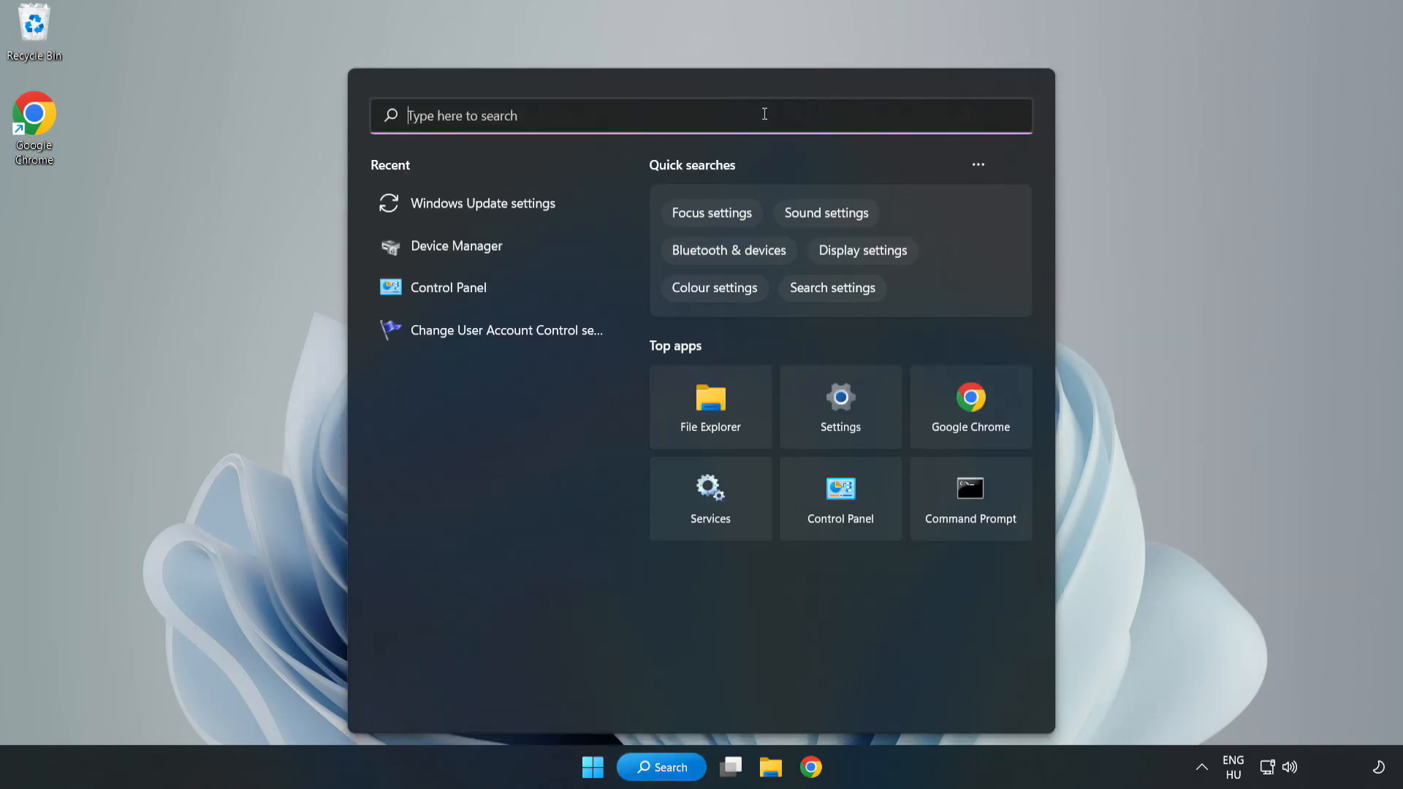
type("device manager")
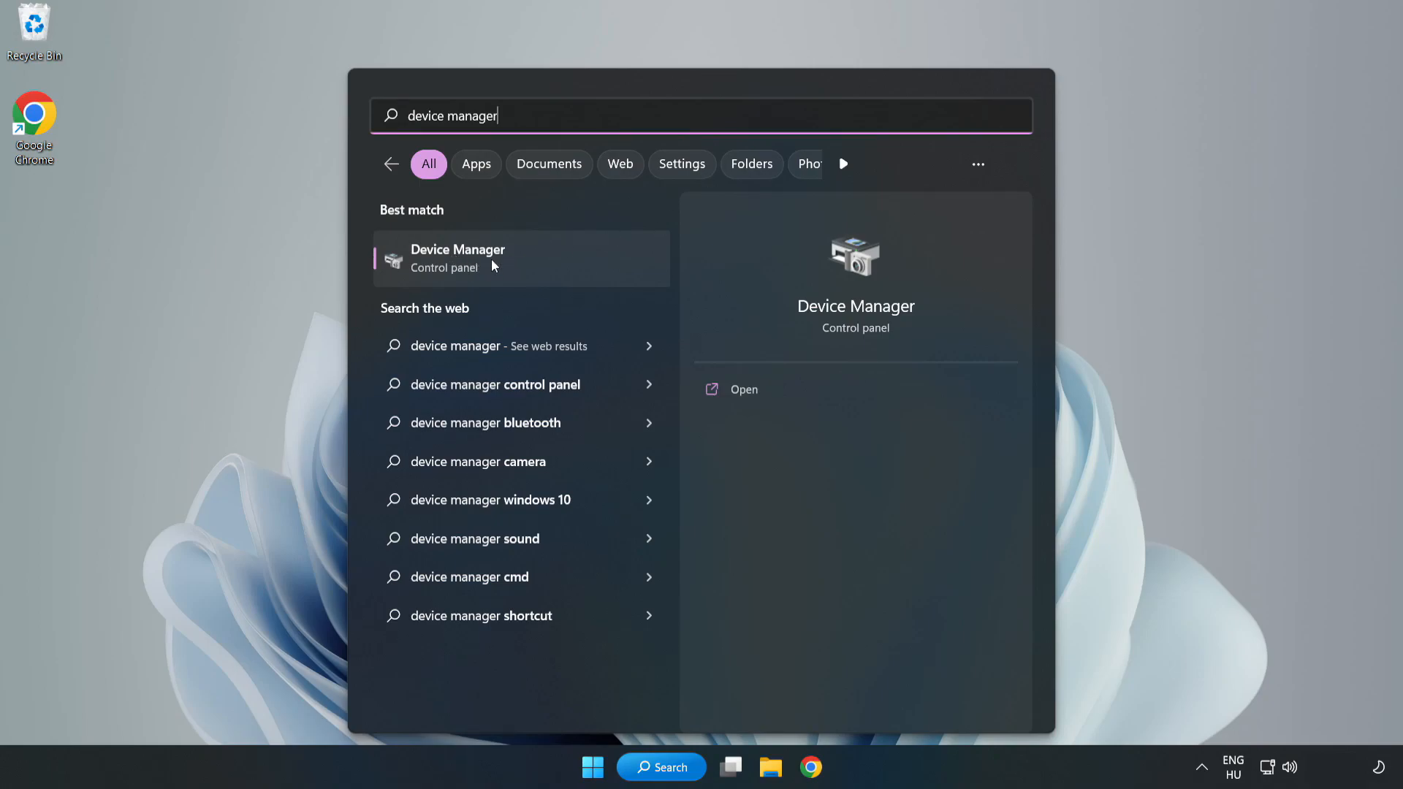
left_click(458, 259)
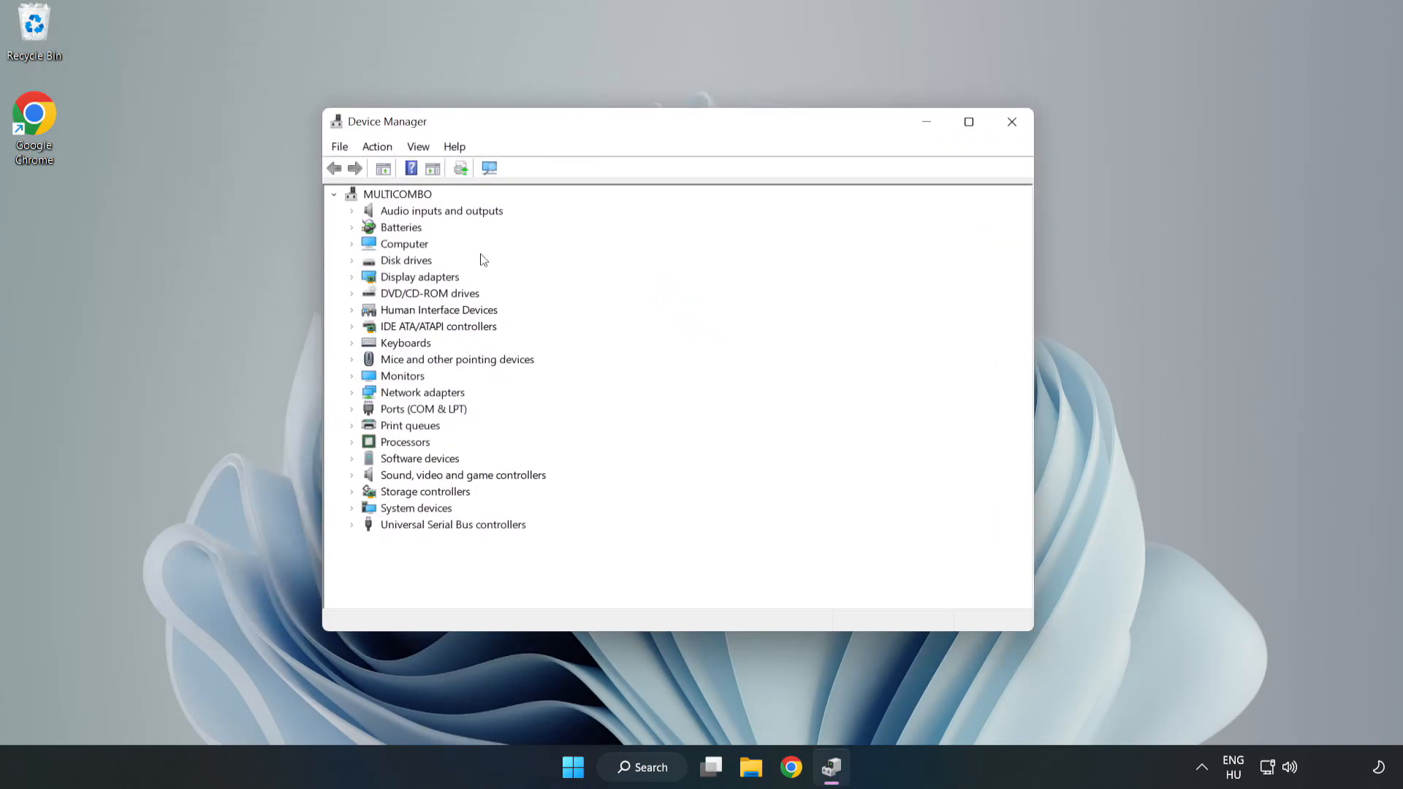
Step: Expand Display adapters and bring up the context menu for VMware SVGA 3D
left_click(419, 276)
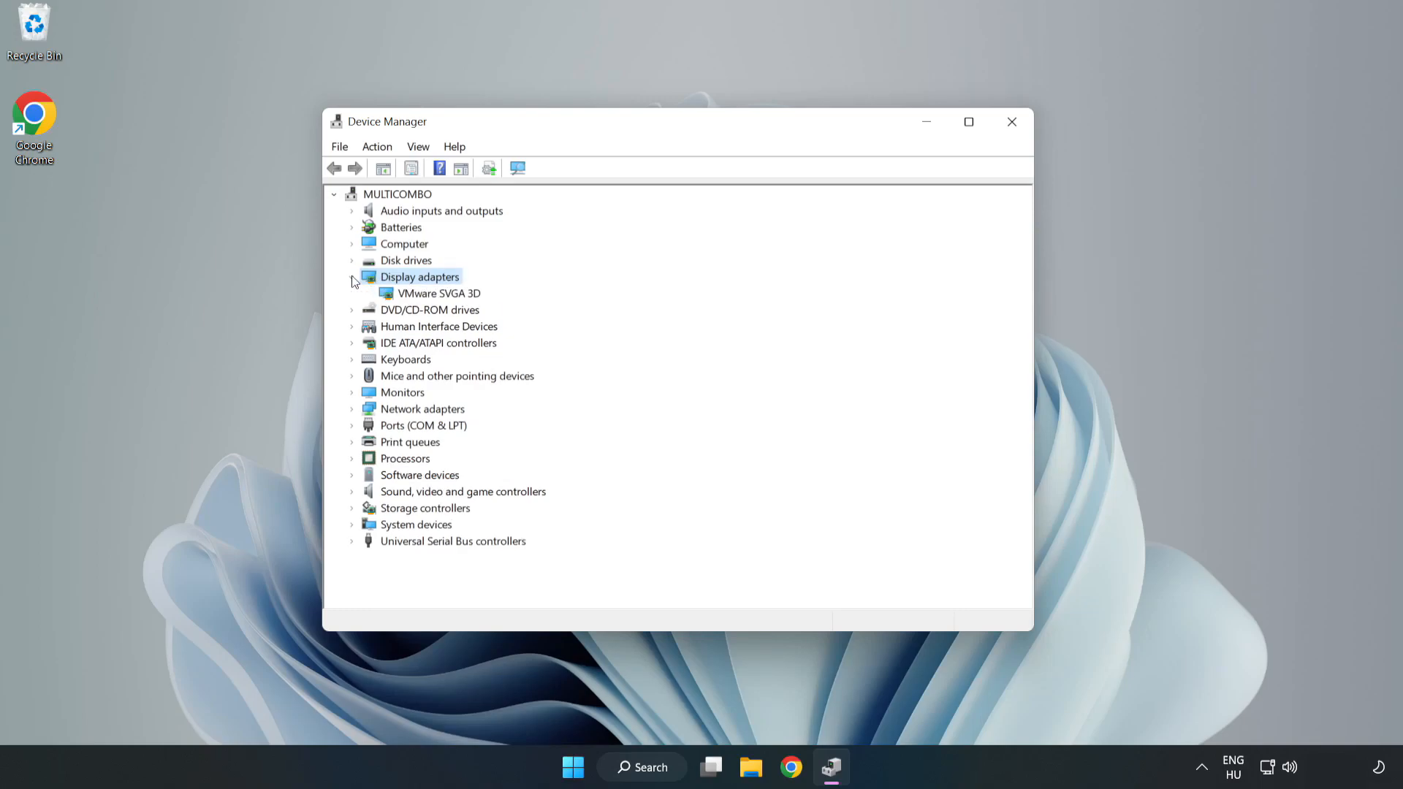
left_click(438, 292)
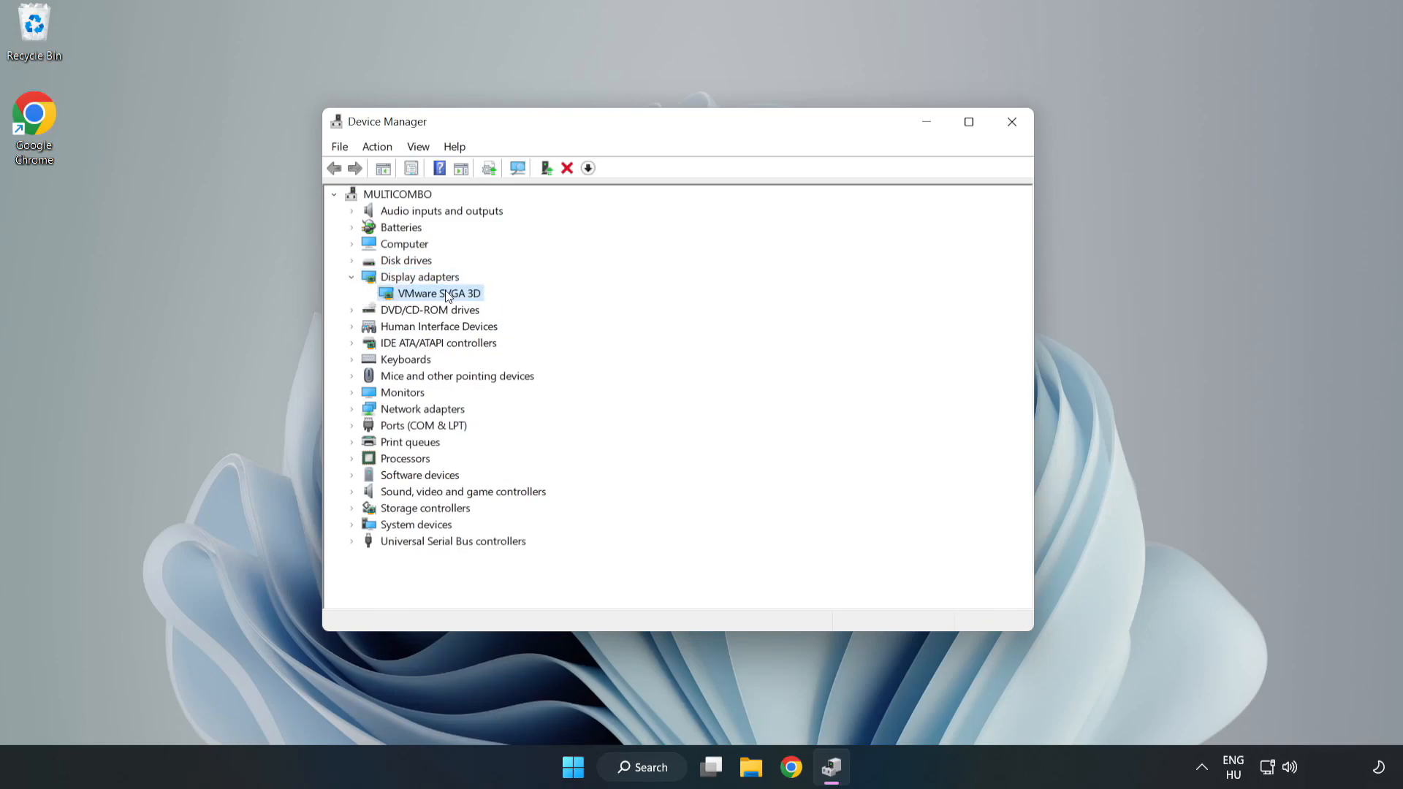
right_click(435, 292)
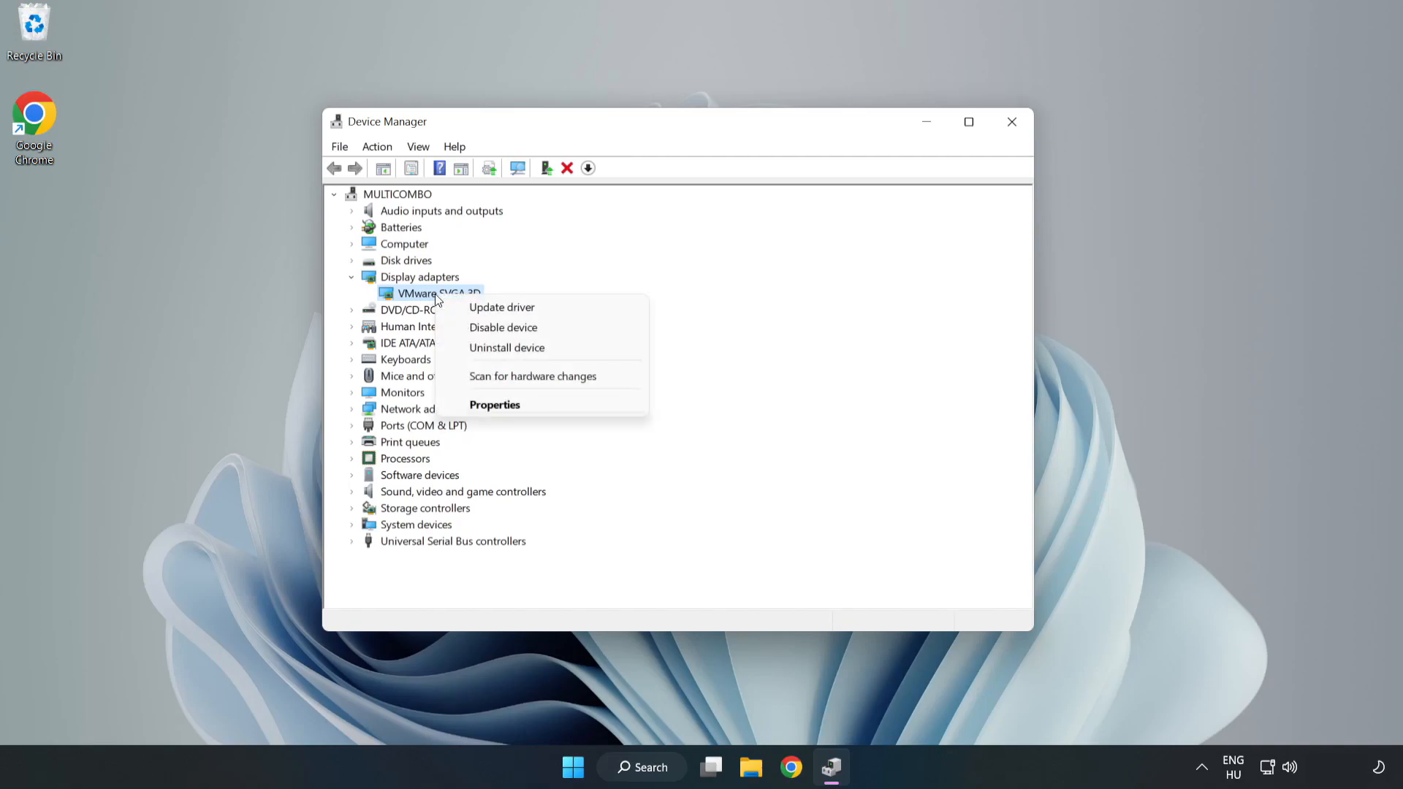
mouse_move(501, 306)
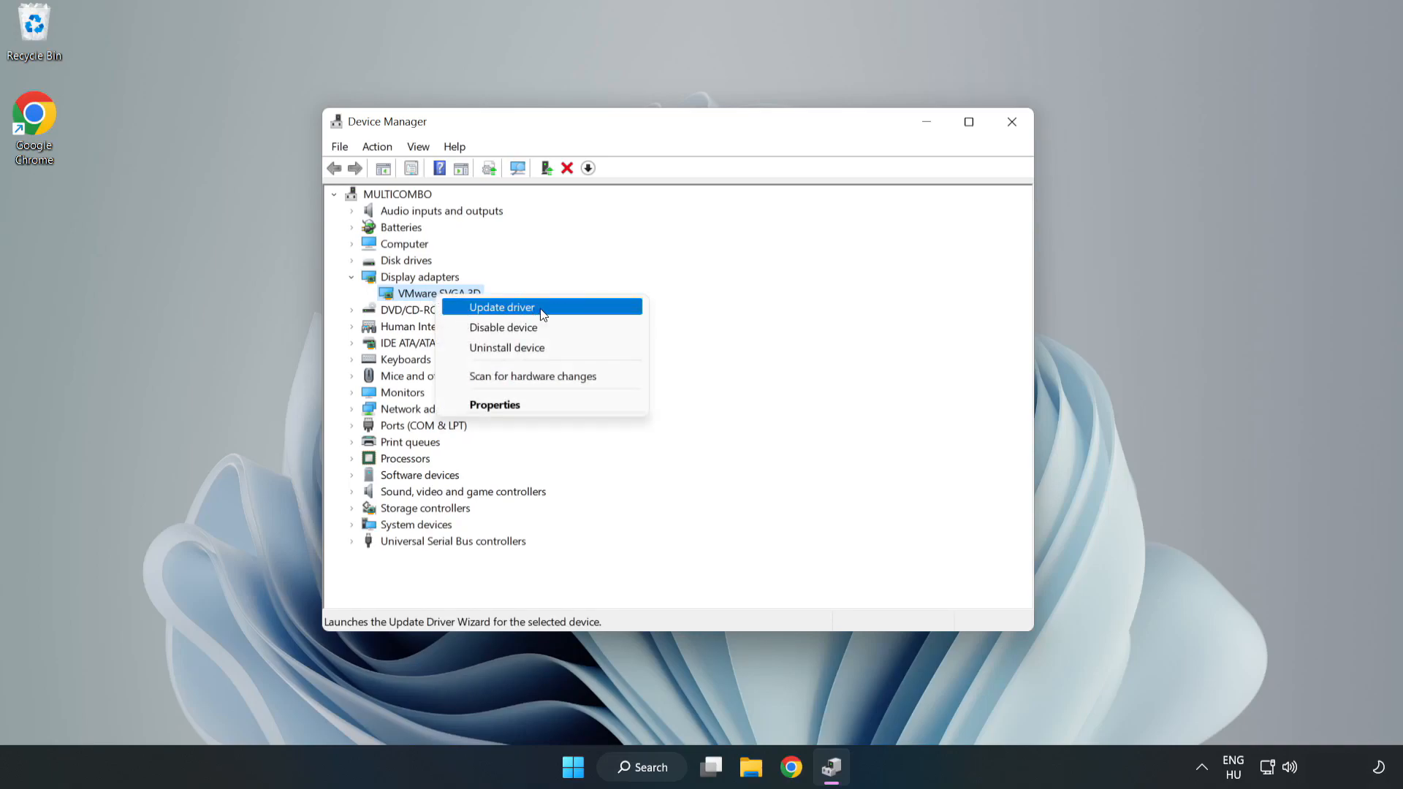
Step: Update the VMware SVGA 3D driver via automatic search, confirm best driver installed, and close Device Manager
left_click(501, 307)
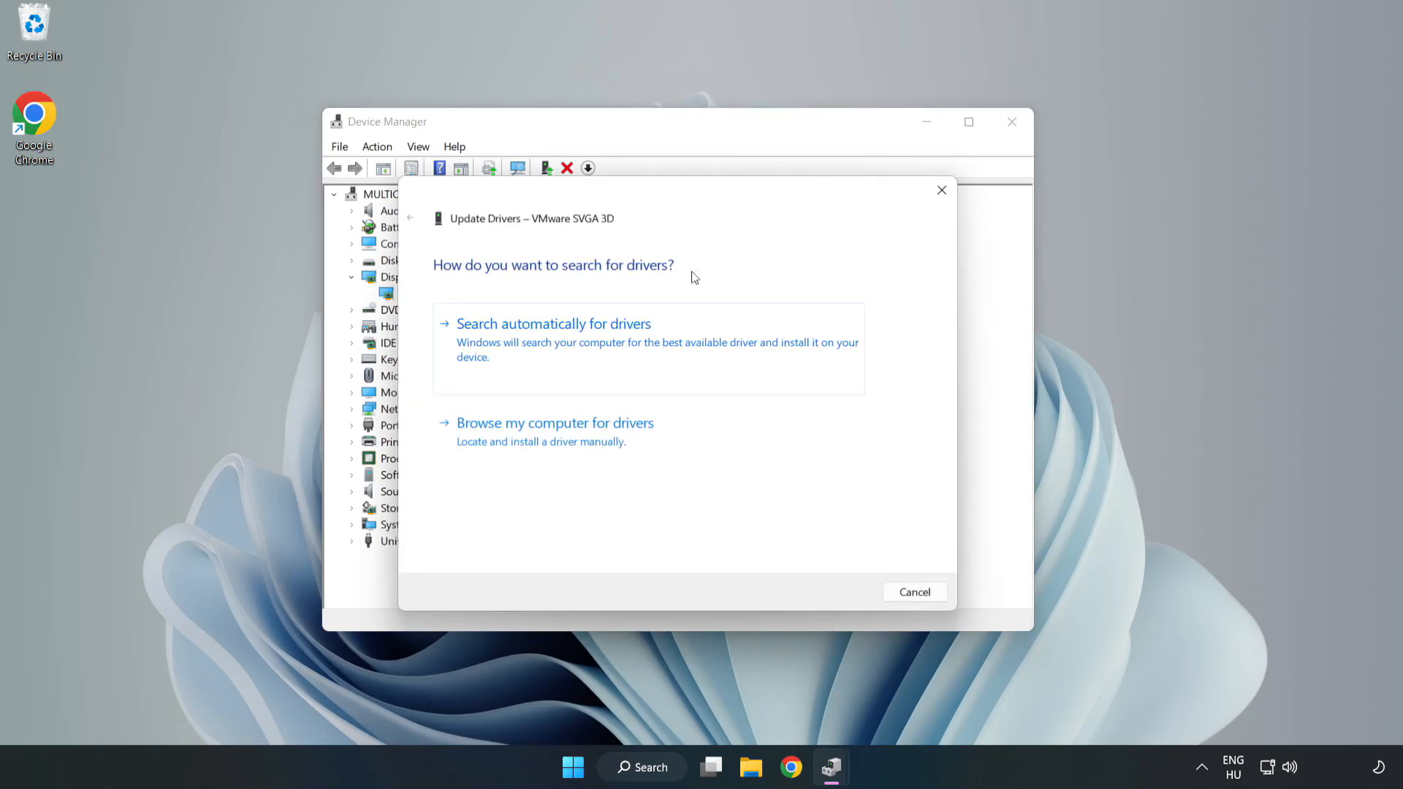
mouse_move(558, 343)
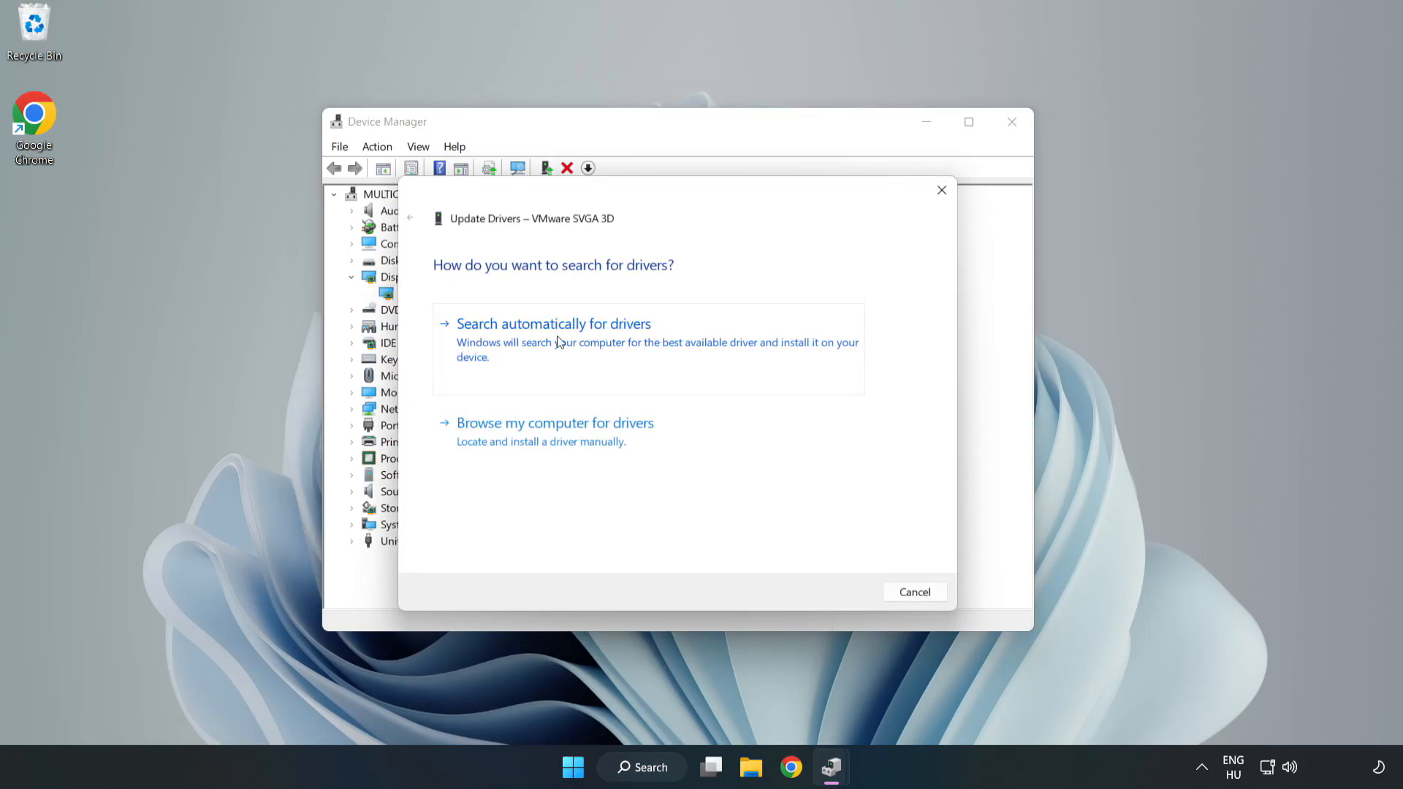
left_click(553, 323)
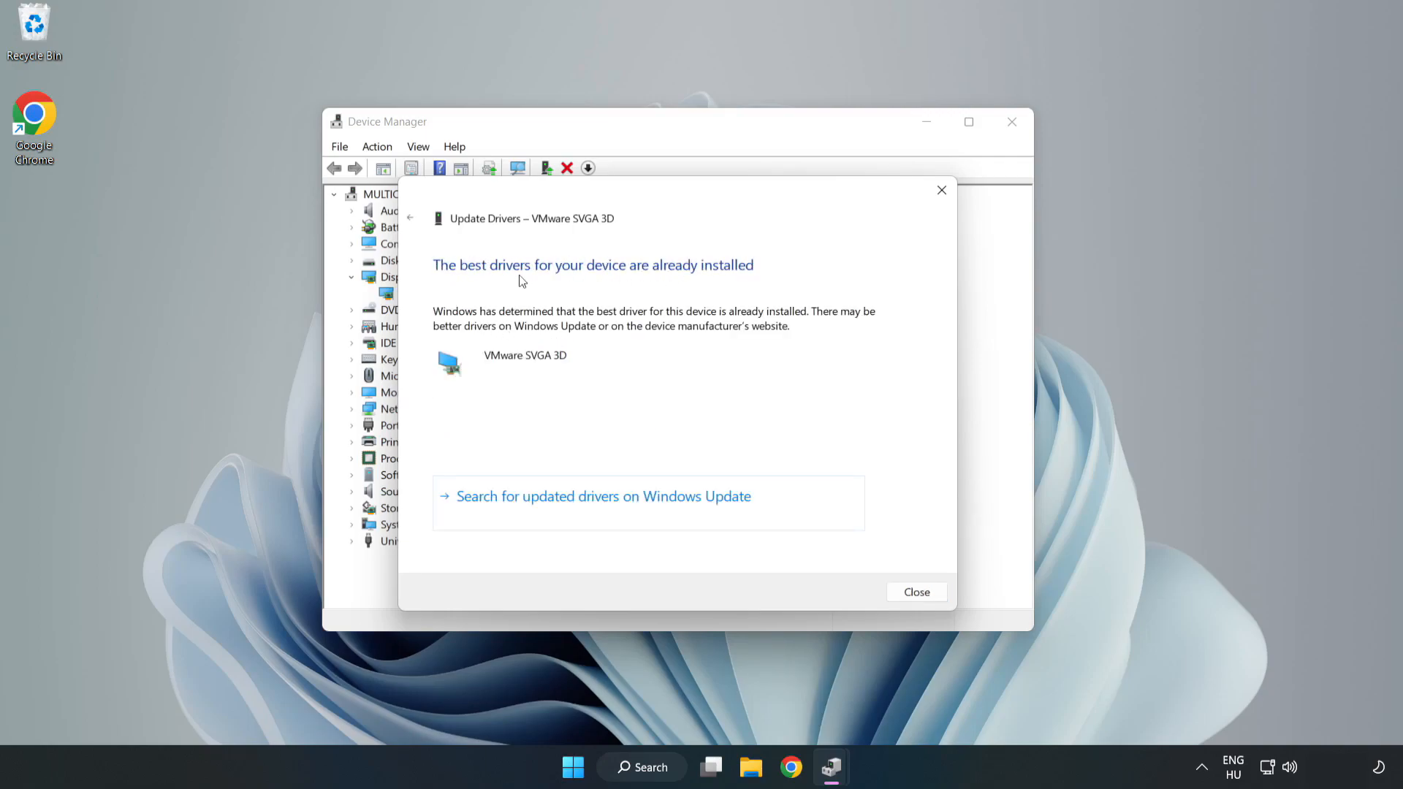
mouse_move(916, 592)
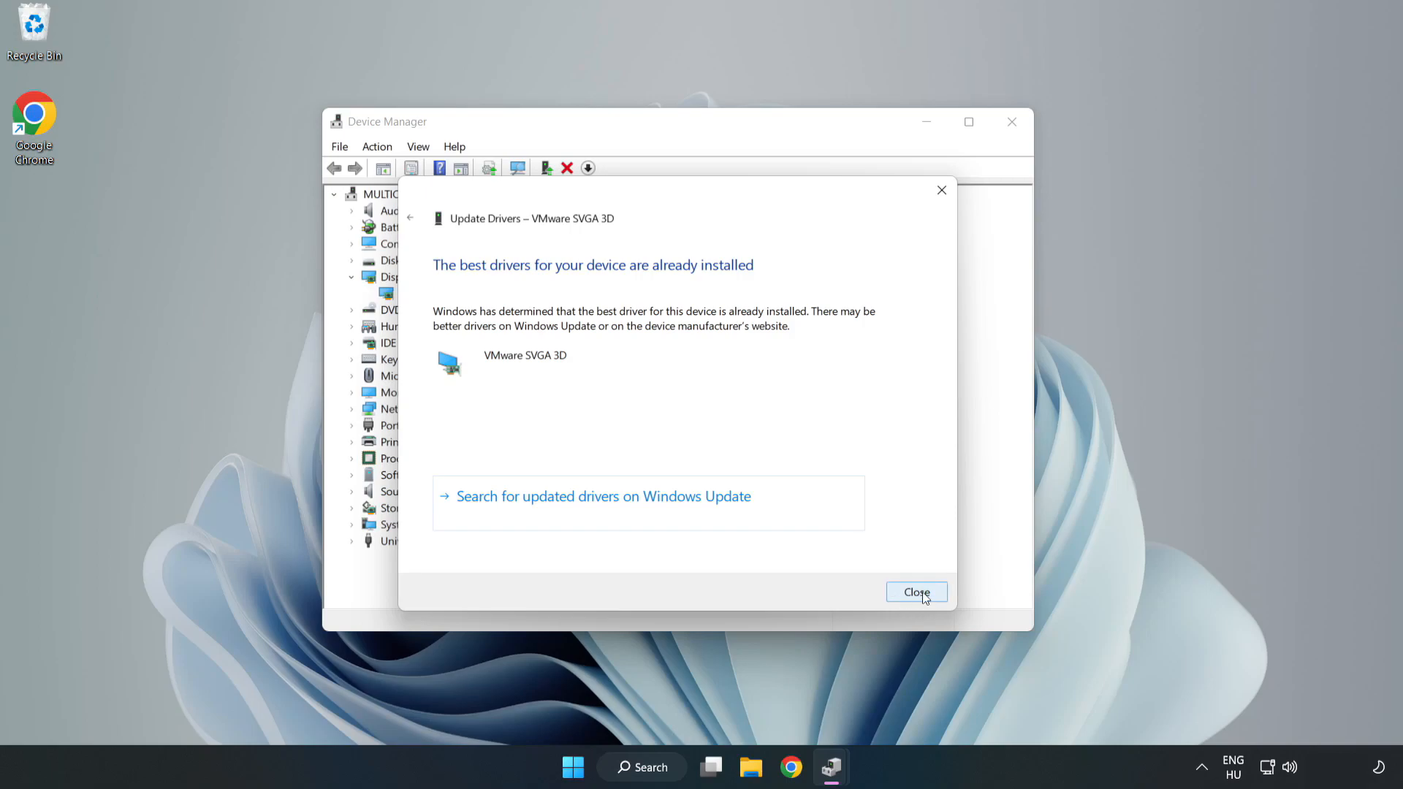
left_click(916, 593)
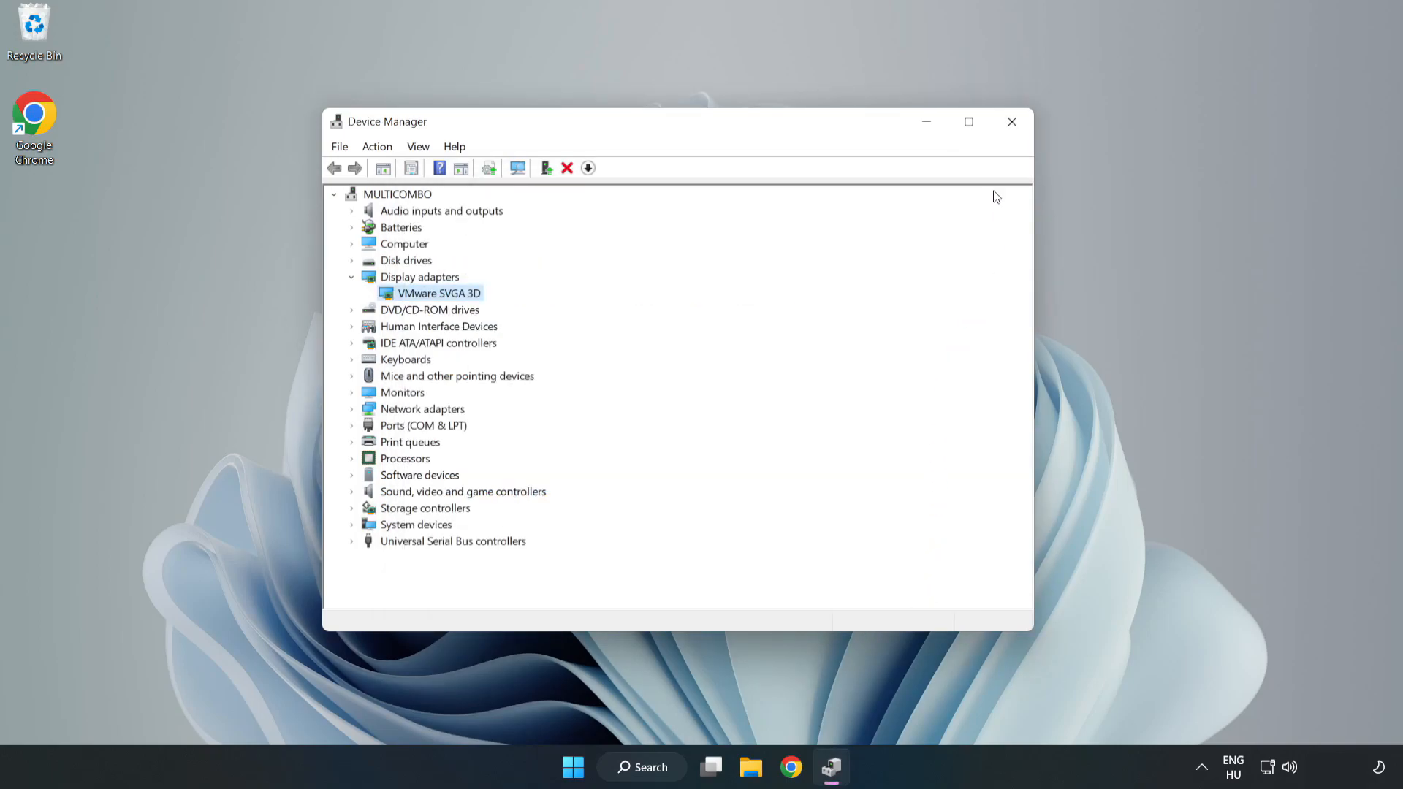
mouse_move(1012, 122)
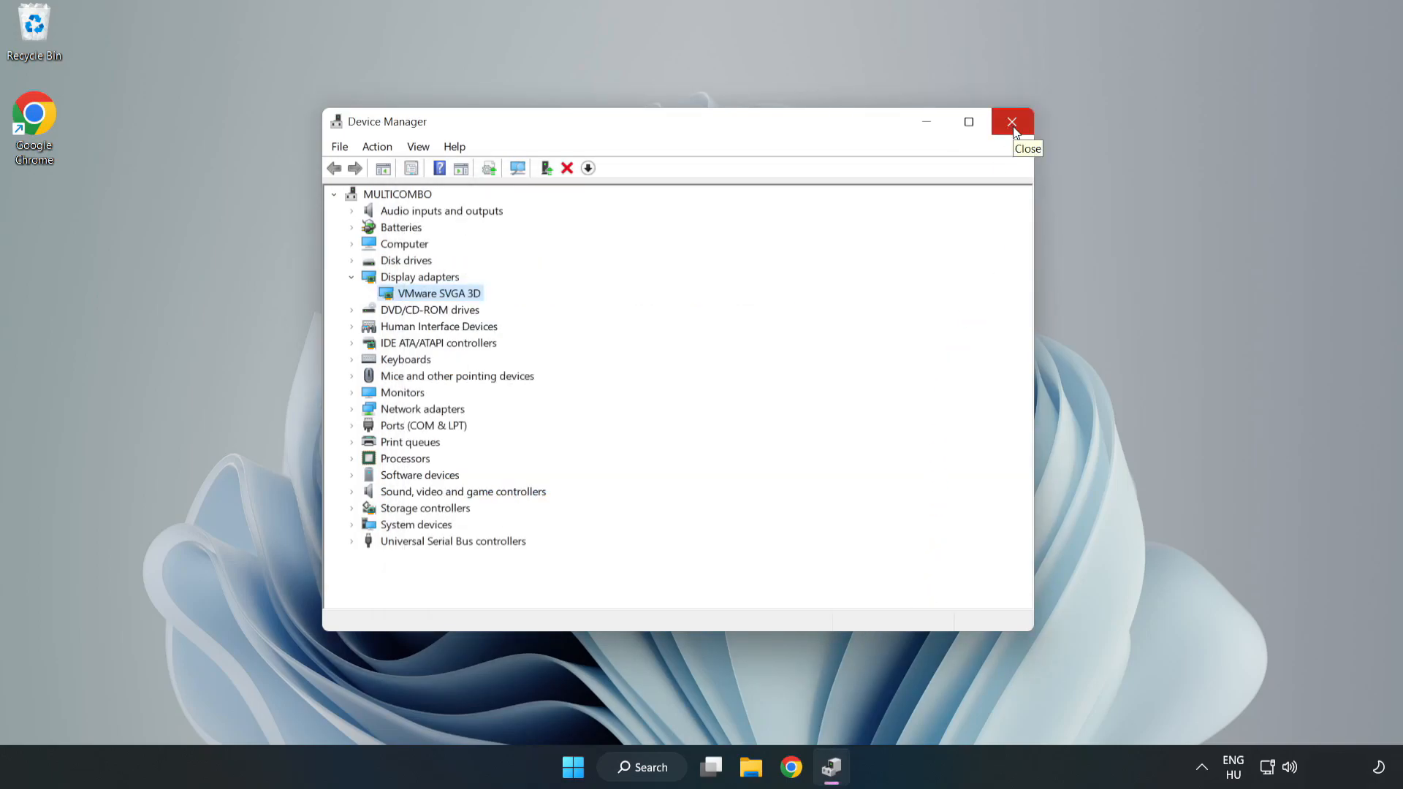
left_click(1012, 122)
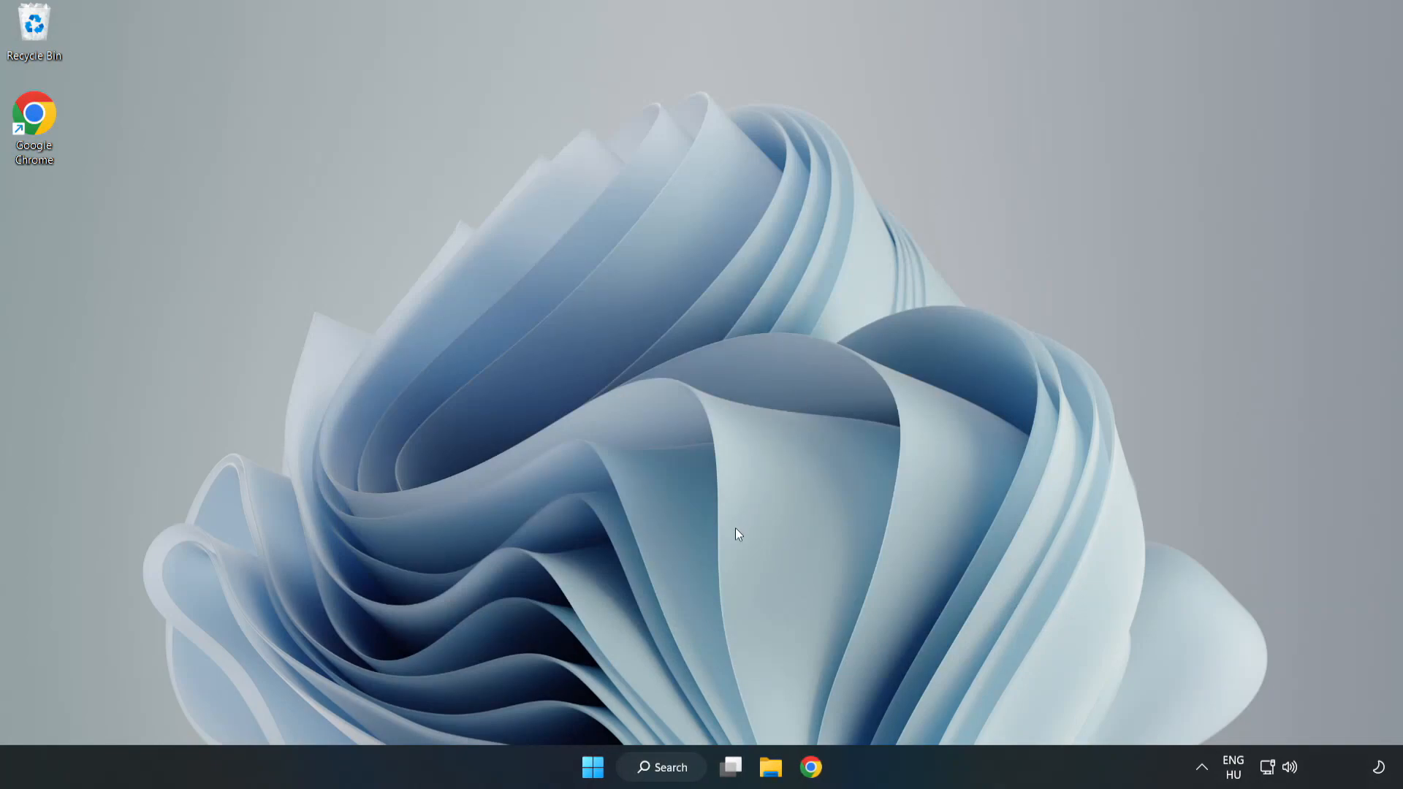
Step: Search "updates" from the taskbar to open the Windows Update settings page
left_click(661, 767)
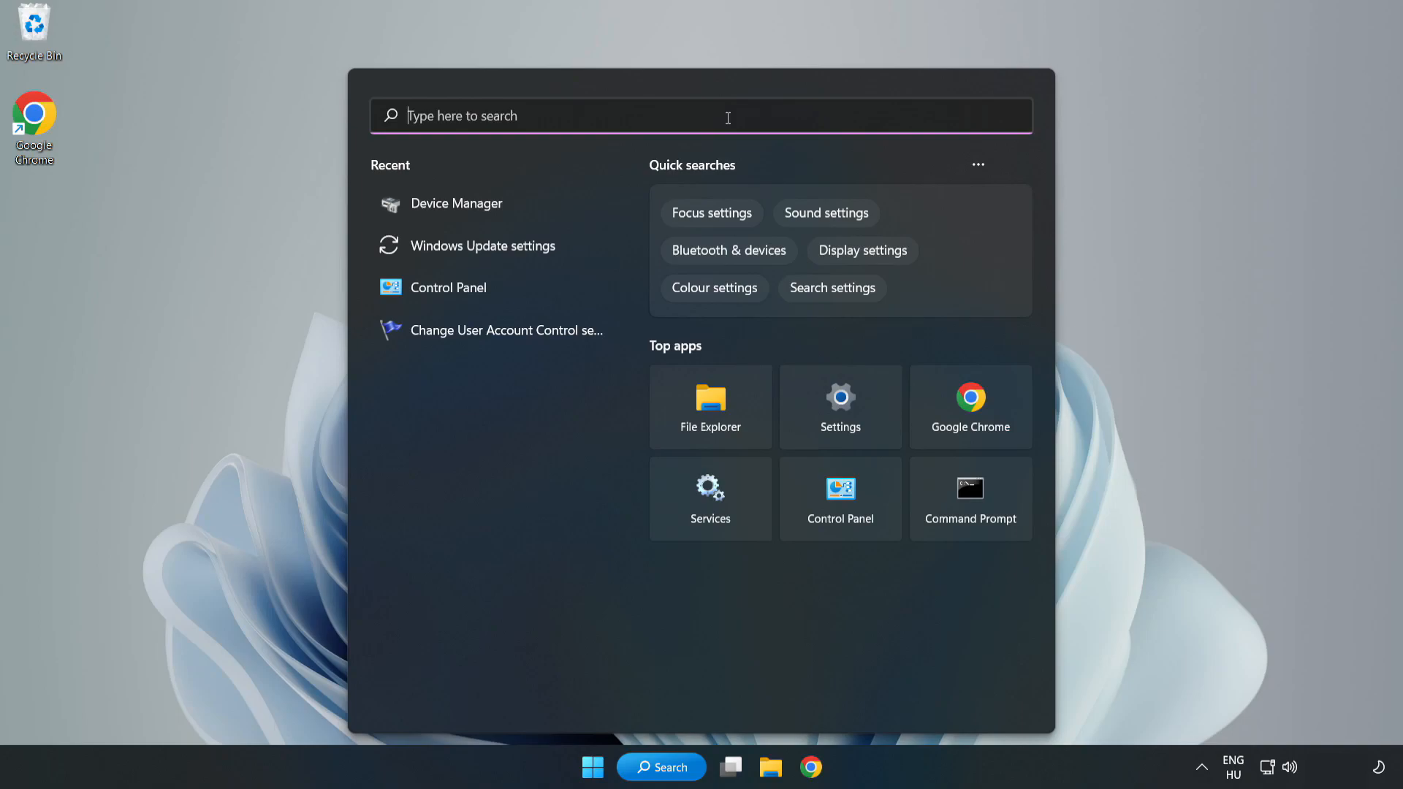
type("update")
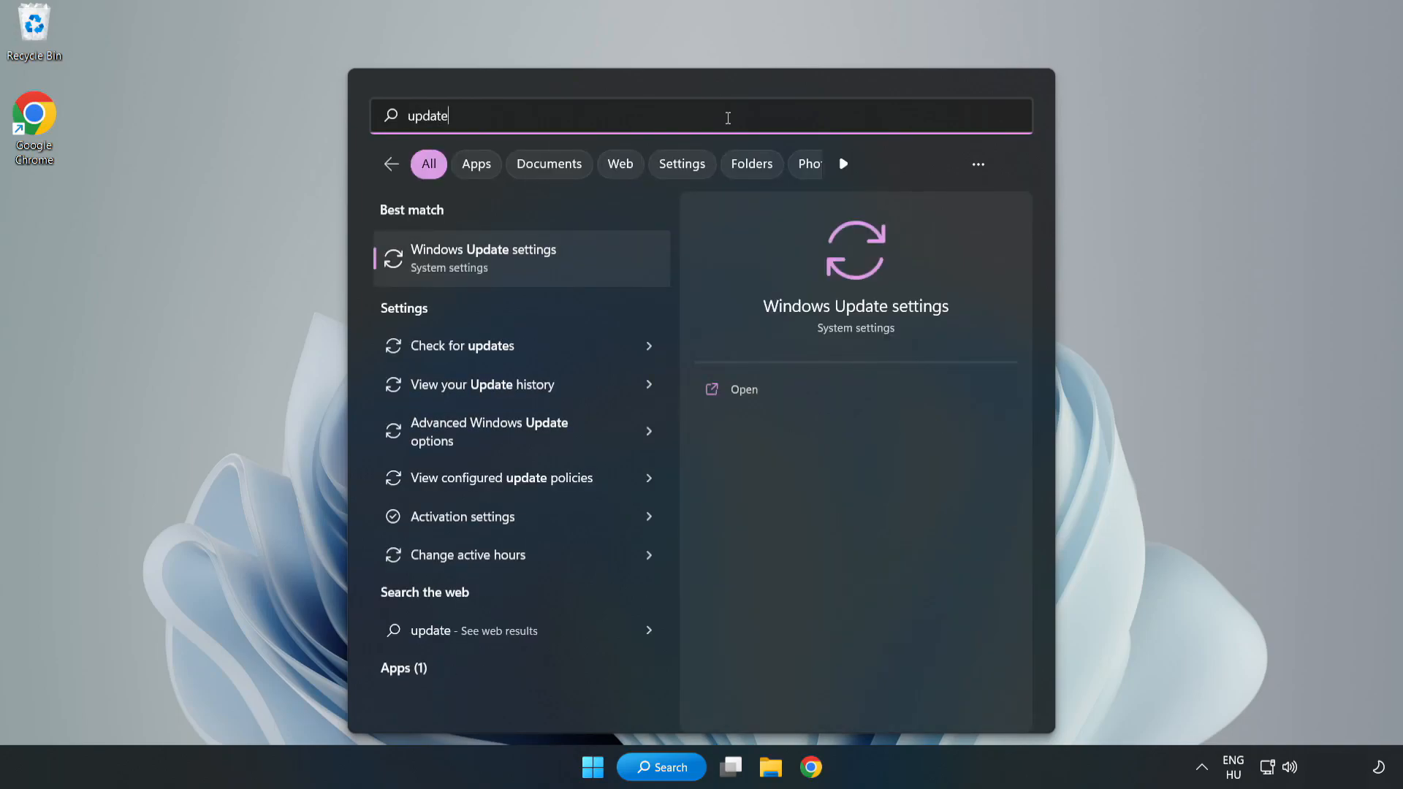
type("s")
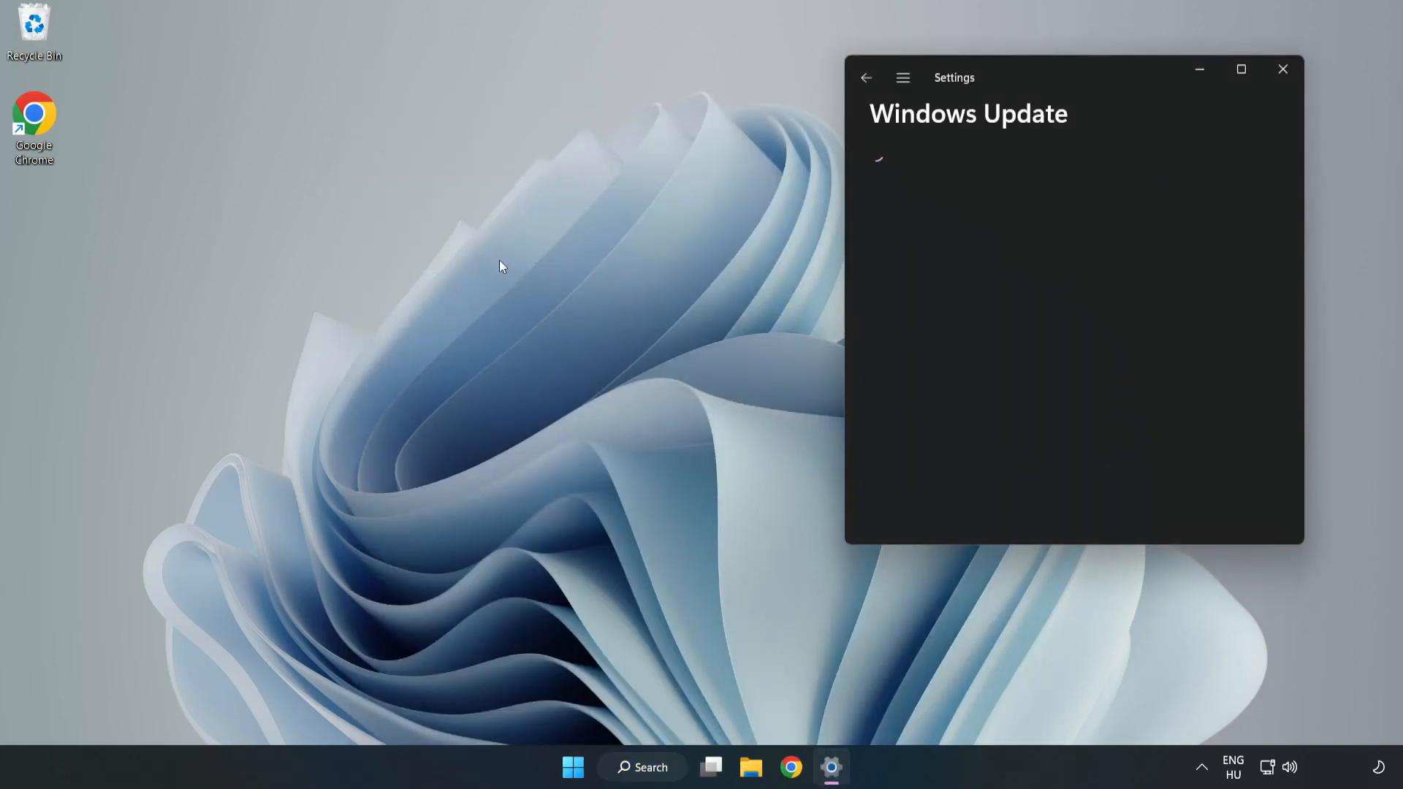
Step: Maximize Settings and check for updates, confirming the PC is up to date
left_click(1241, 69)
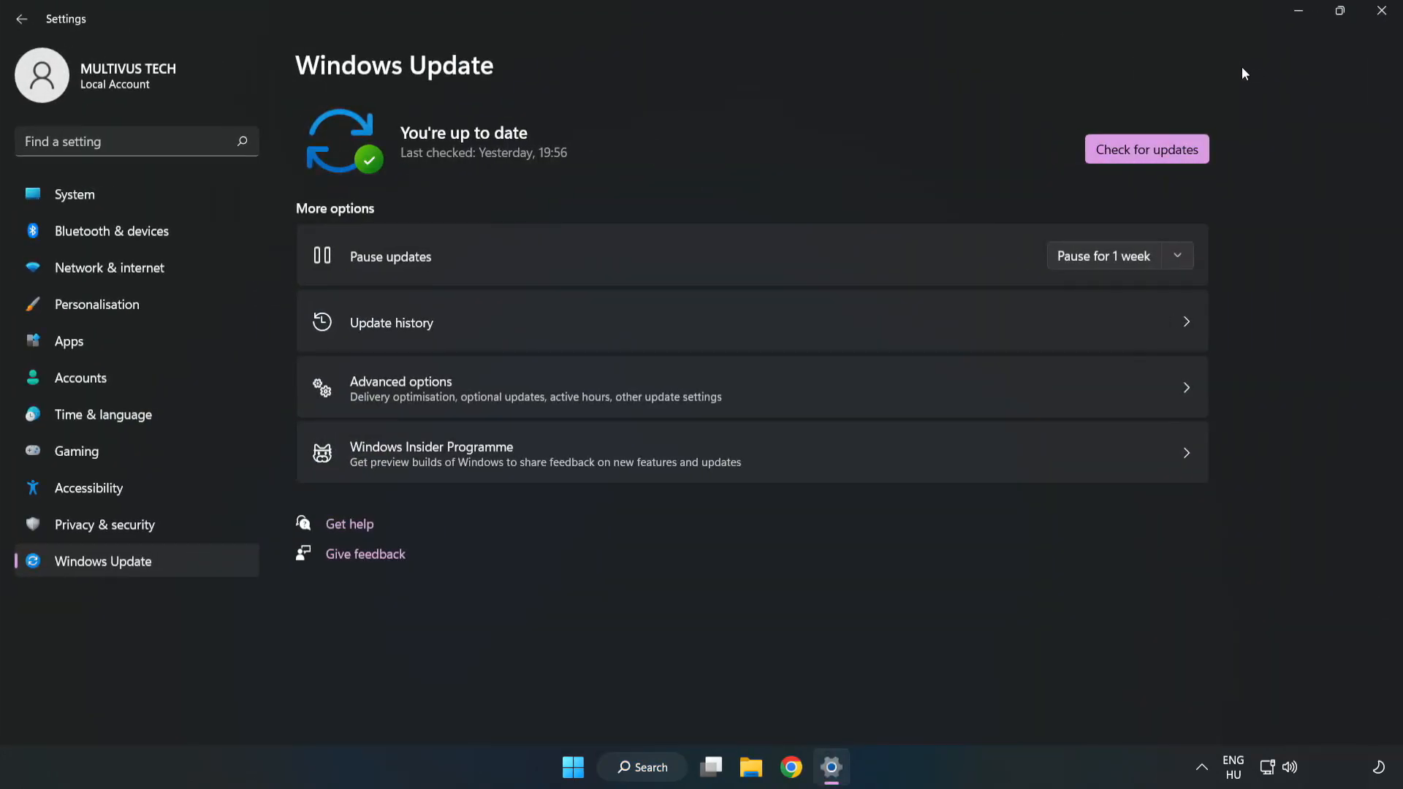
mouse_move(615, 155)
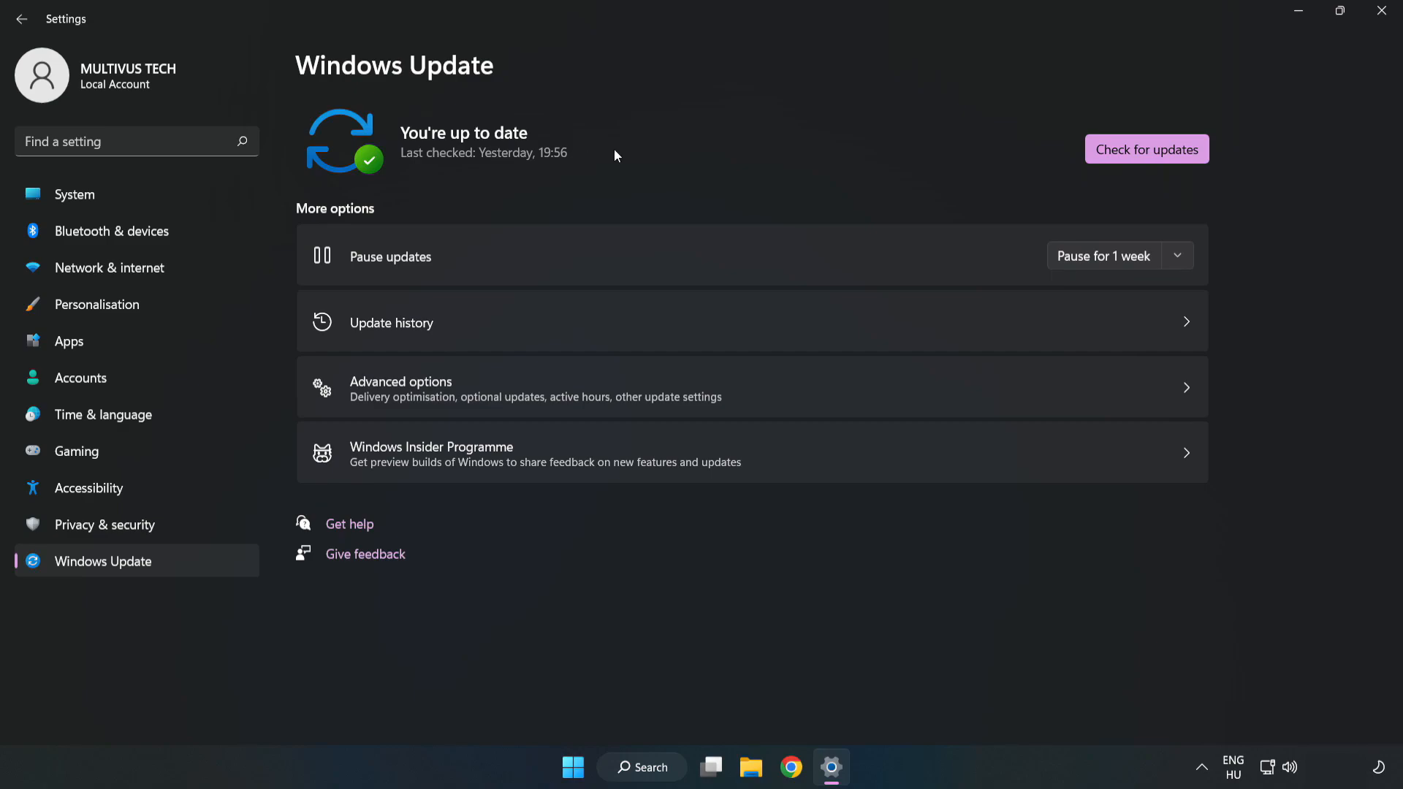
left_click(1147, 148)
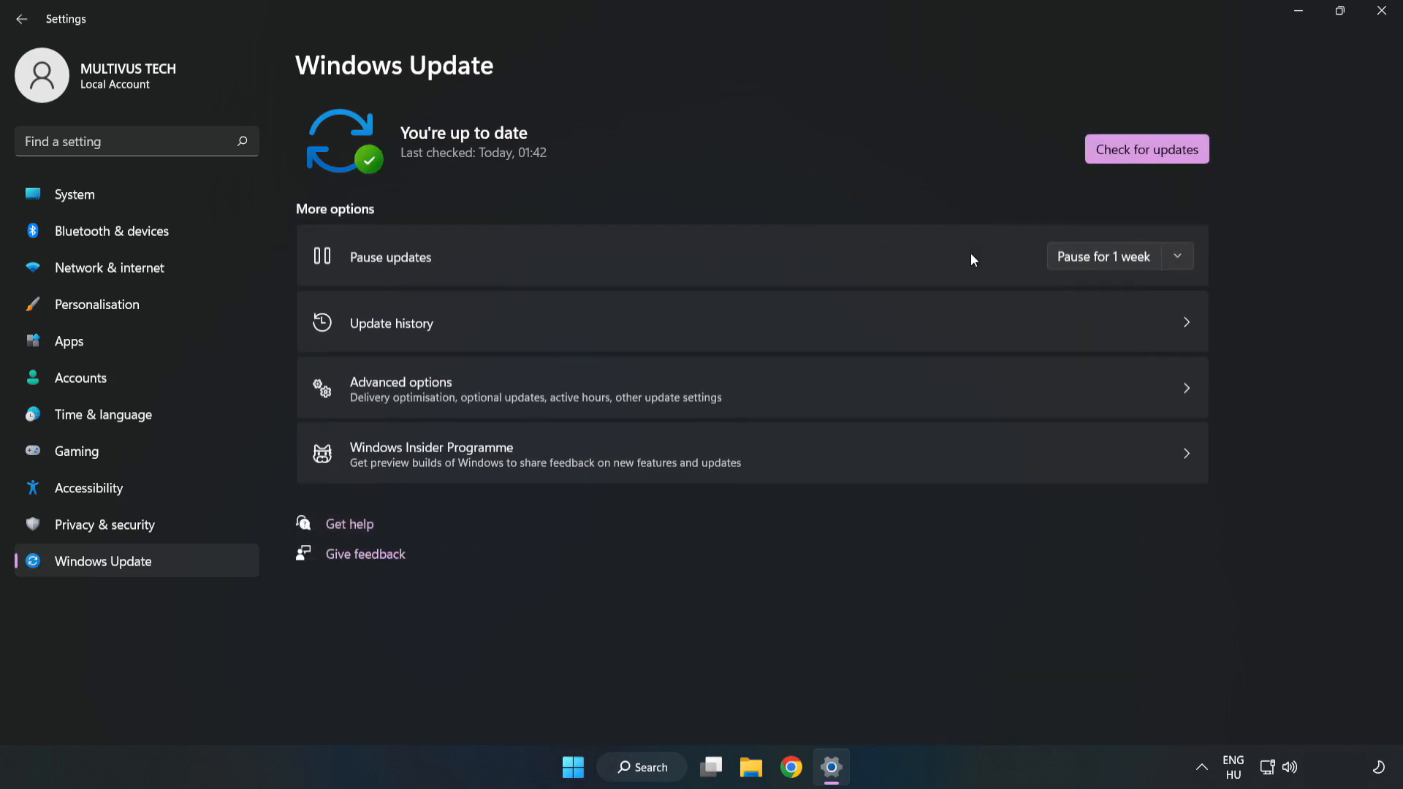
mouse_move(644, 202)
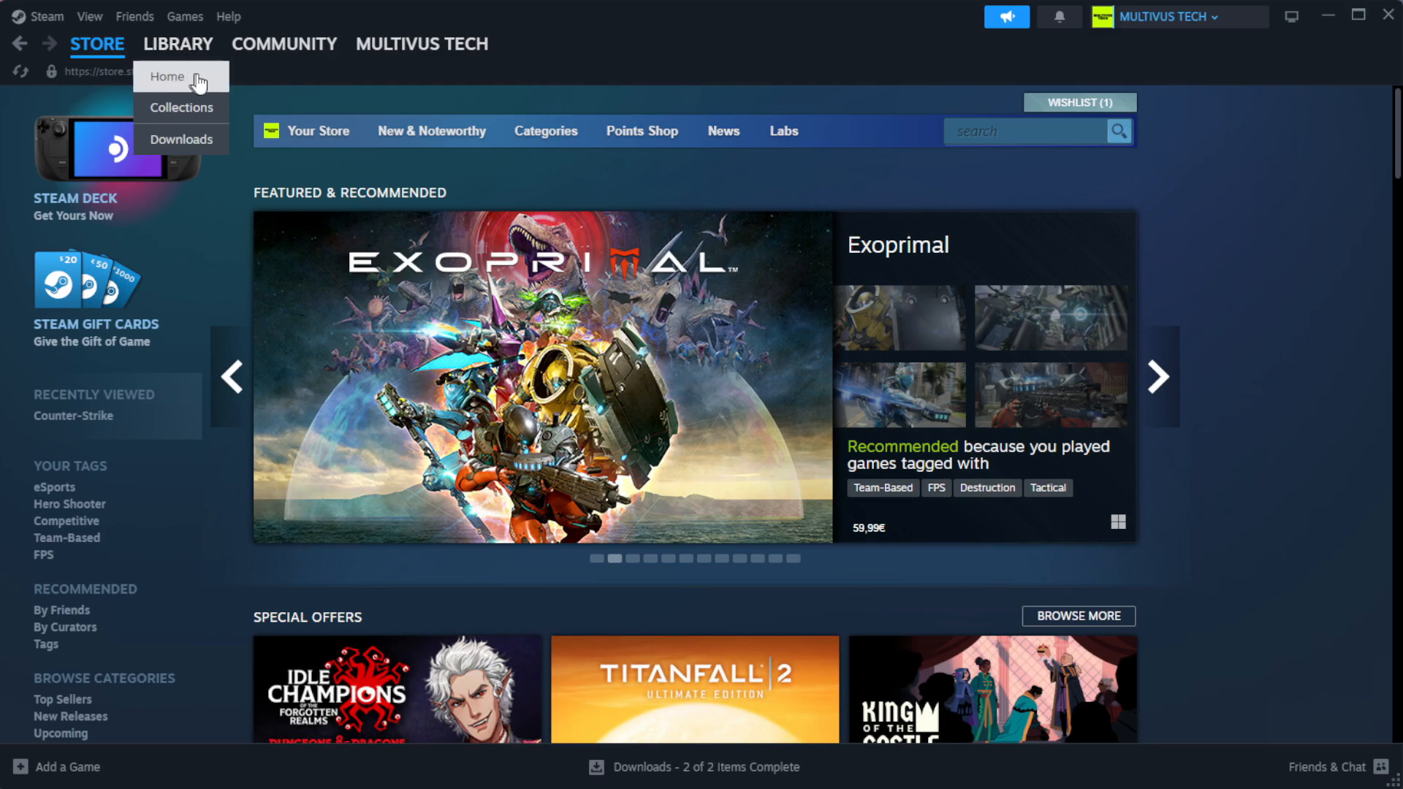
Step: Go to the Steam Library home and open Properties for YOUR NOT WORKING GAME
left_click(176, 43)
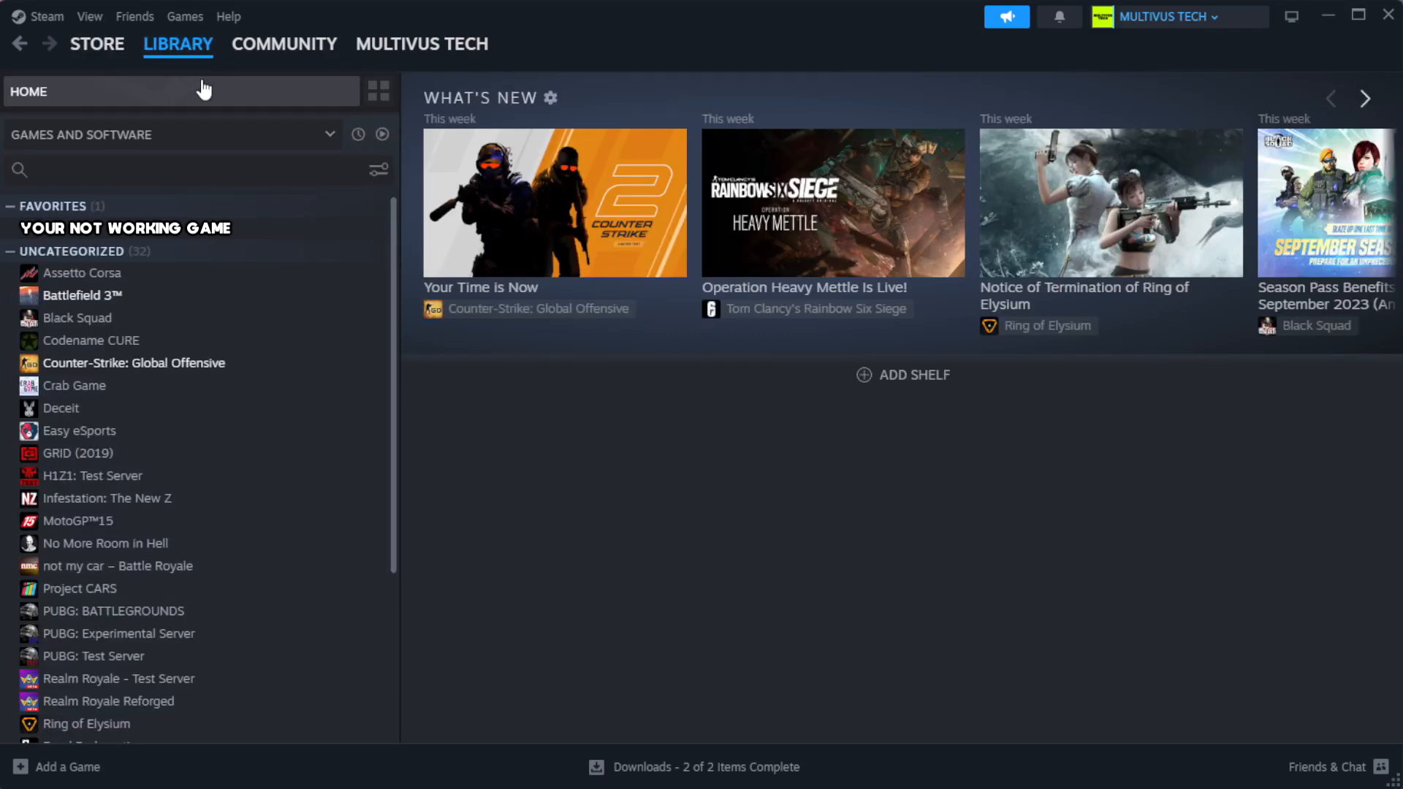
mouse_move(335, 248)
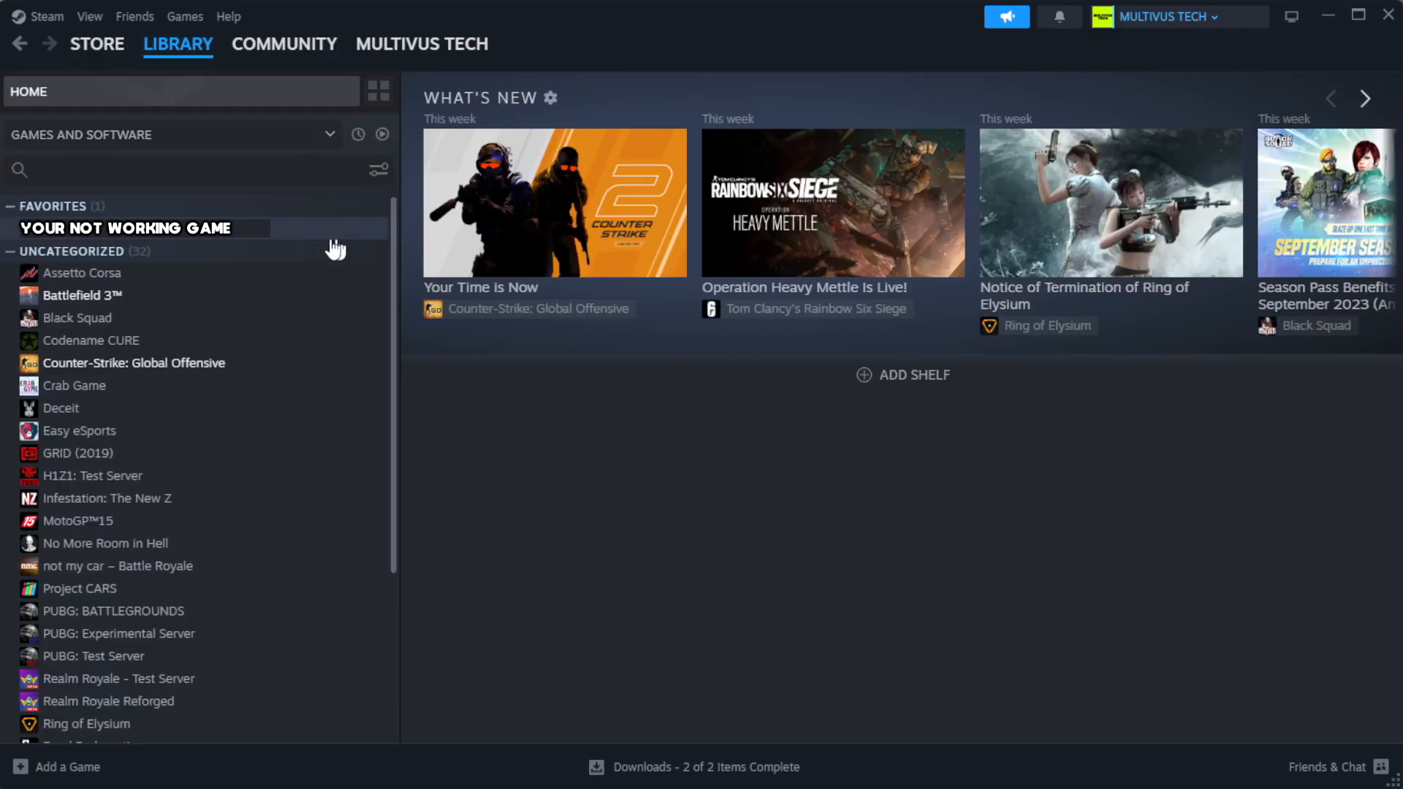
mouse_move(344, 242)
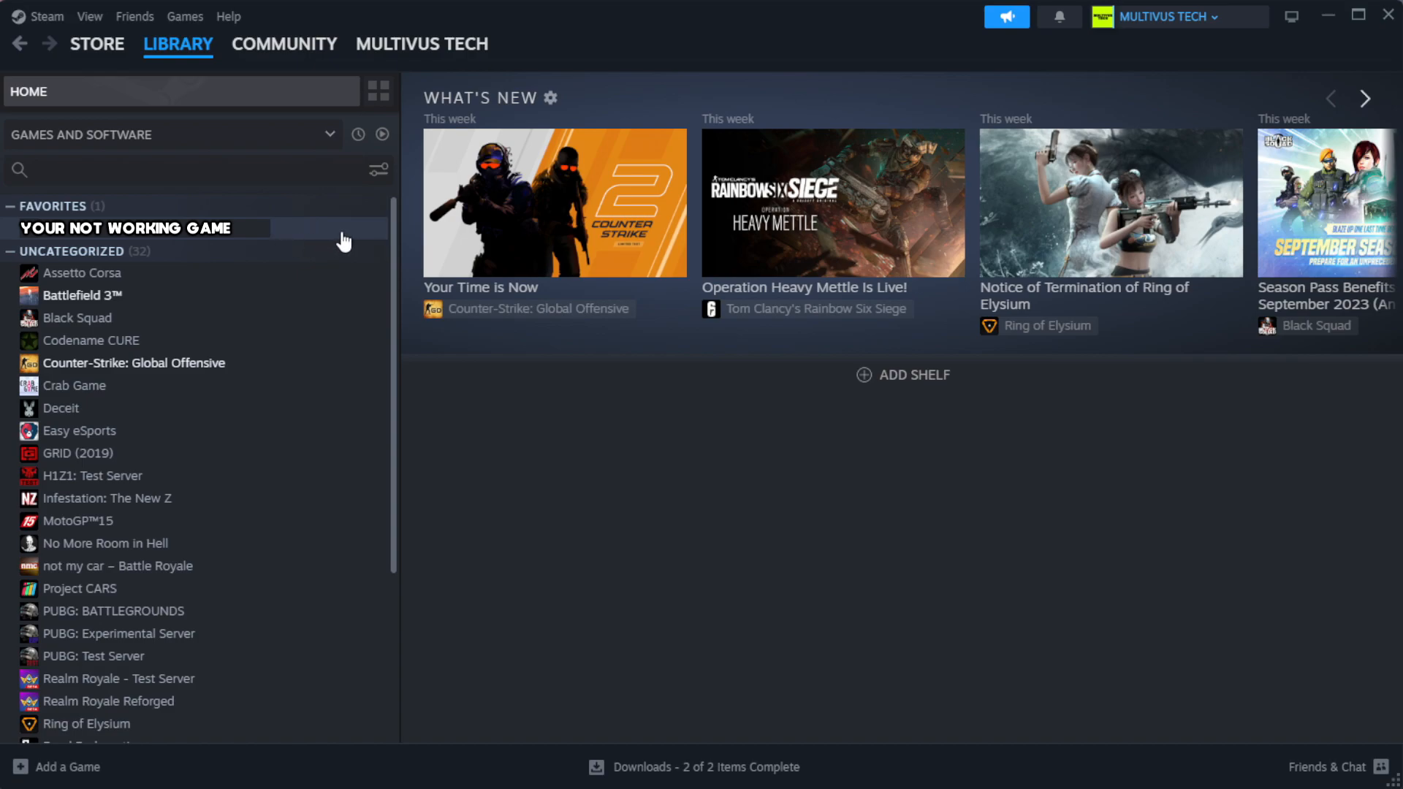
right_click(125, 228)
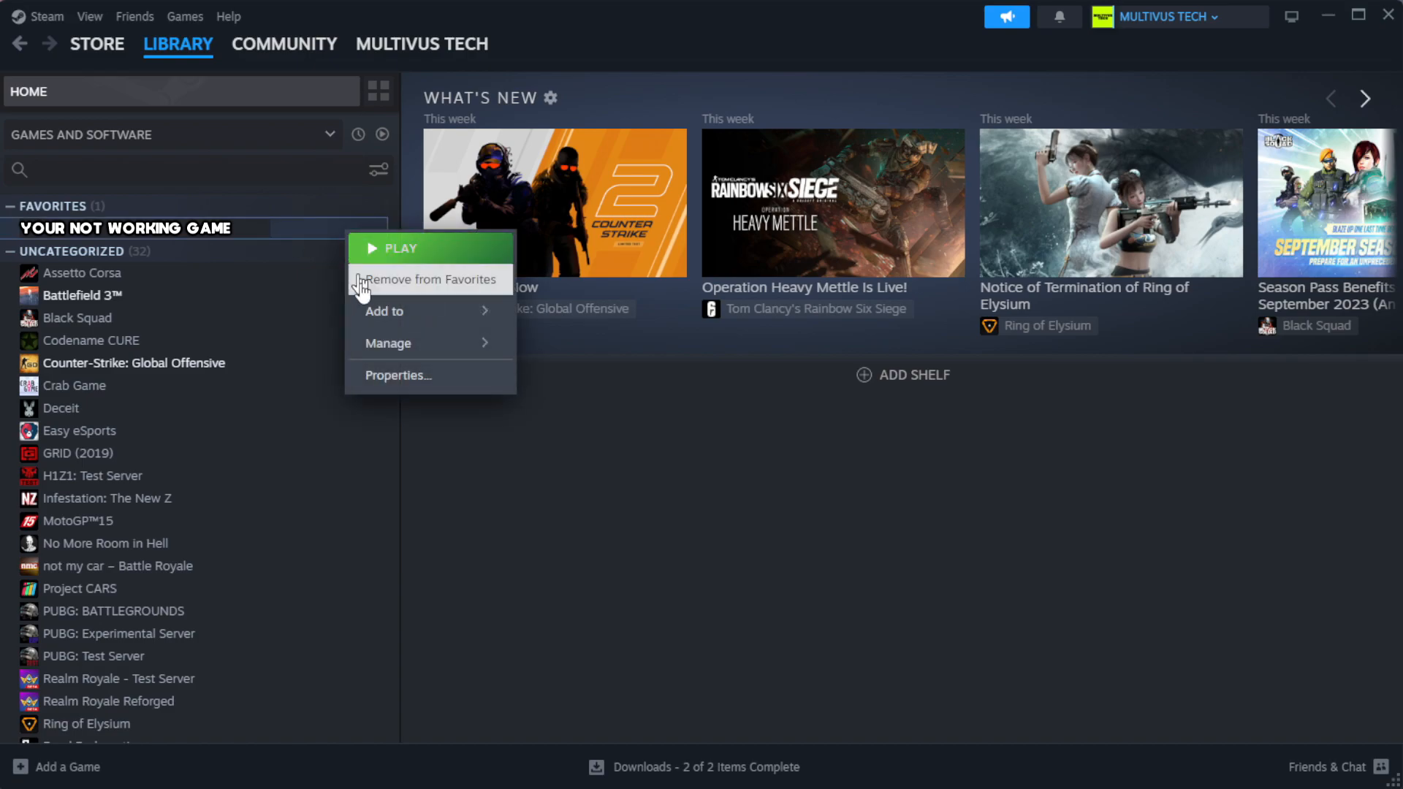
left_click(397, 375)
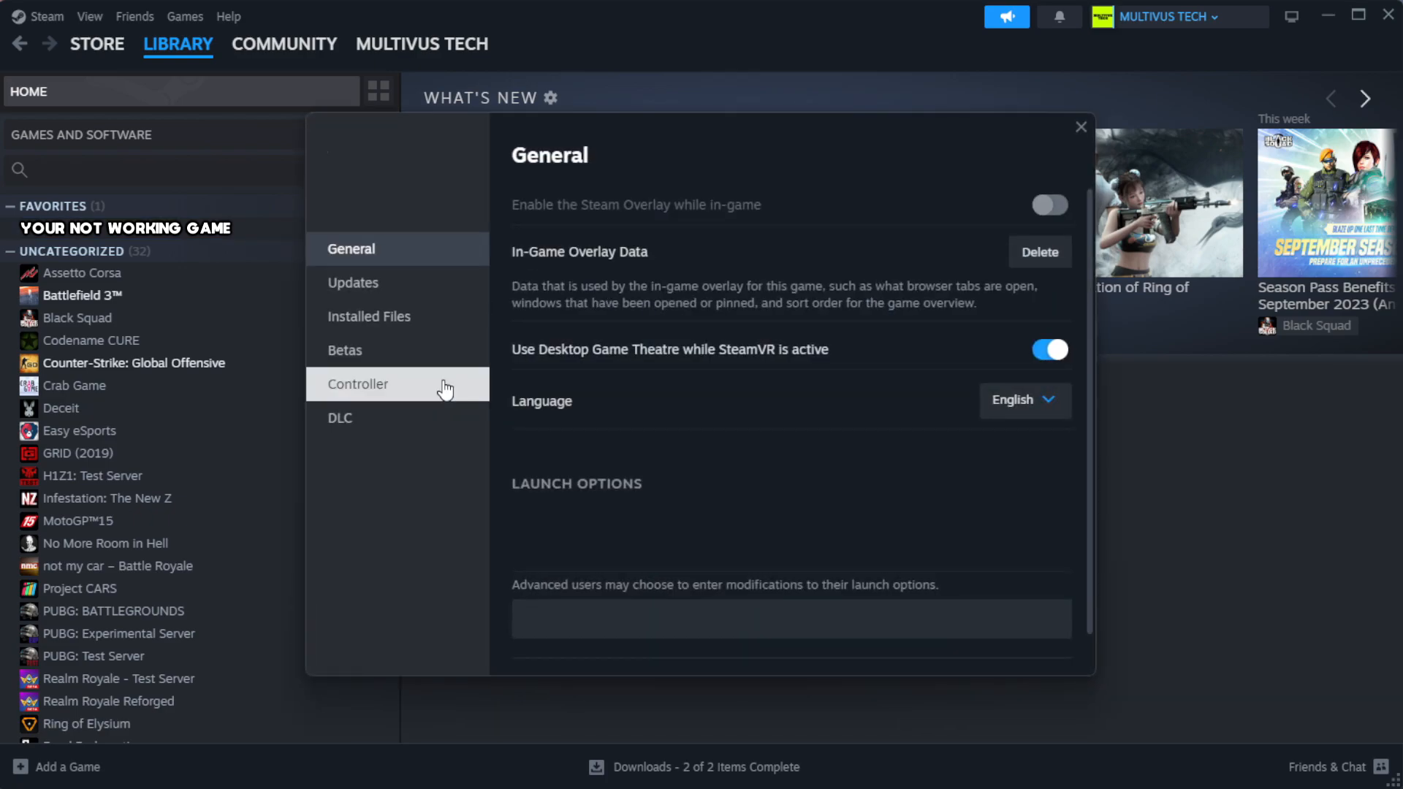
mouse_move(368, 316)
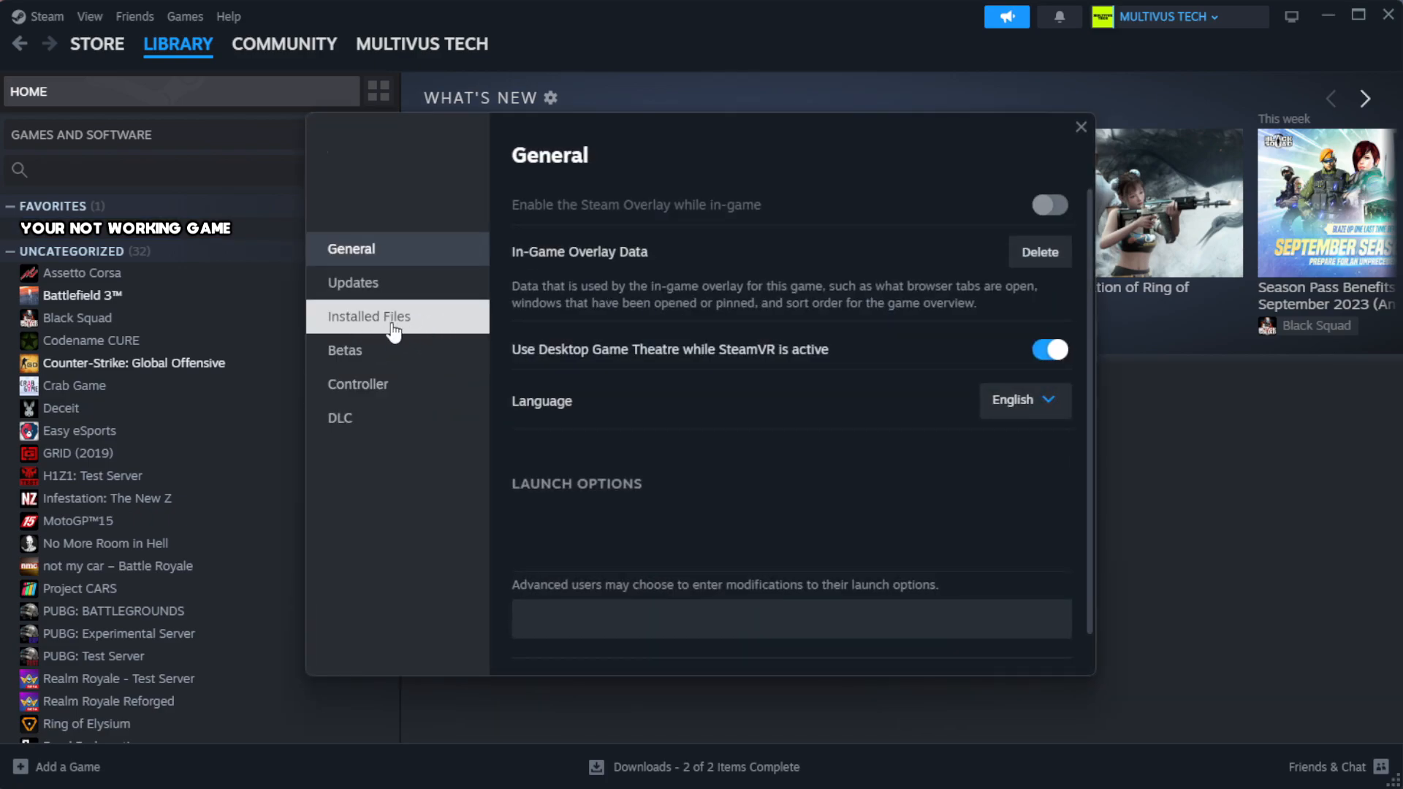
mouse_move(458, 330)
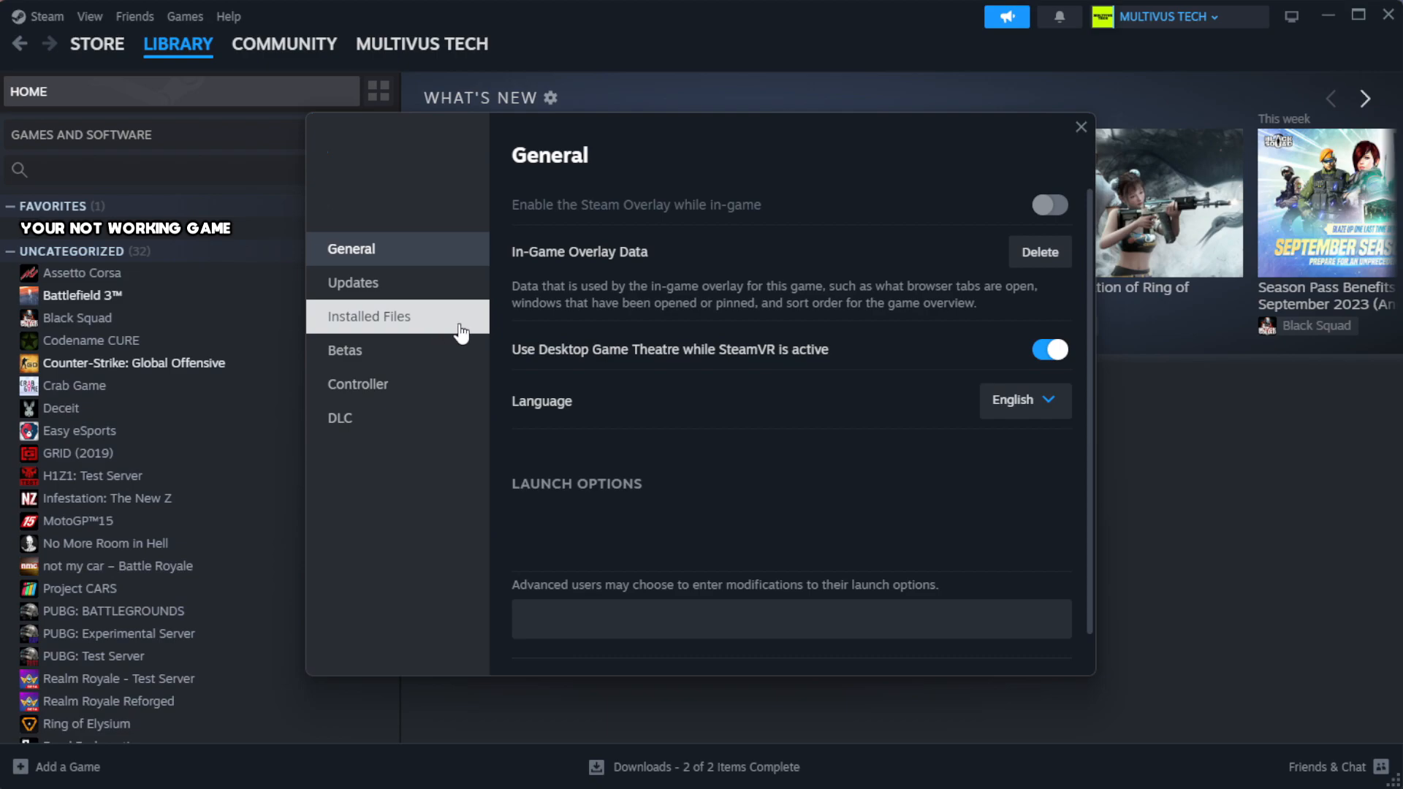
Step: Verify integrity of the game's files under Installed Files, validating all 1039 files
left_click(369, 315)
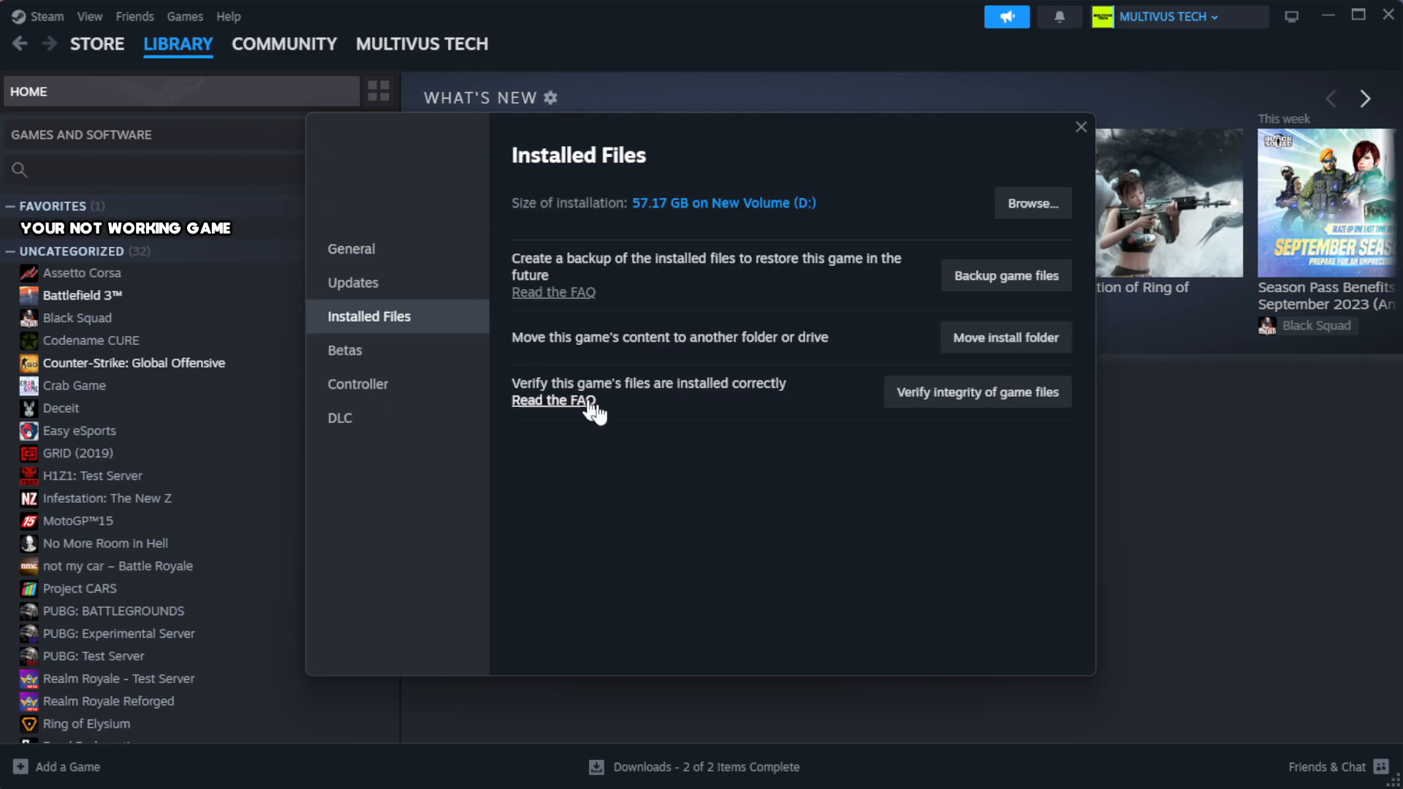
mouse_move(1037, 435)
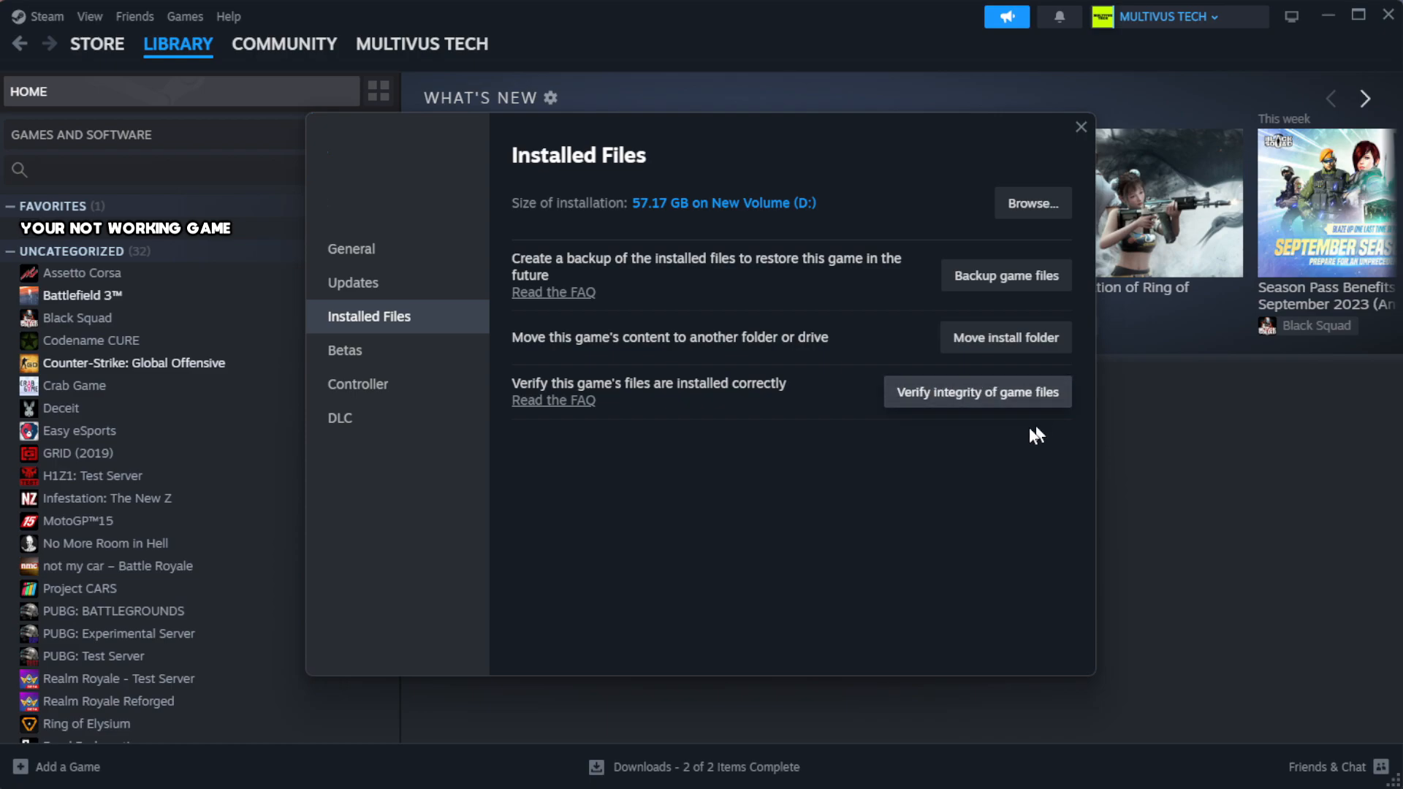
mouse_move(984, 407)
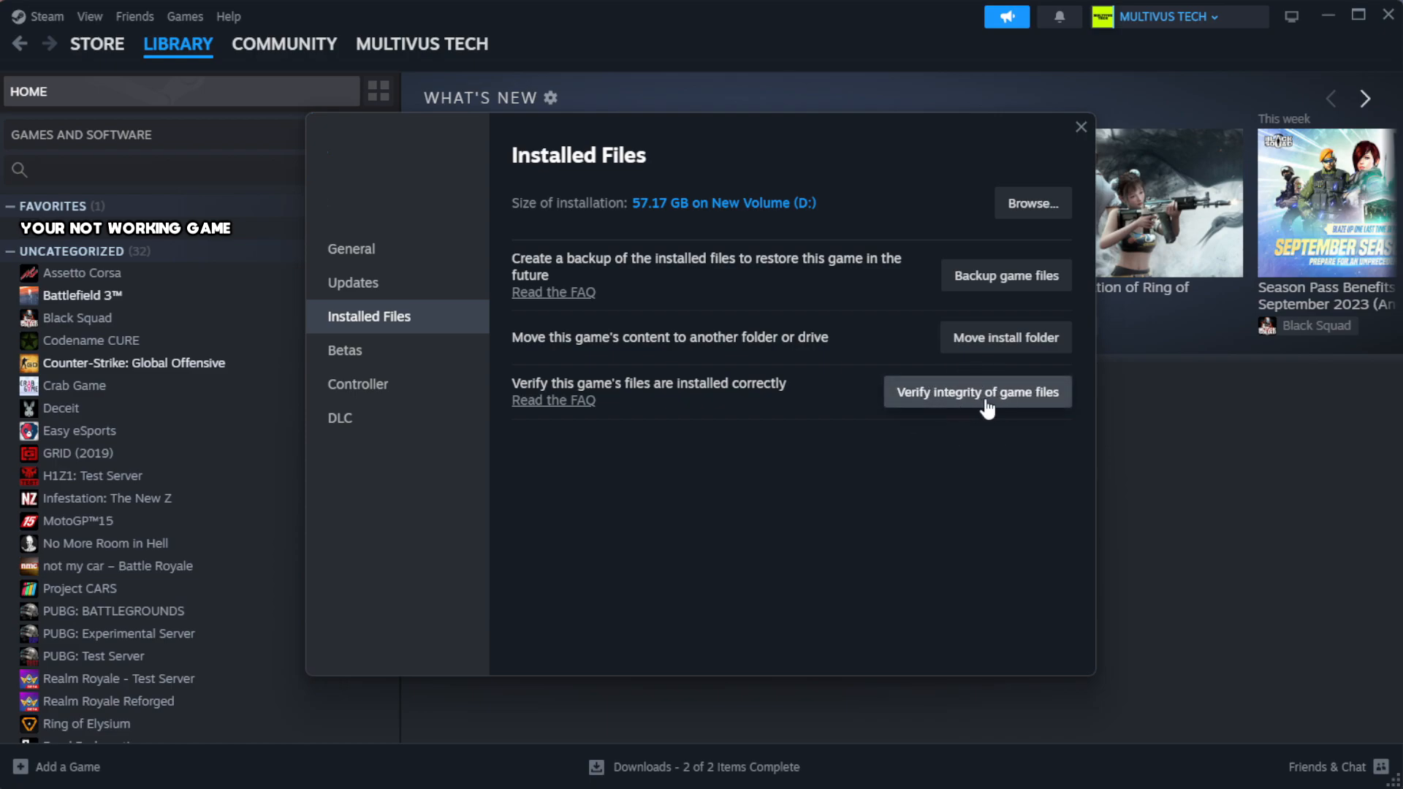
left_click(977, 392)
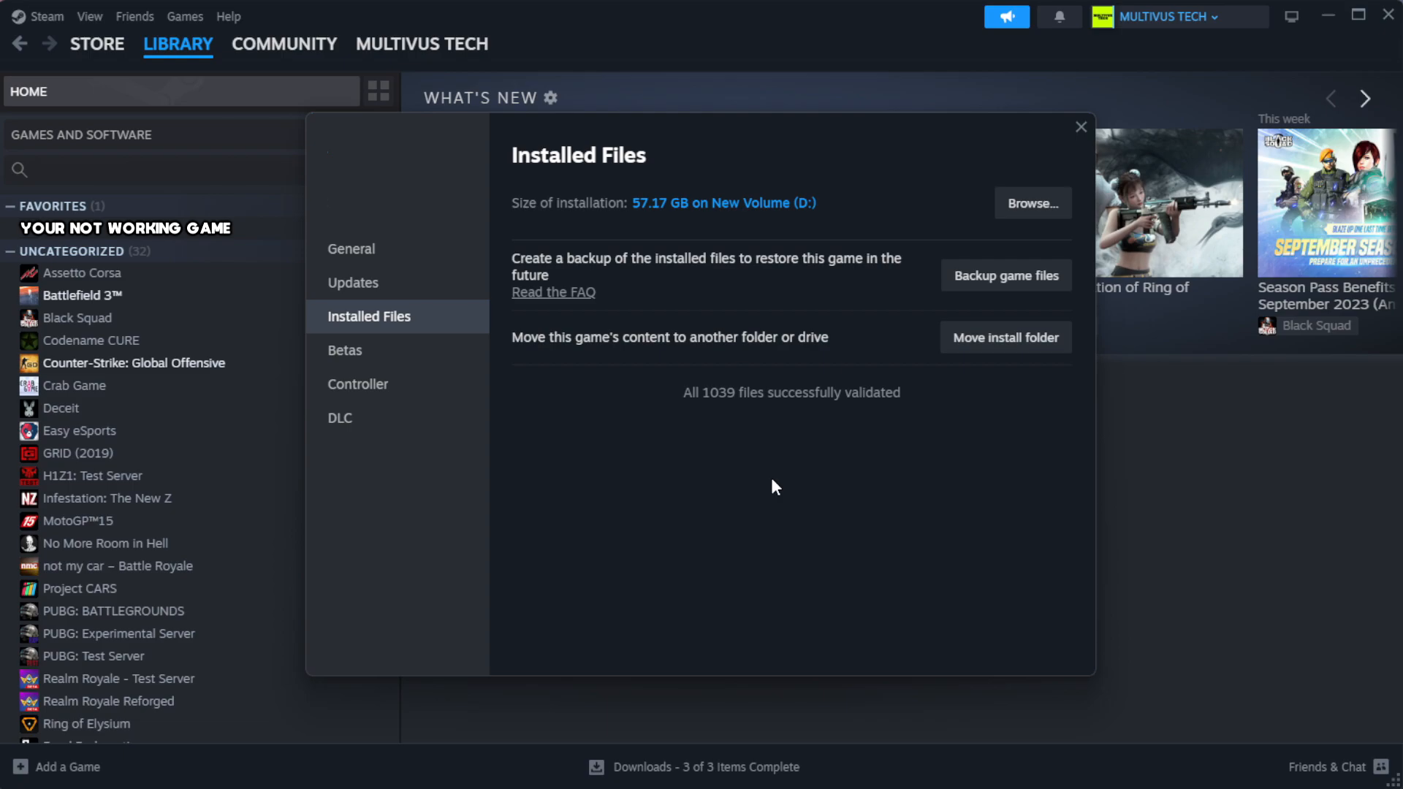
mouse_move(797, 434)
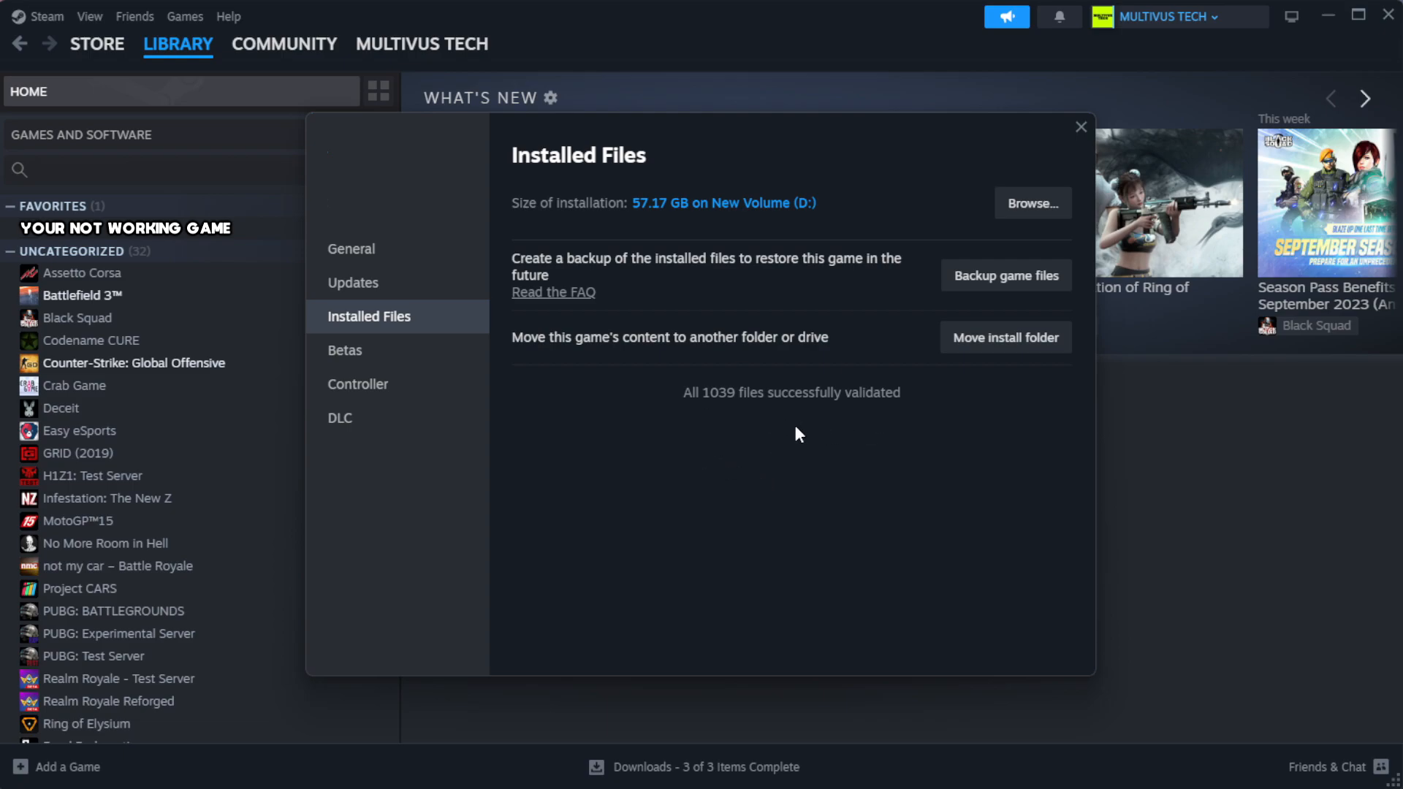
mouse_move(1032, 203)
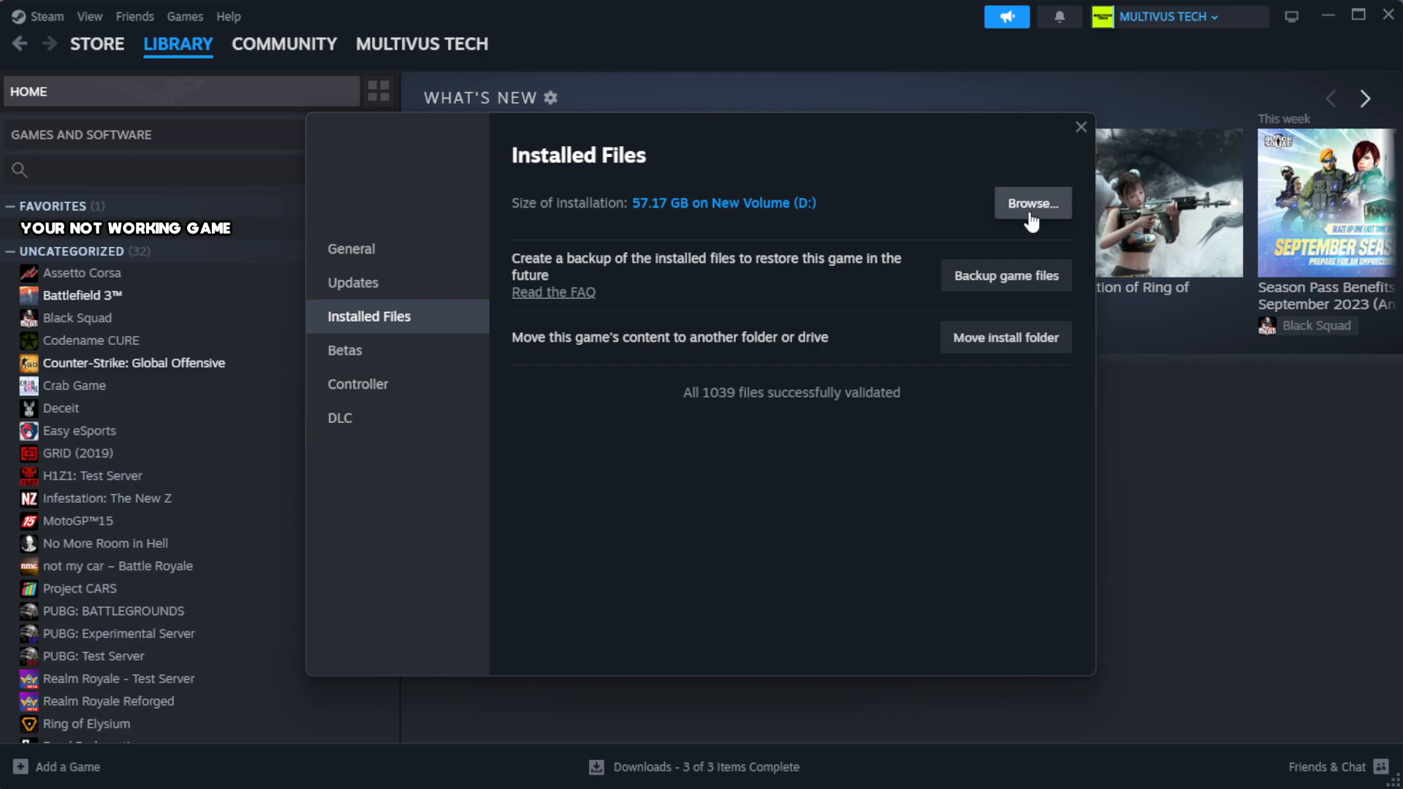
Step: Browse to the game's install folder and select the YOUR NOT WORKING GAME shortcut
left_click(1031, 202)
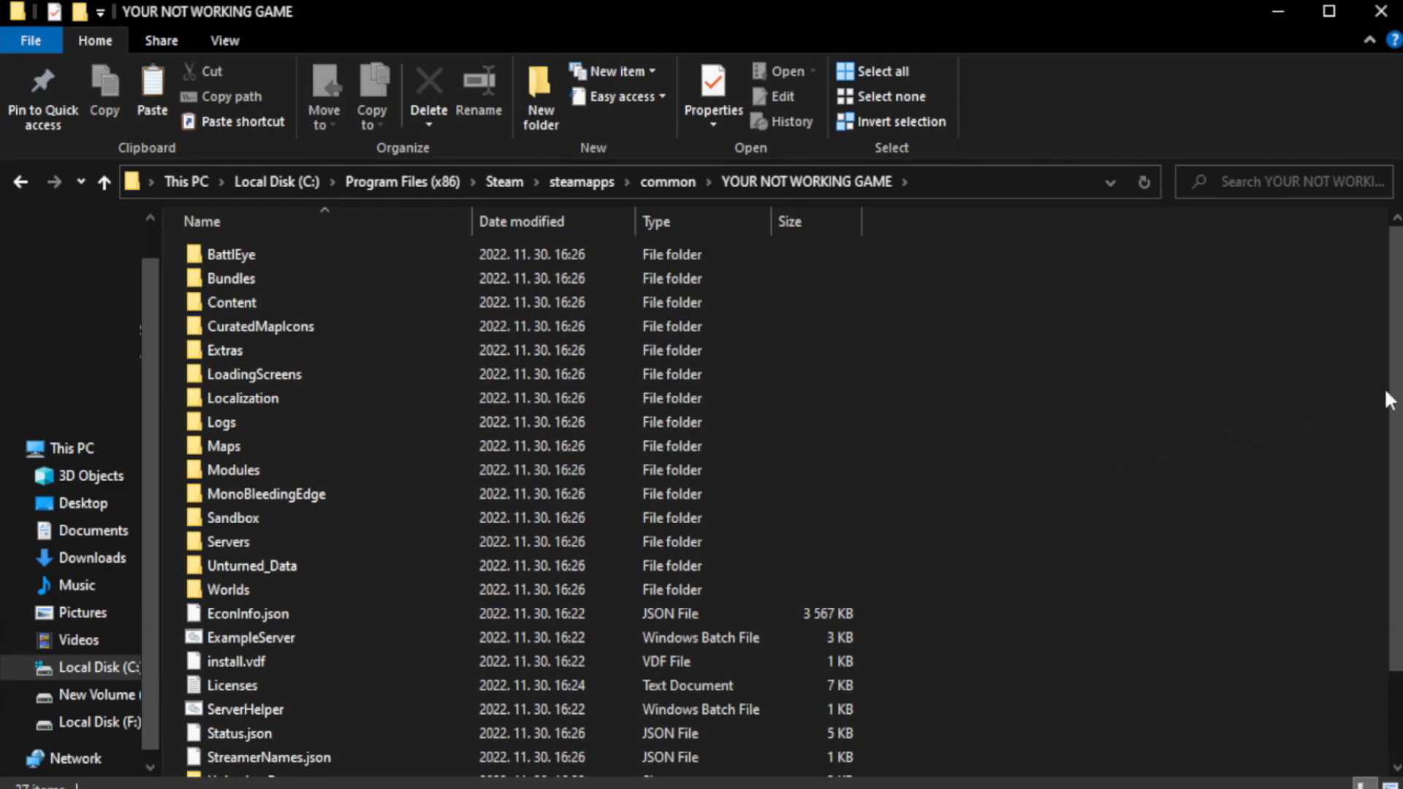
scroll("down", 3)
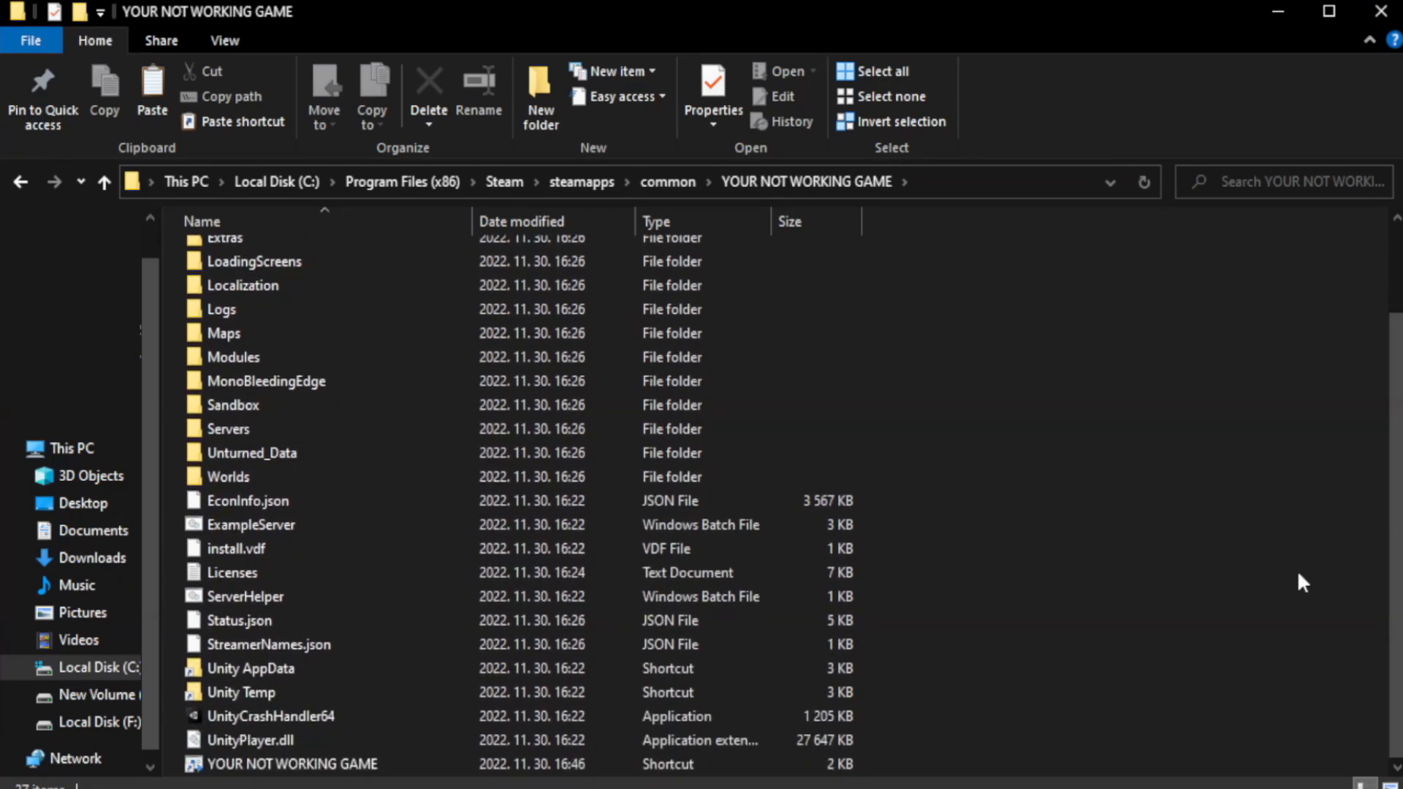
left_click(291, 763)
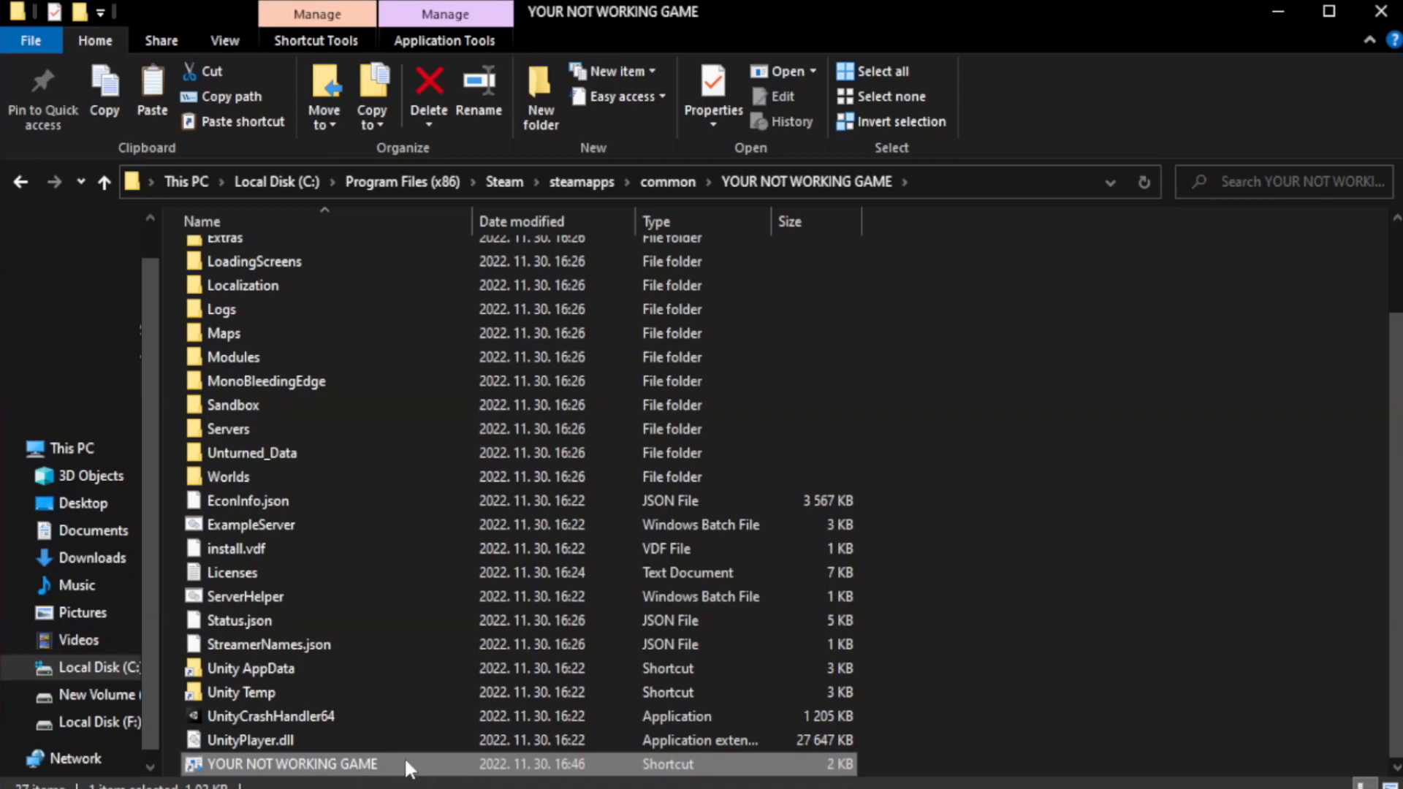
Step: Open Properties for the YOUR NOT WORKING GAME shortcut
right_click(291, 764)
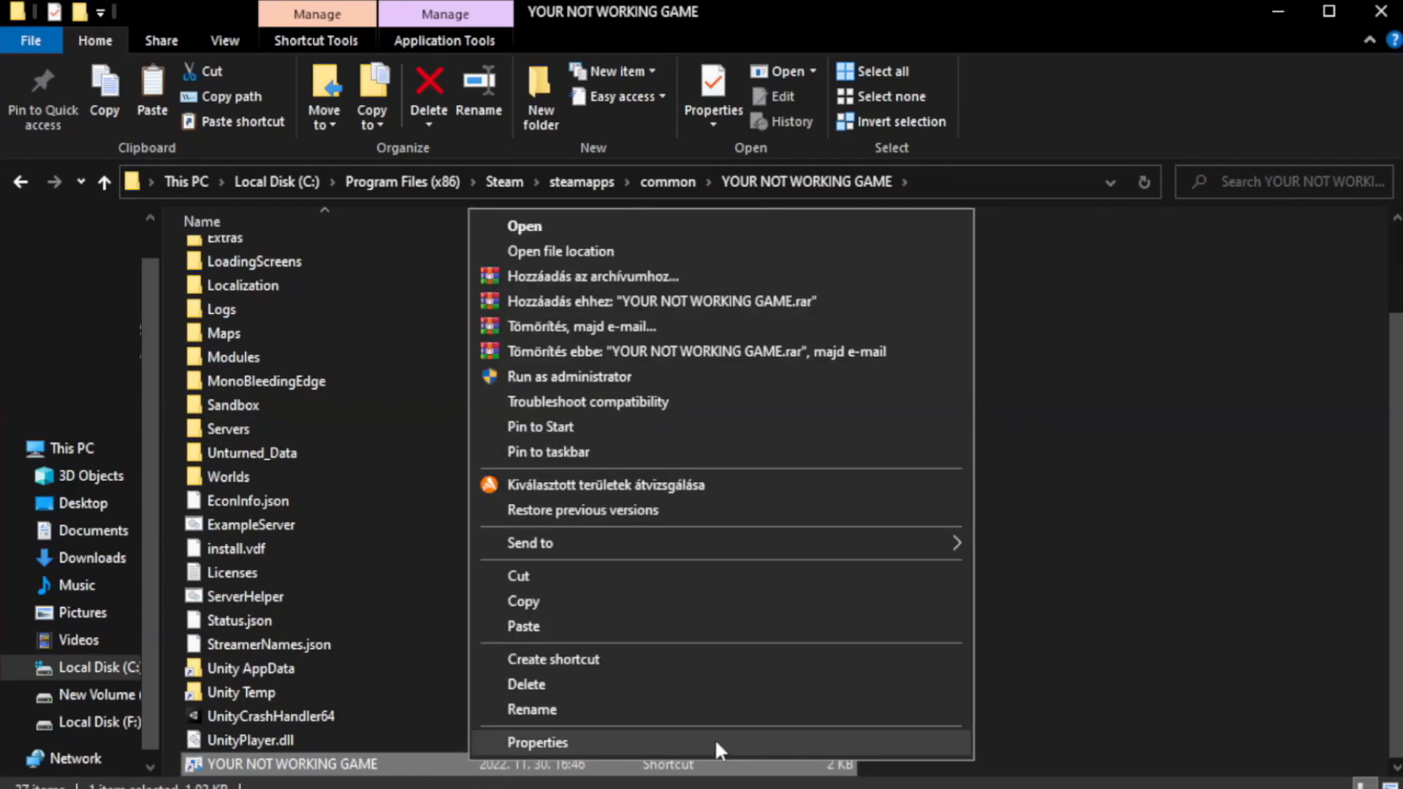
left_click(538, 743)
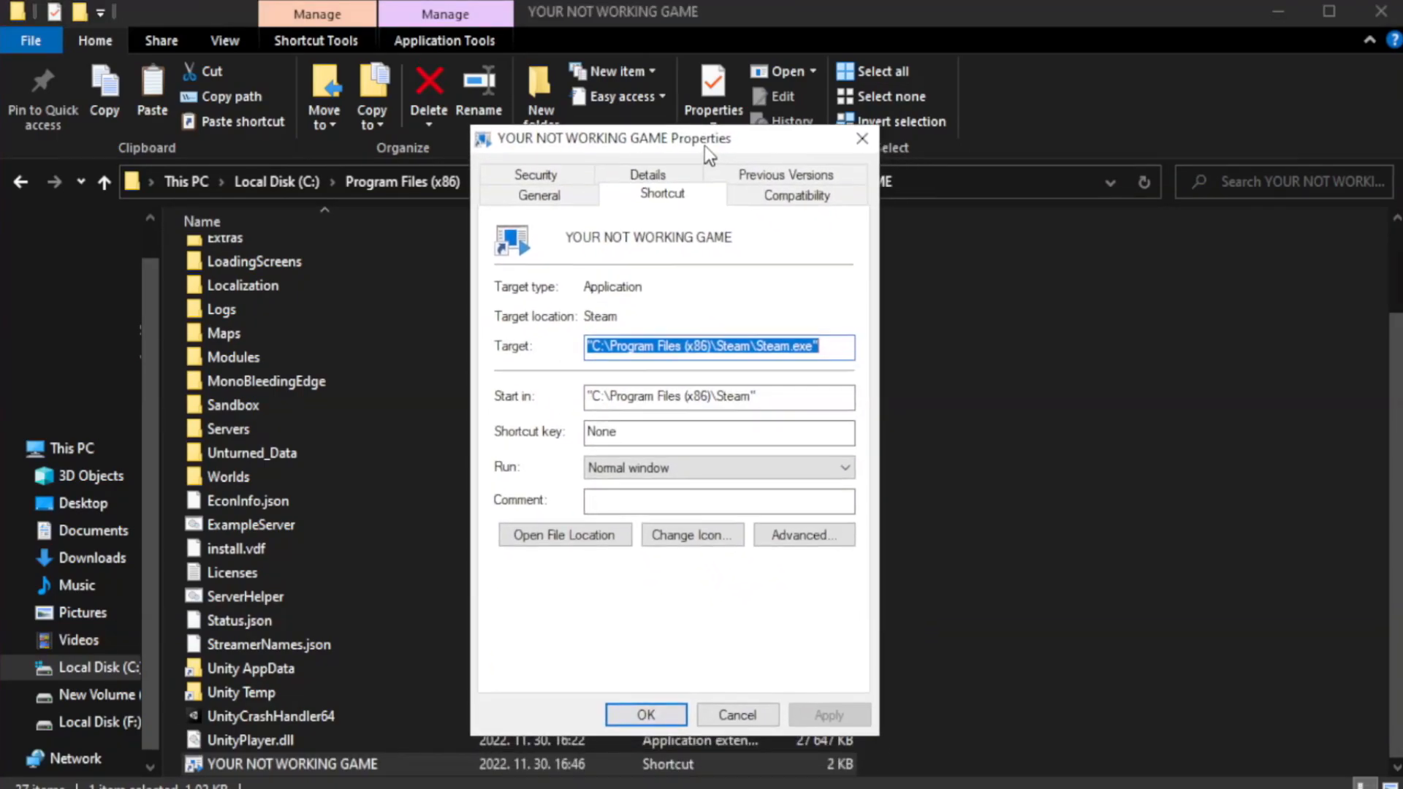
mouse_move(823, 234)
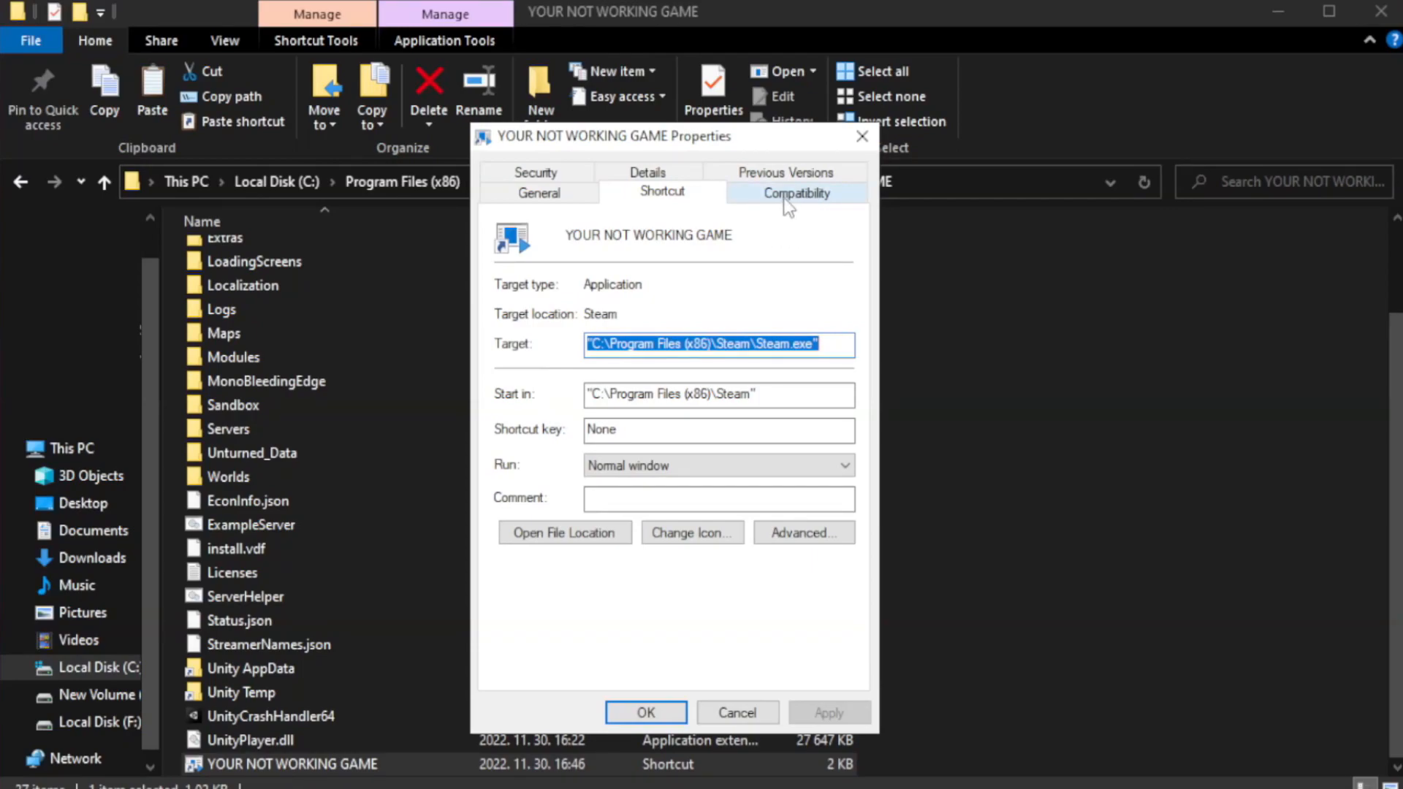
Step: Set Windows 8 compatibility, disable fullscreen optimizations, run as administrator, save, and close the folder
left_click(796, 191)
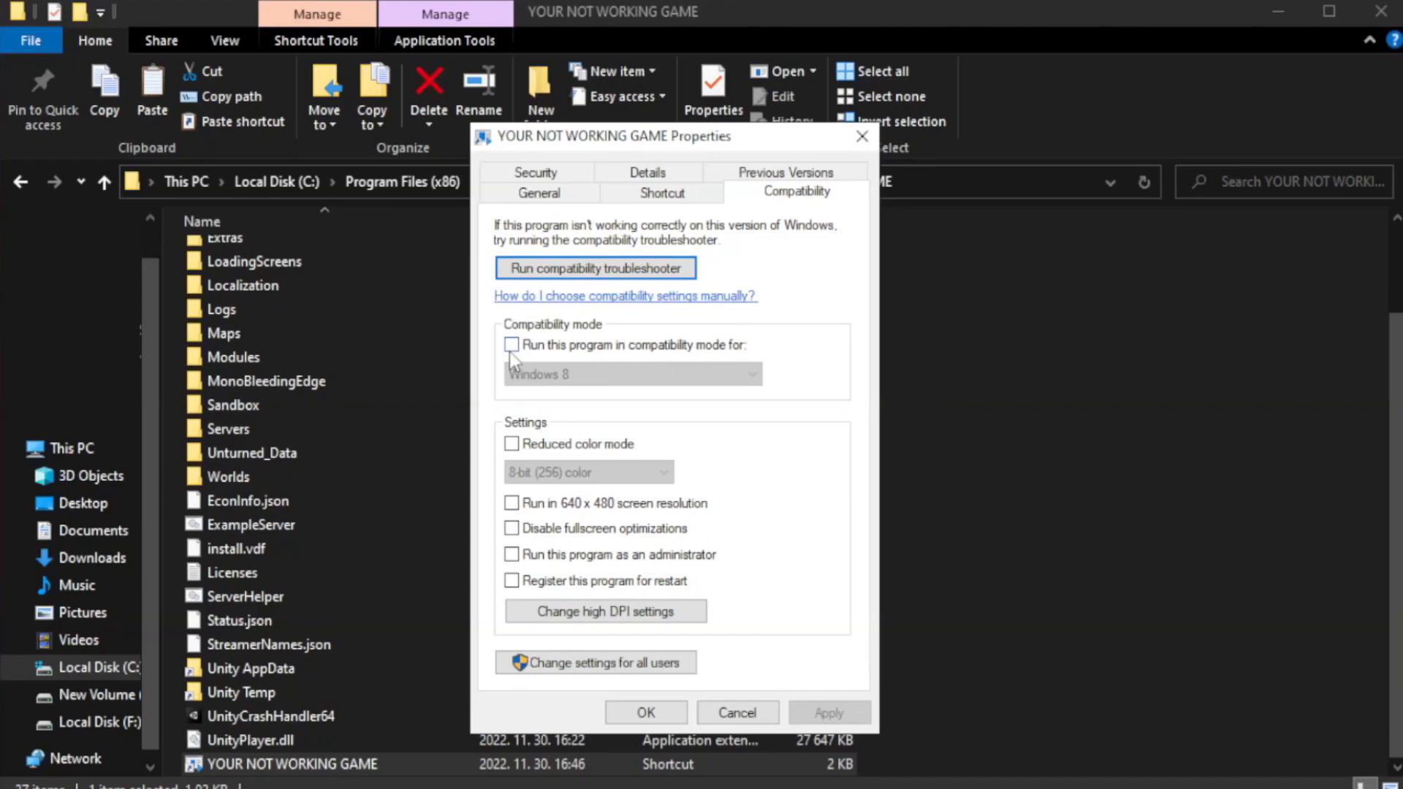
mouse_move(559, 353)
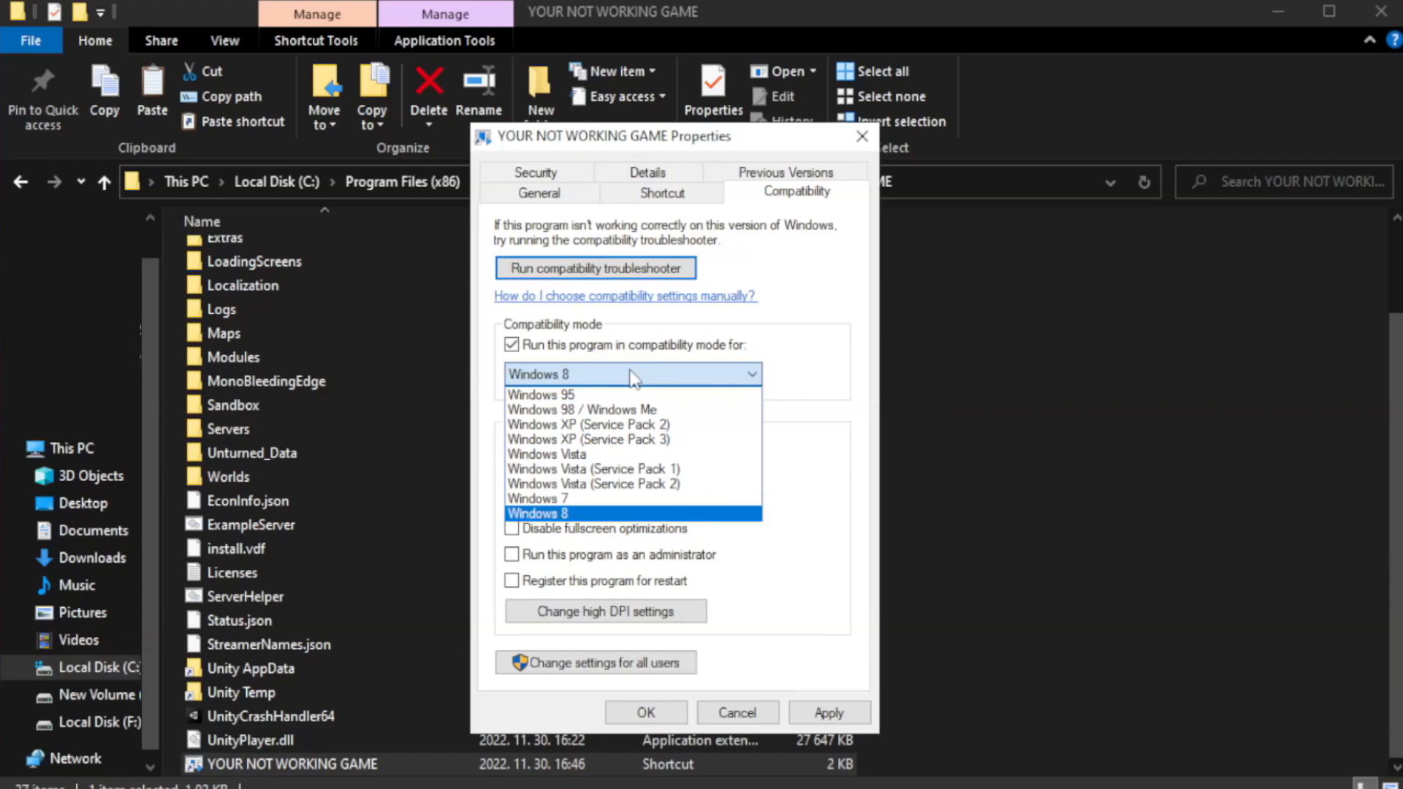
mouse_move(590, 517)
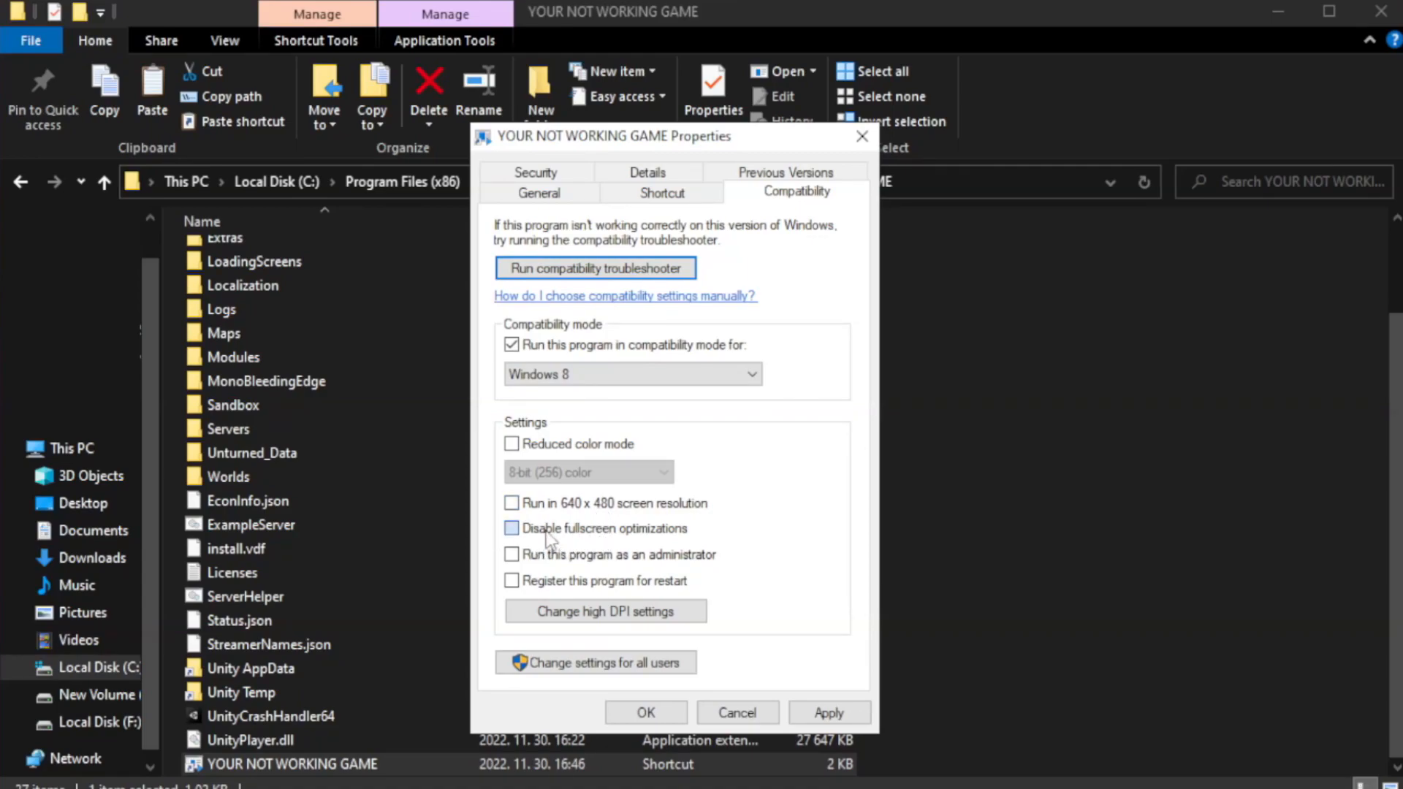
left_click(511, 528)
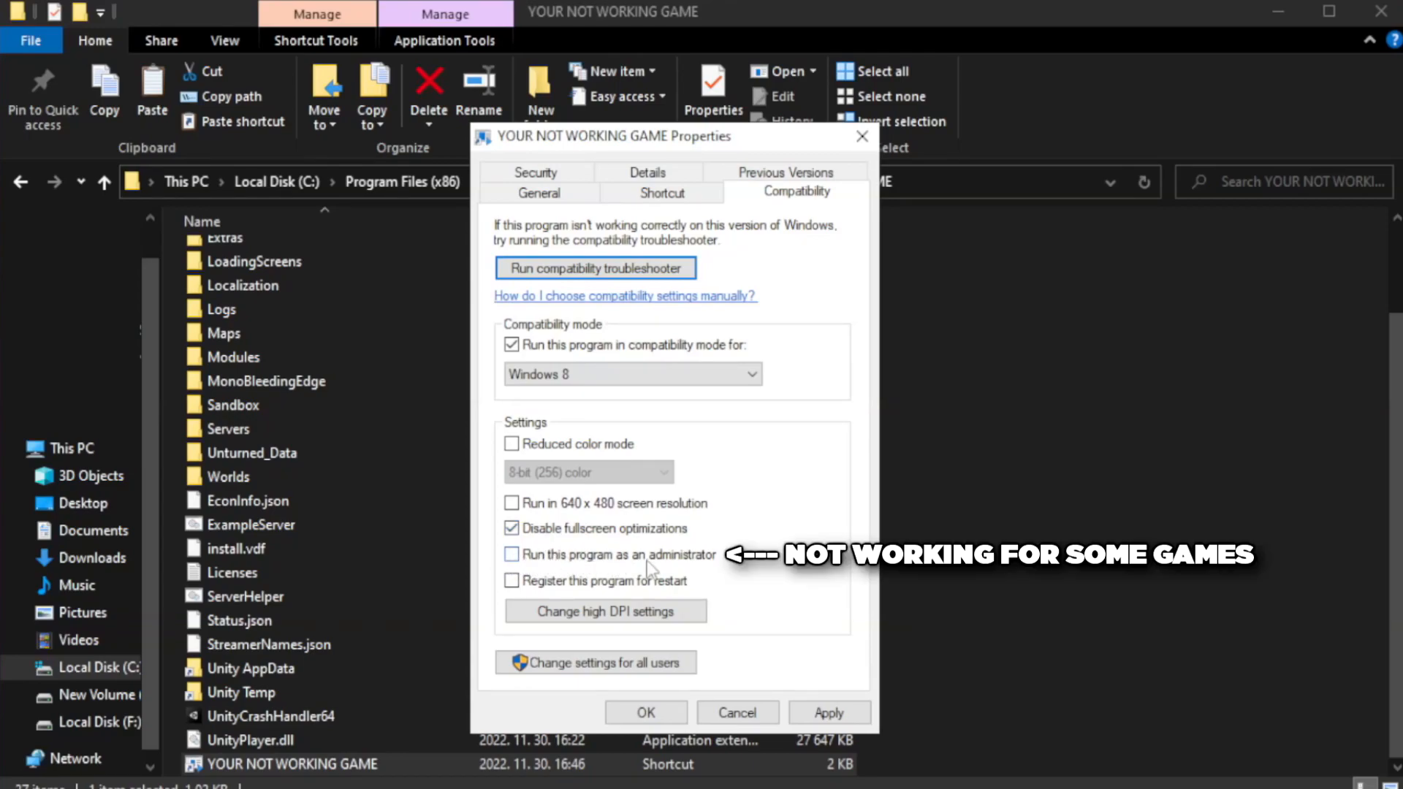
mouse_move(552, 569)
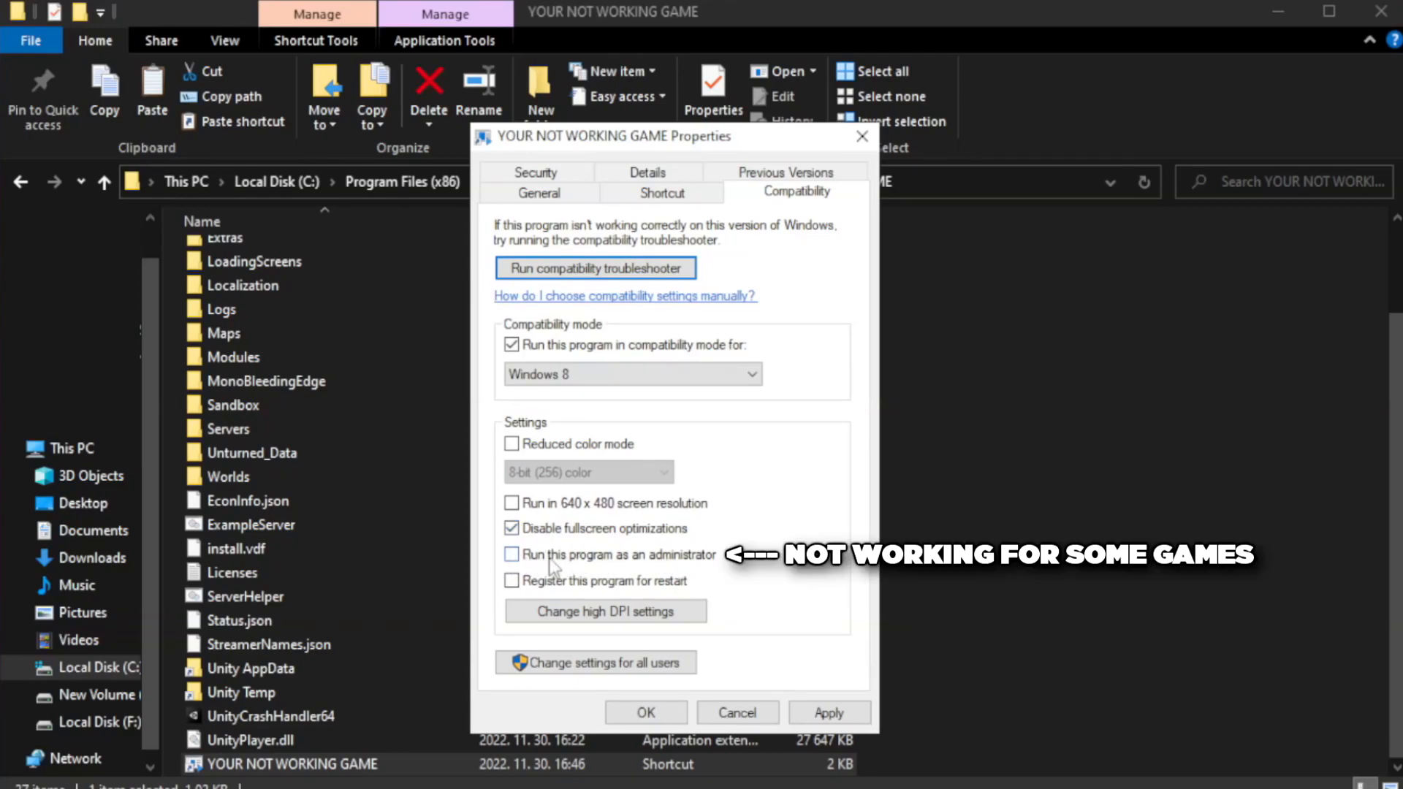
left_click(512, 554)
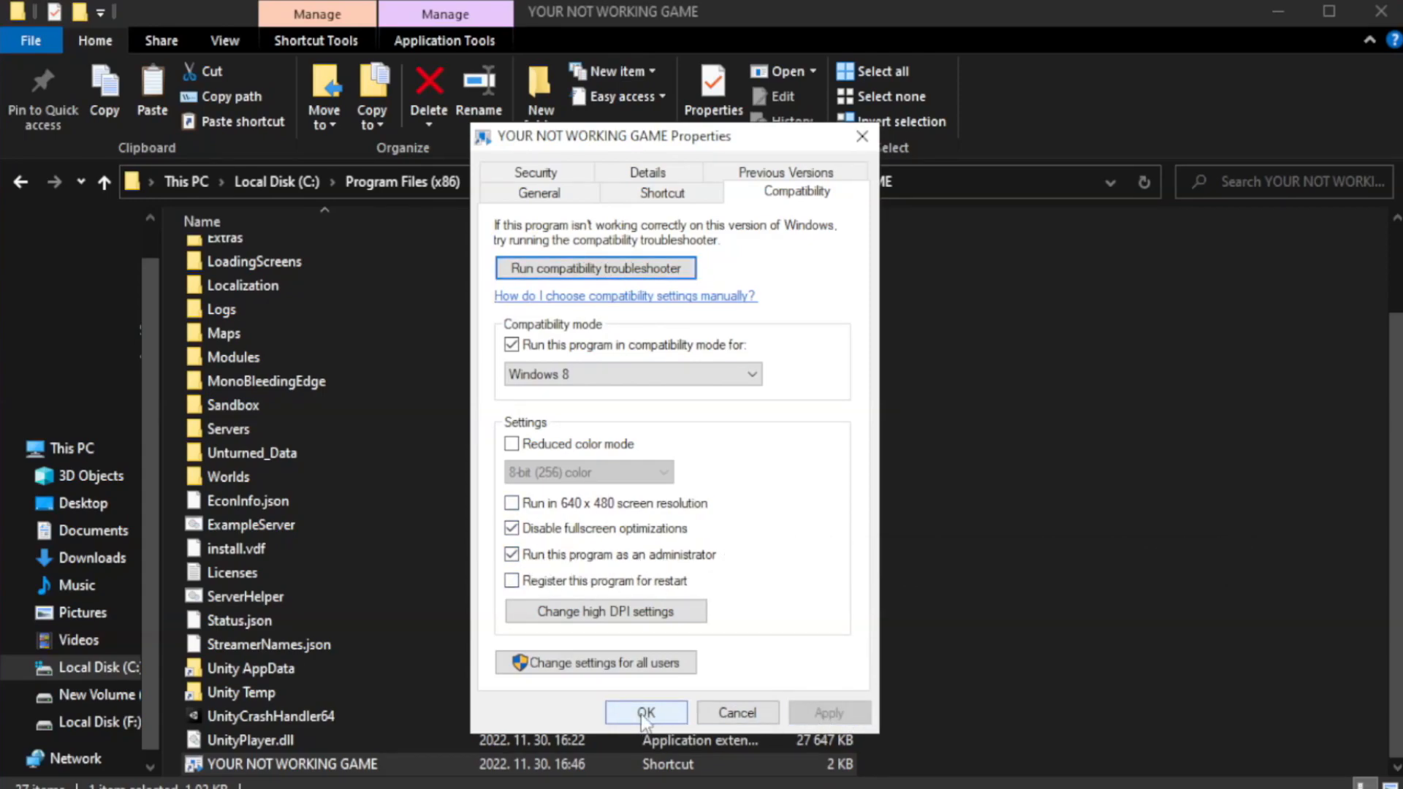
left_click(645, 713)
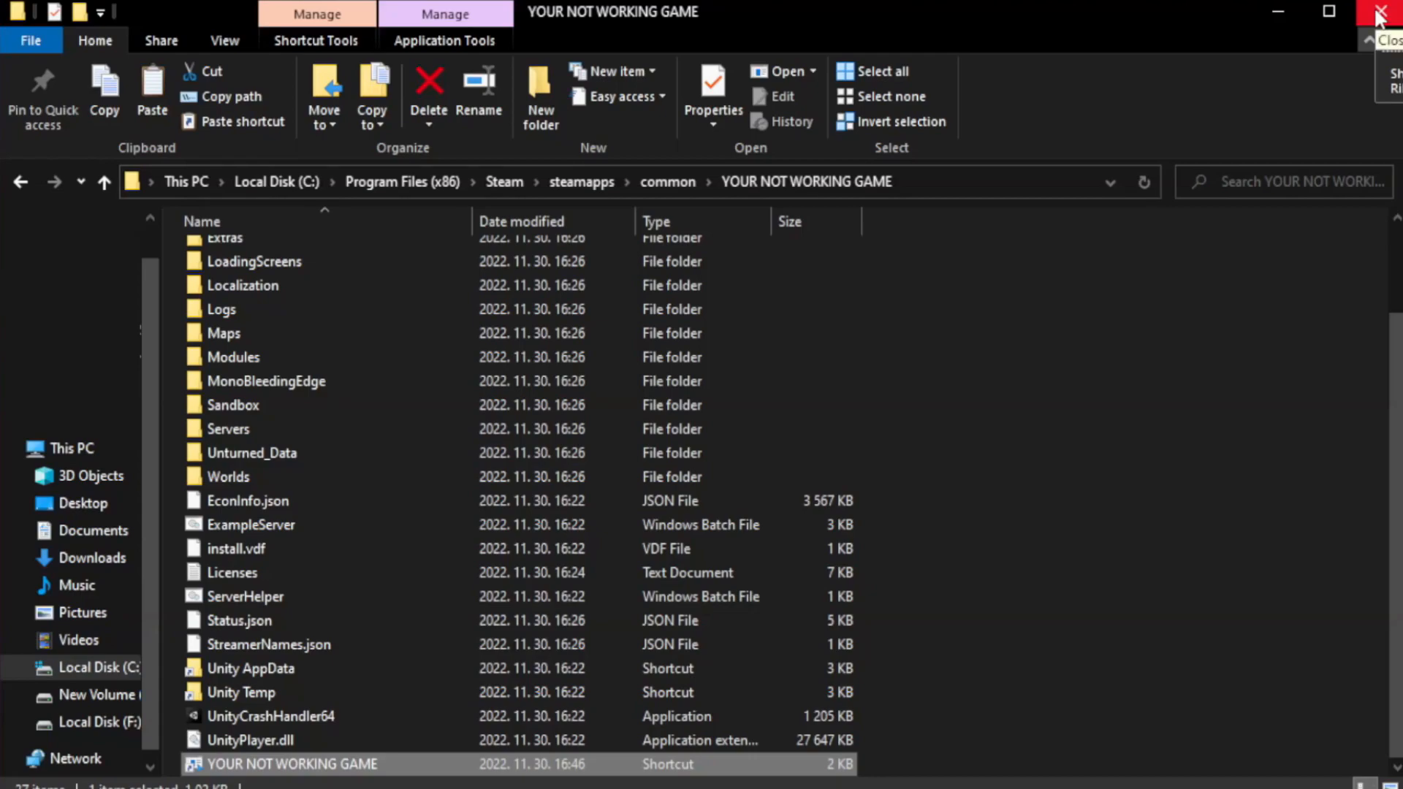
left_click(1385, 12)
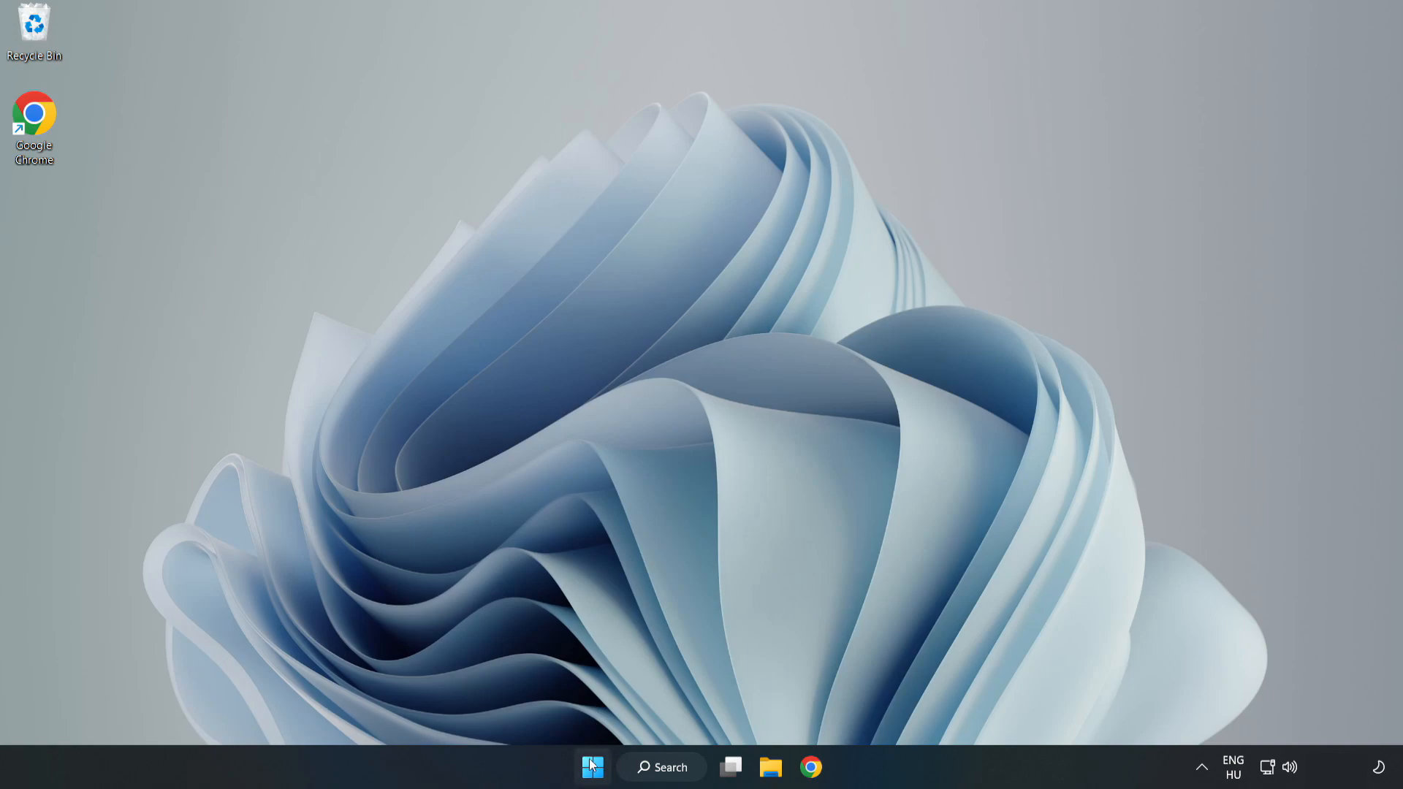
Step: Launch Task Manager from the Start button menu and switch to Startup apps
right_click(591, 766)
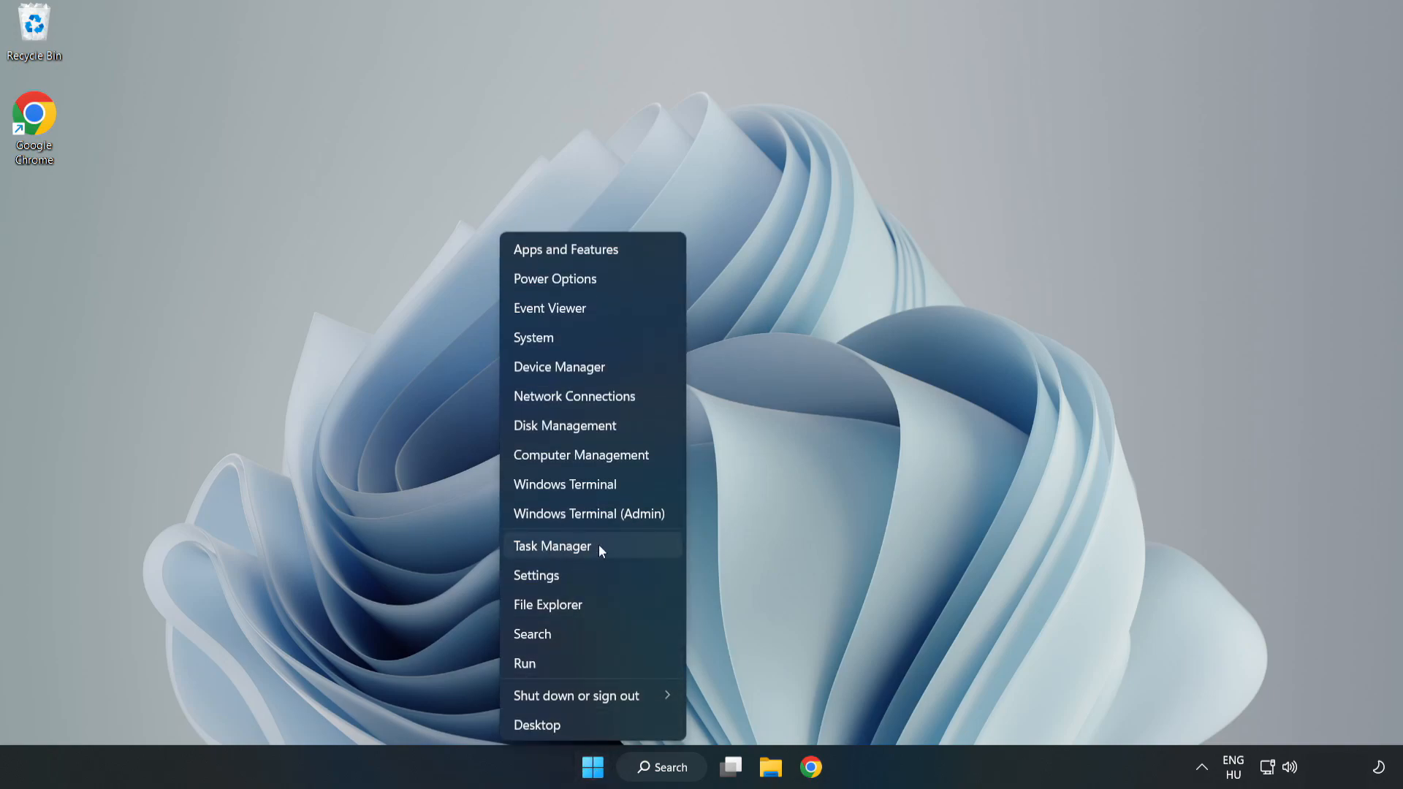
left_click(552, 545)
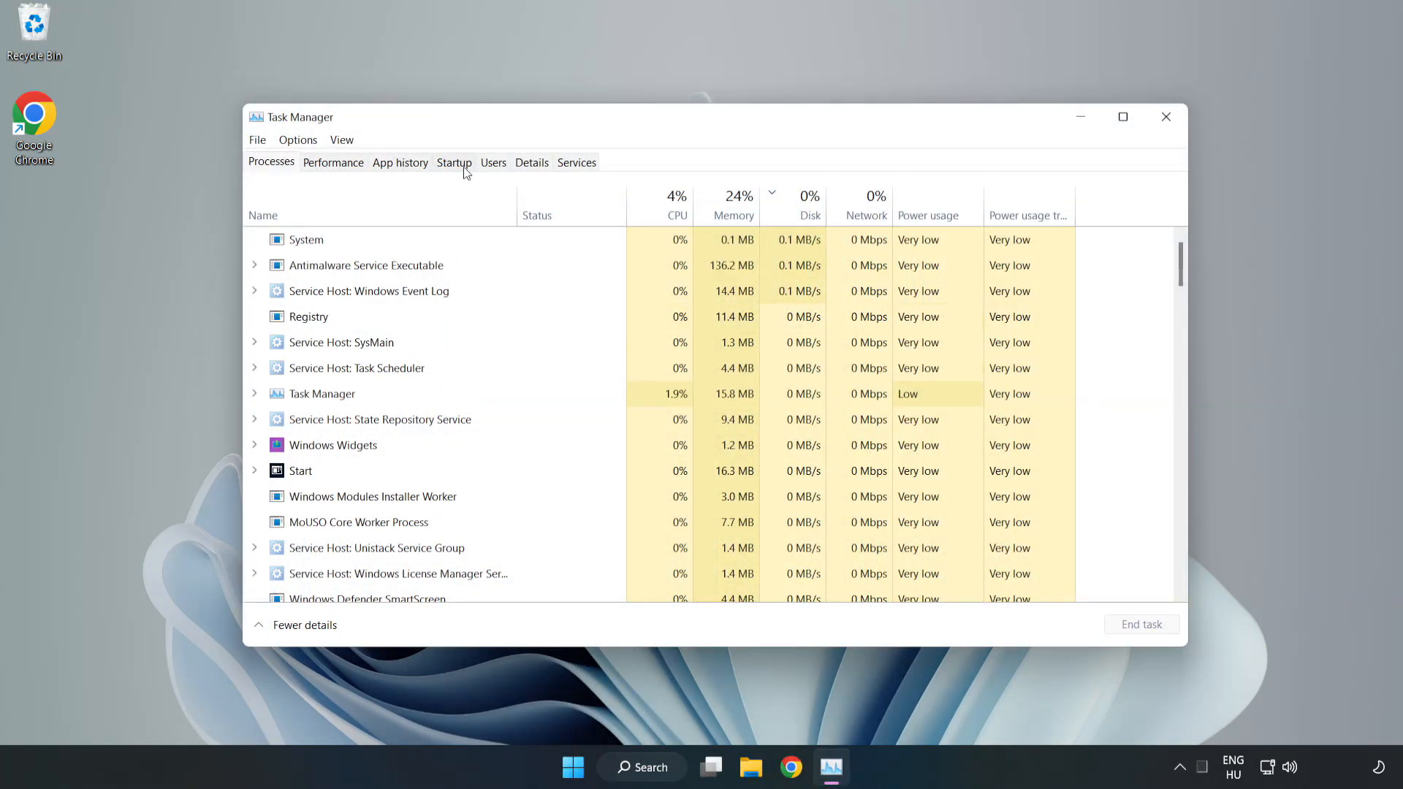
left_click(454, 162)
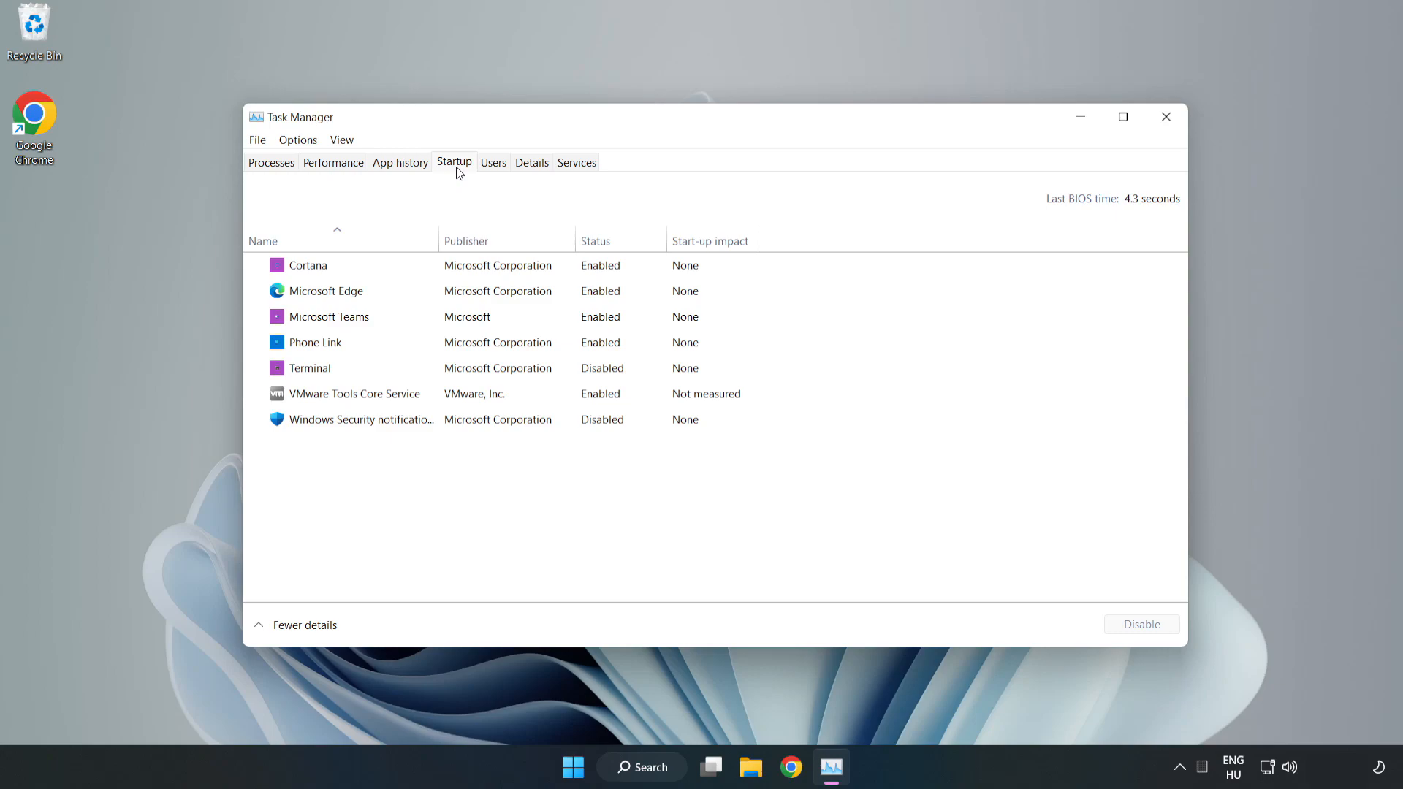
Step: Disable Cortana, Microsoft Edge, Microsoft Teams and Phone Link at startup, then close Task Manager
left_click(308, 264)
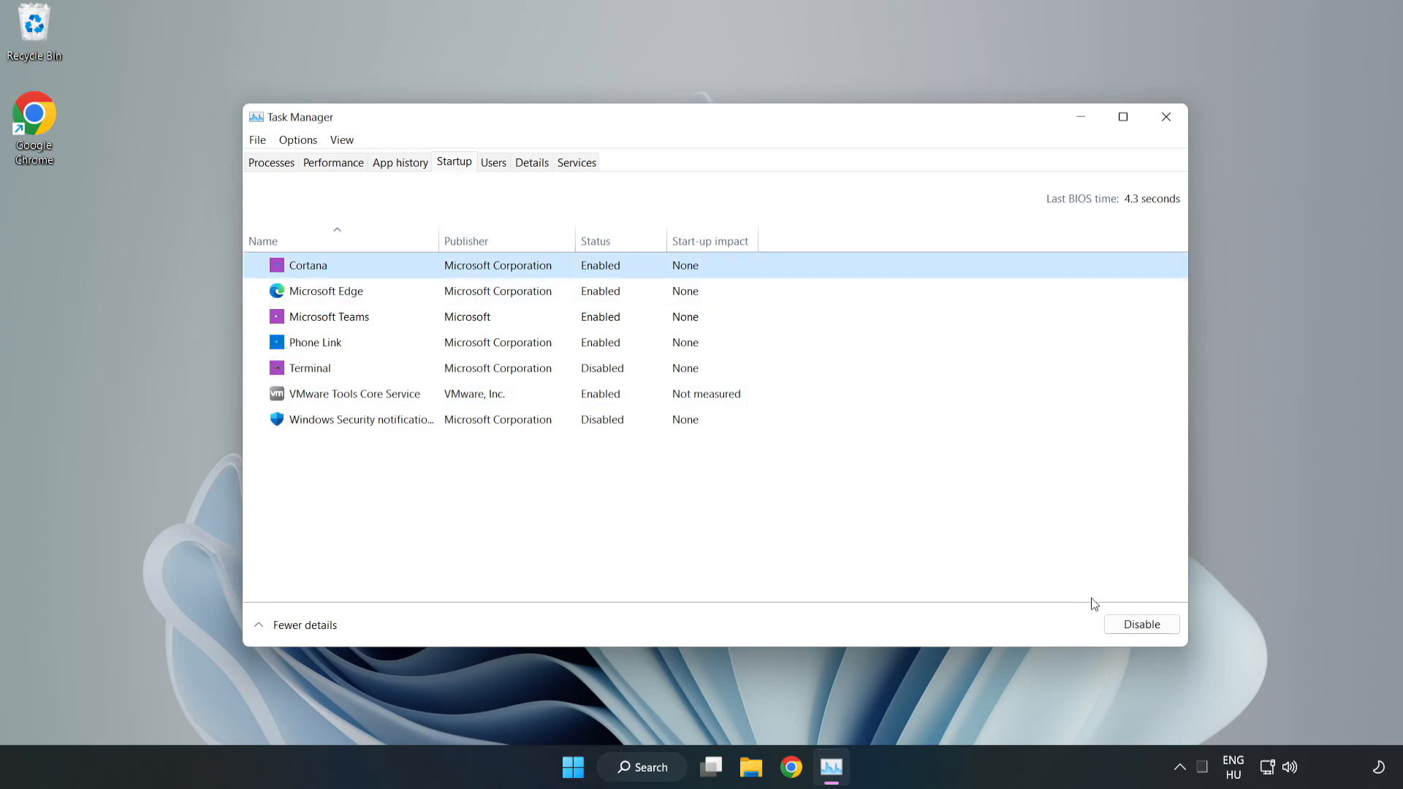
left_click(1140, 623)
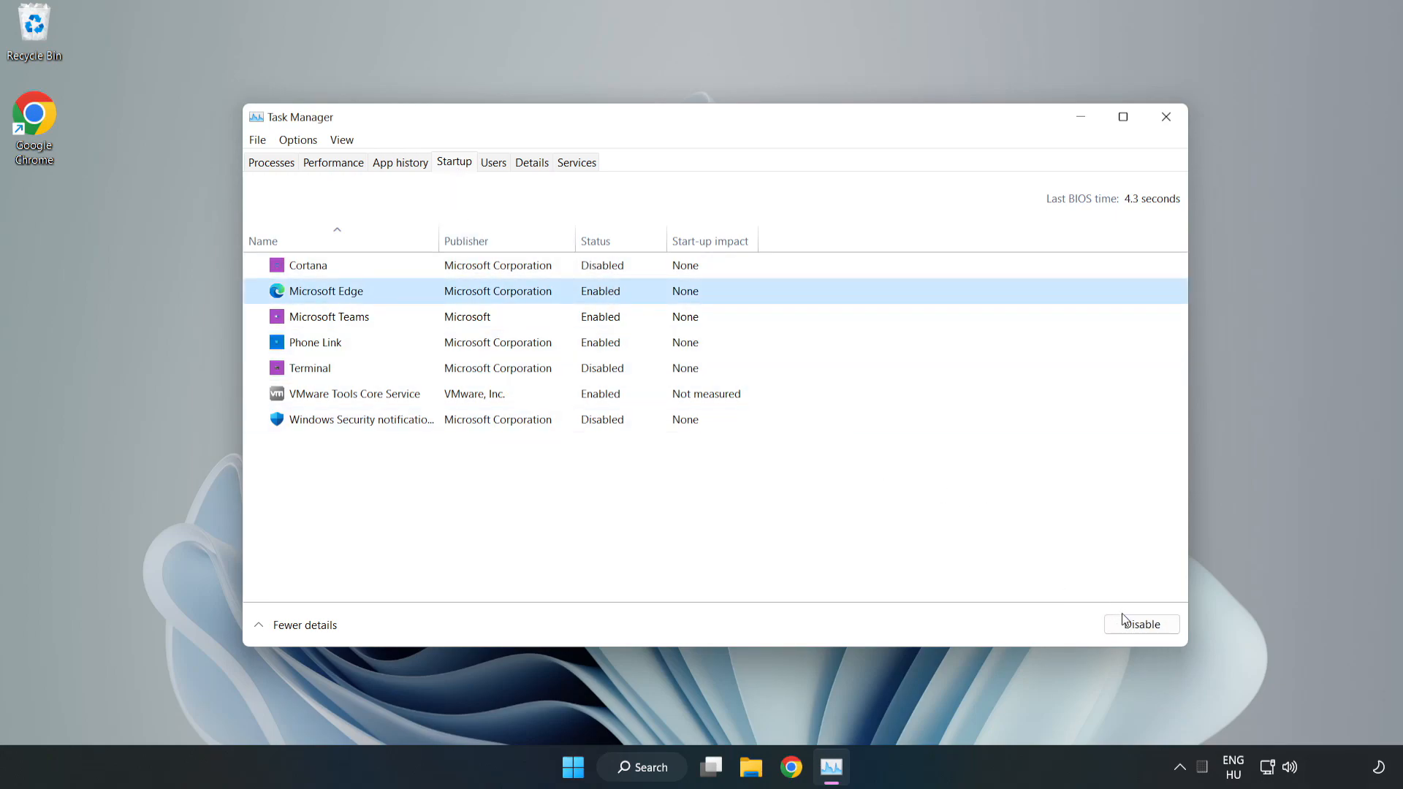
left_click(1141, 623)
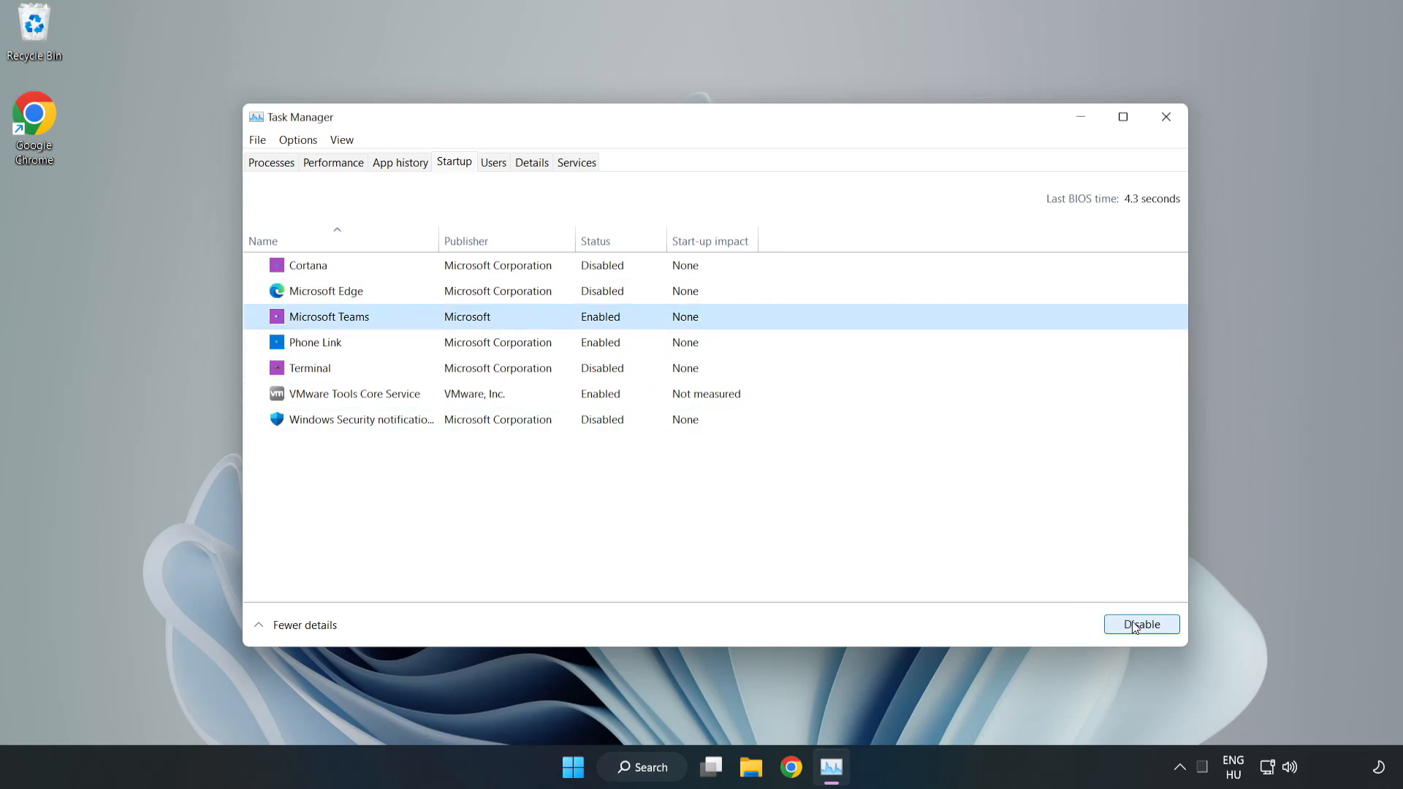
left_click(1141, 623)
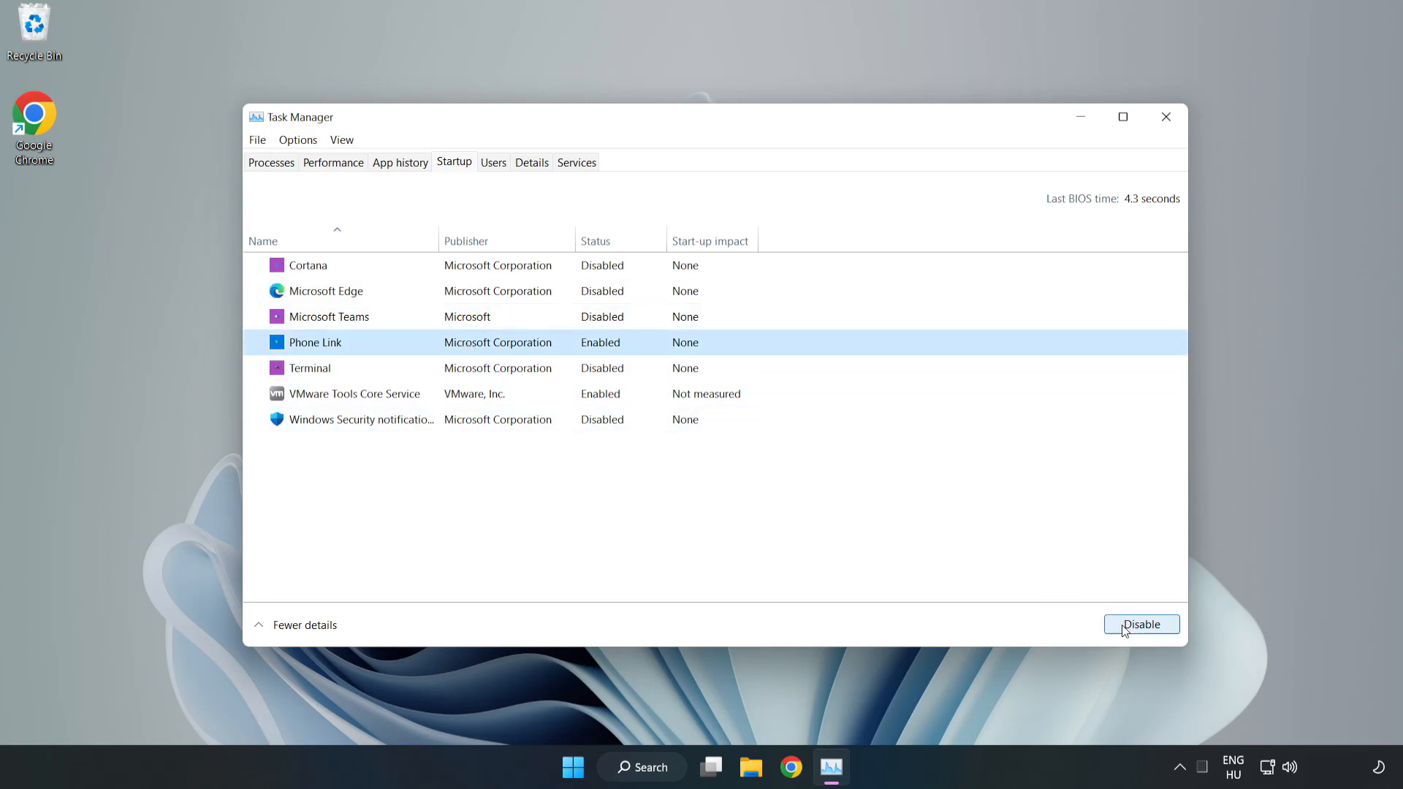
left_click(1141, 623)
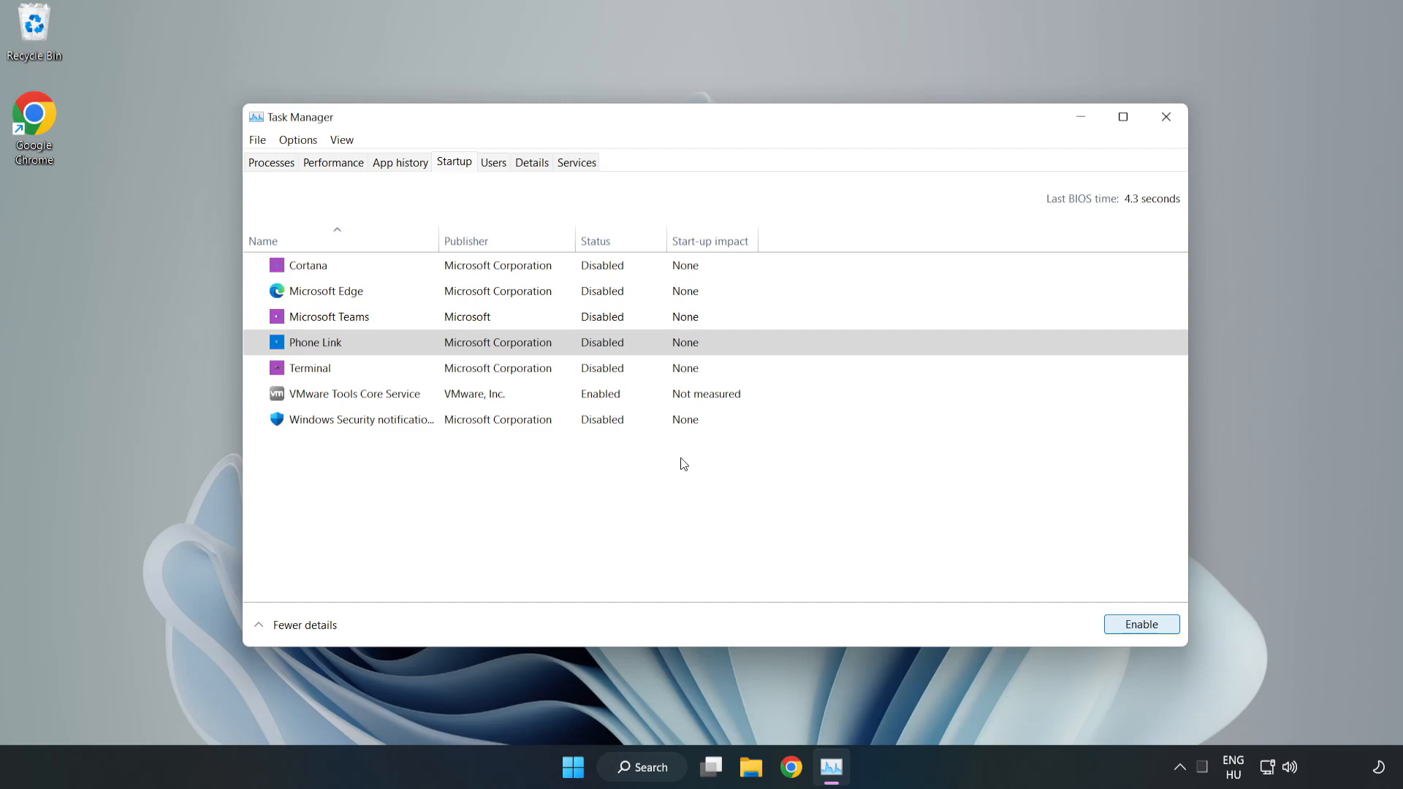
mouse_move(1167, 117)
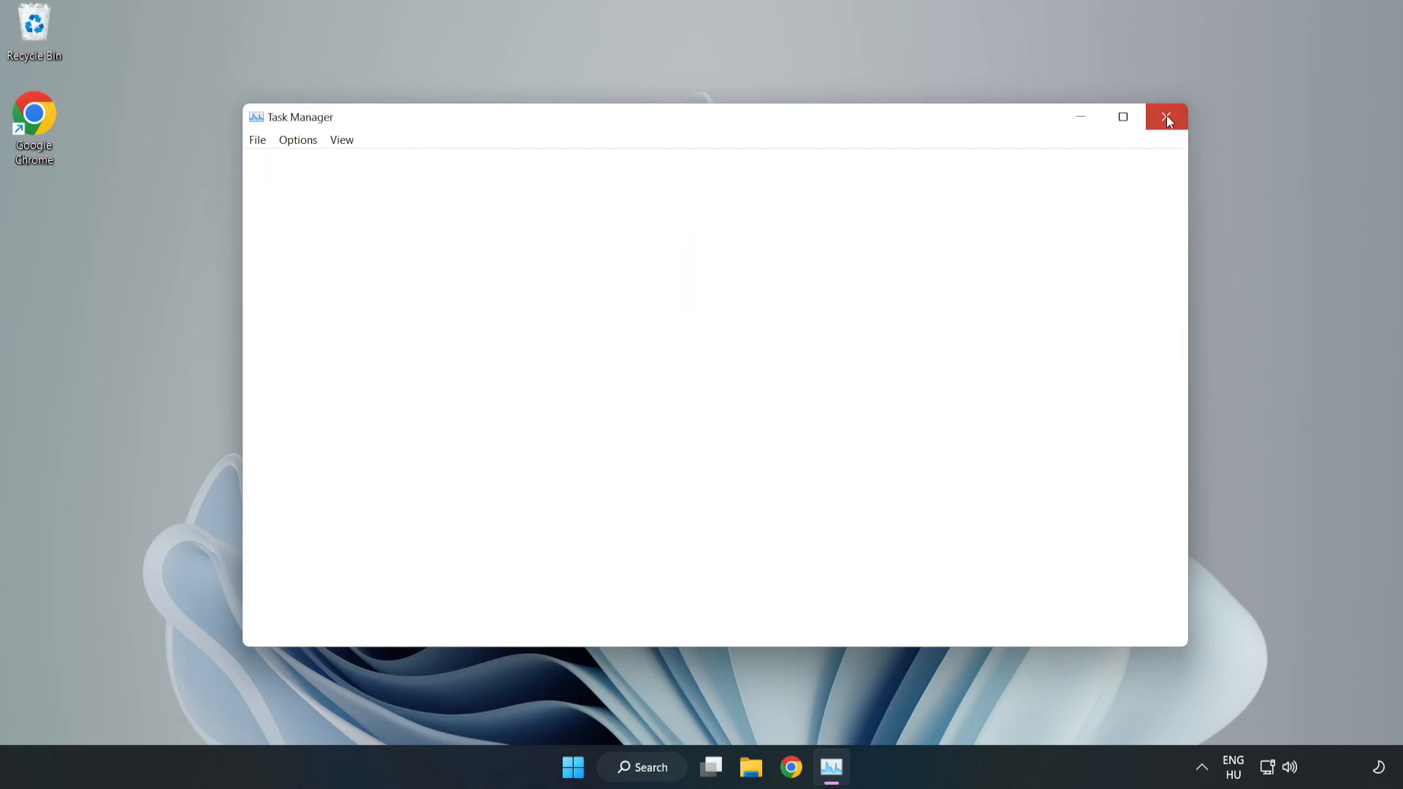
left_click(1166, 117)
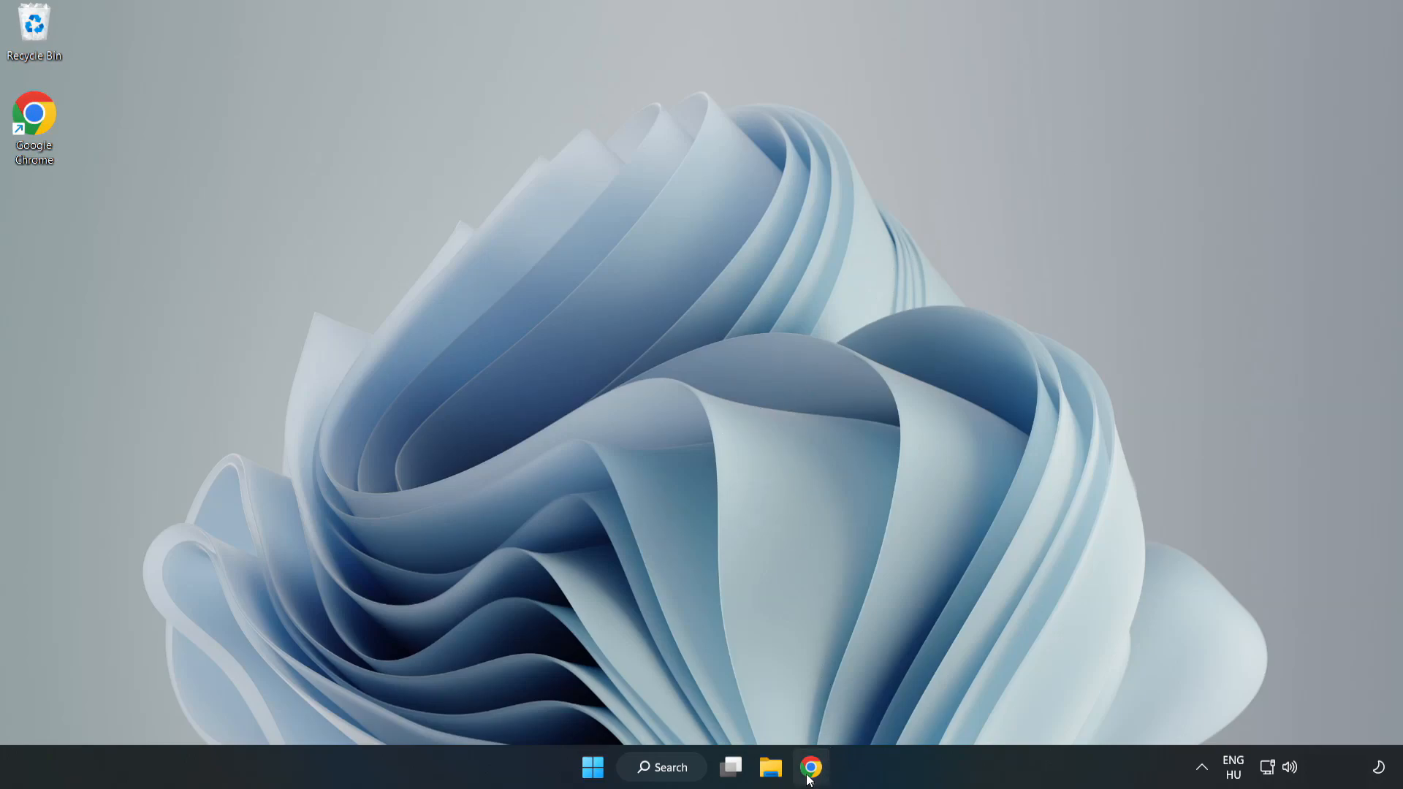
Step: Download the DirectX End-User Runtime Web Installer in Chrome and launch dxwebsetup.exe
left_click(809, 767)
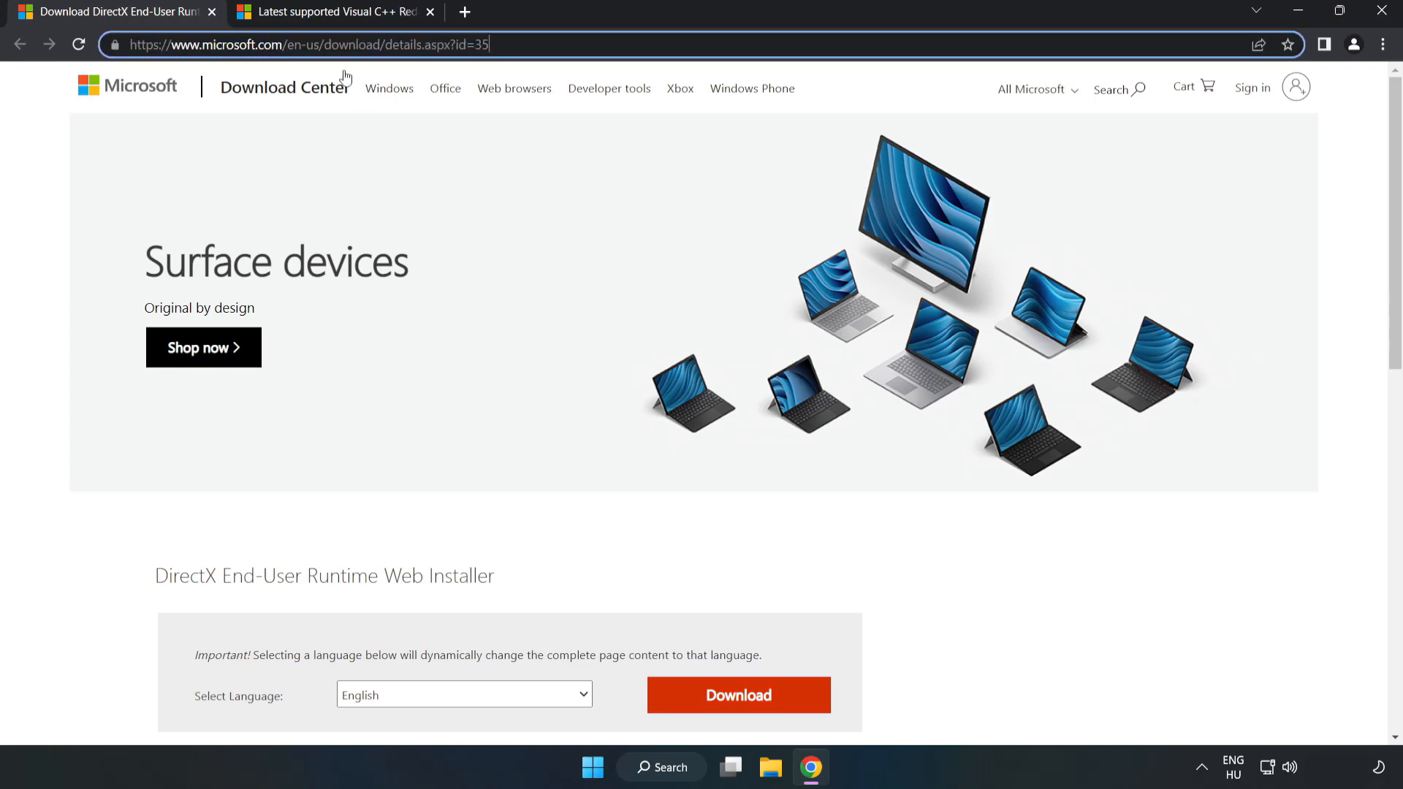
scroll("down", 3)
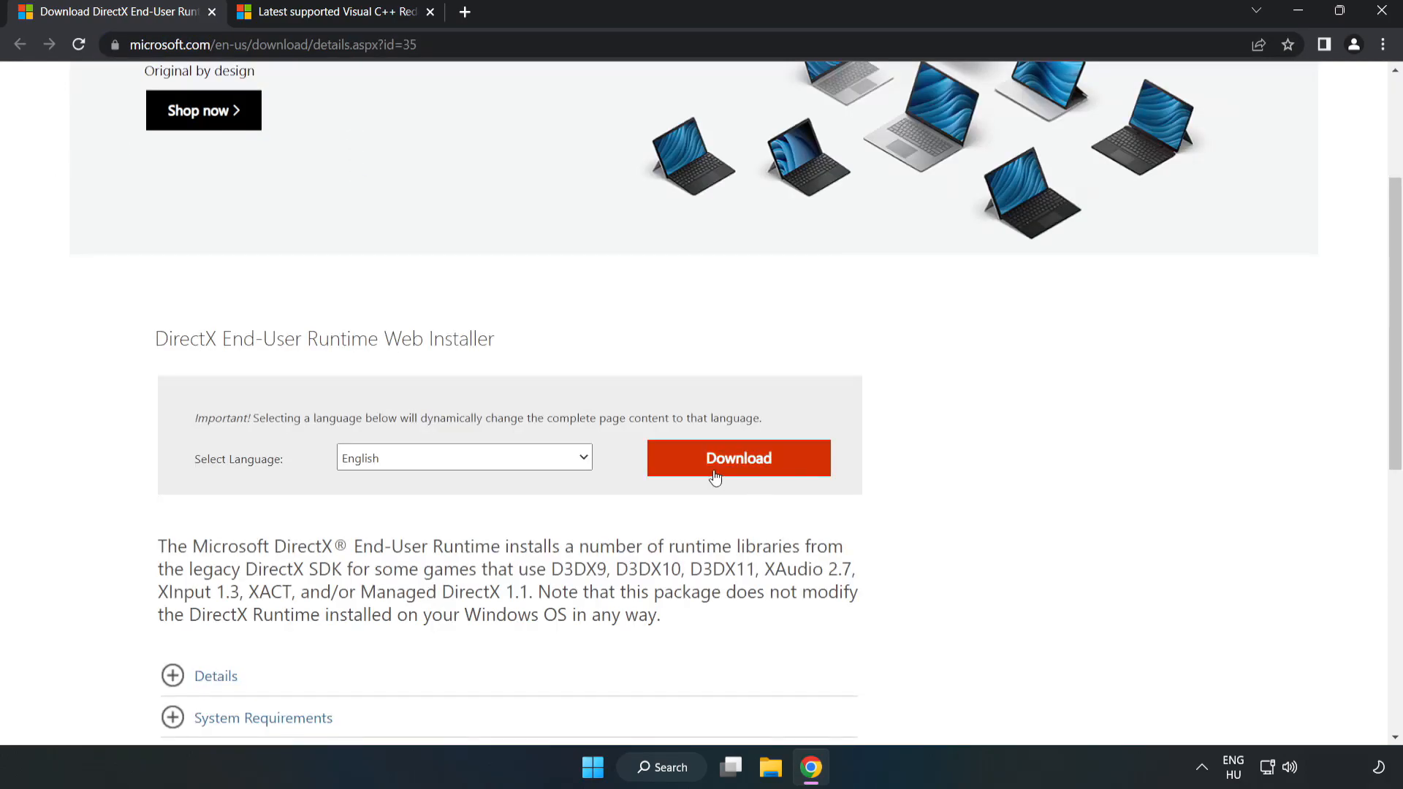
left_click(738, 459)
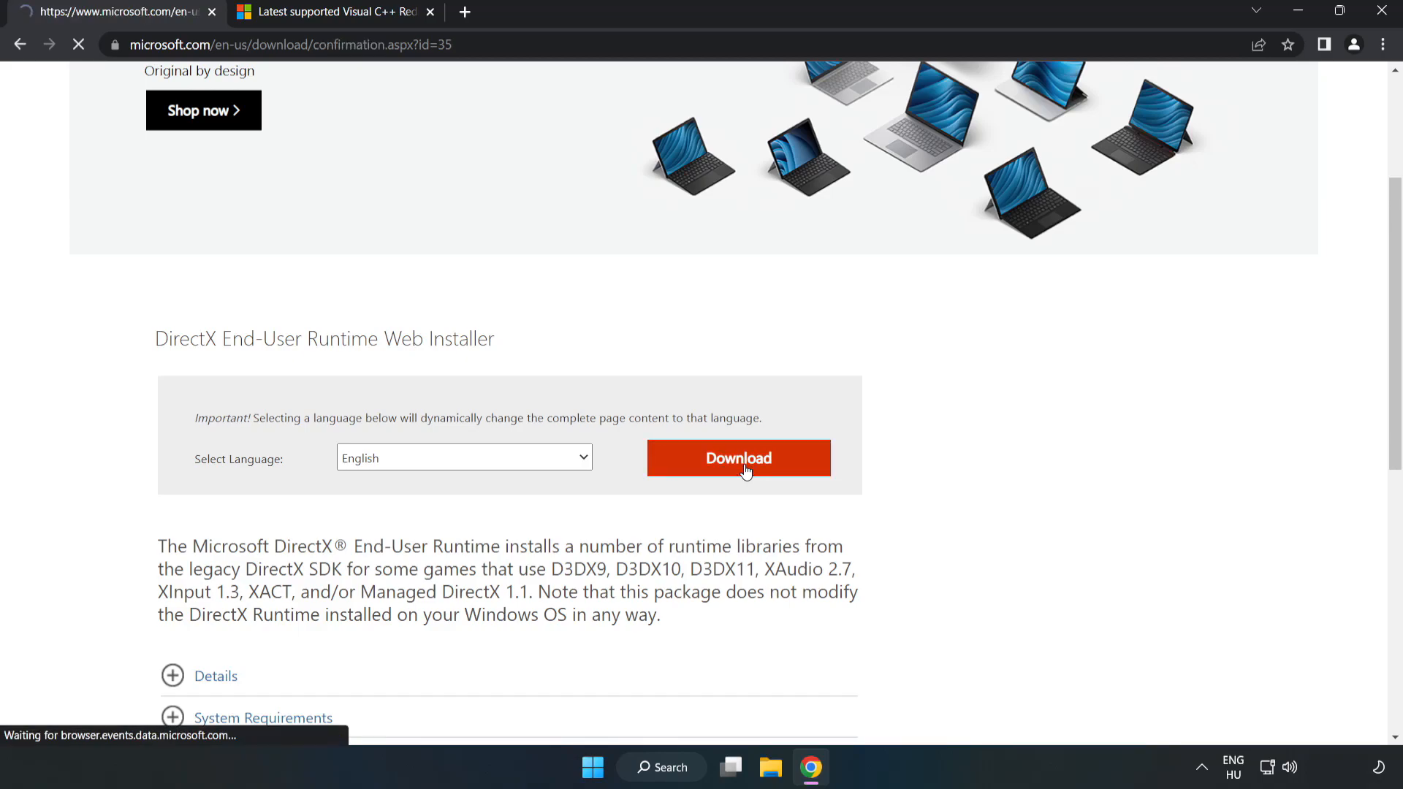
left_click(737, 457)
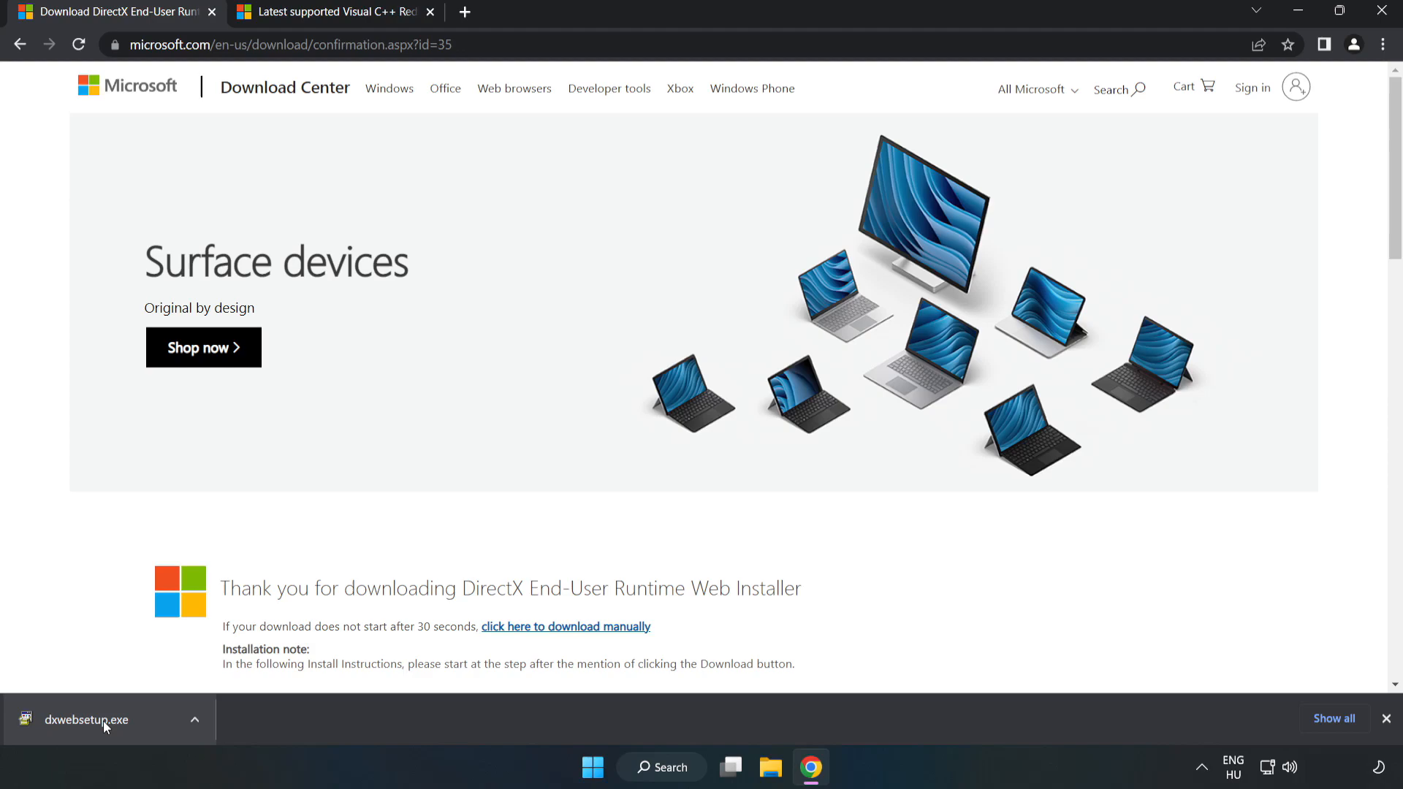
left_click(86, 719)
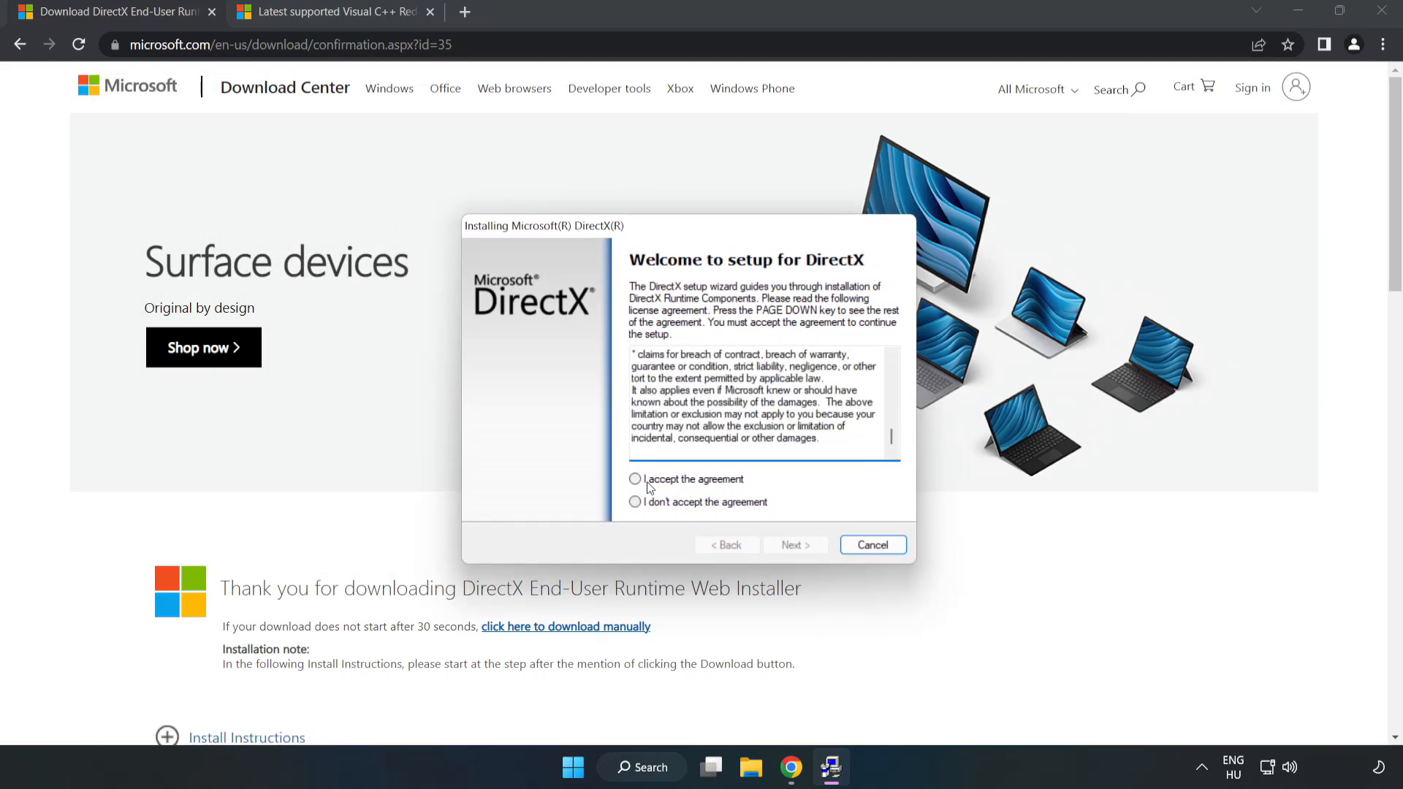
Step: Accept the DirectX license, untick the Bing Bar, and finish setup reporting newer DirectX installed
left_click(635, 478)
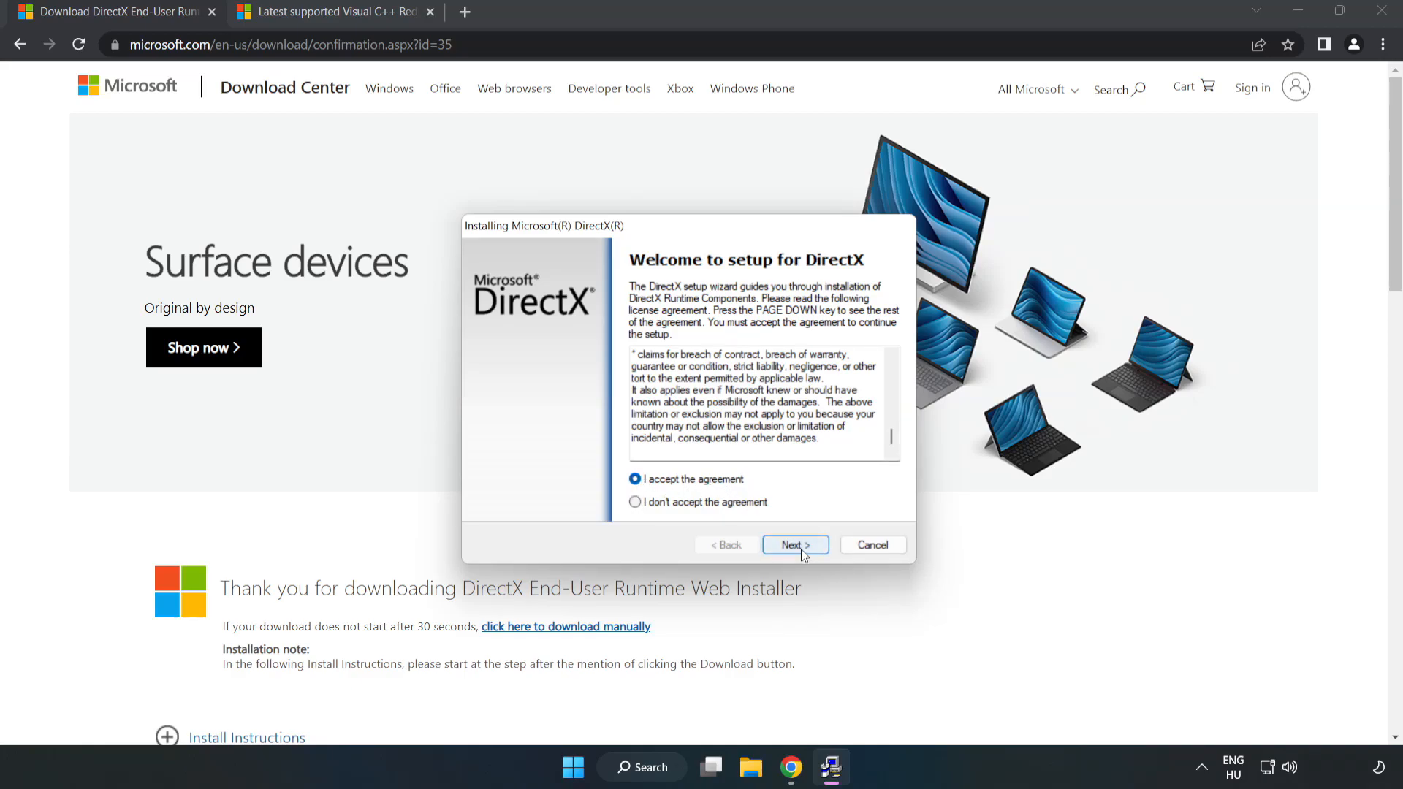
left_click(794, 545)
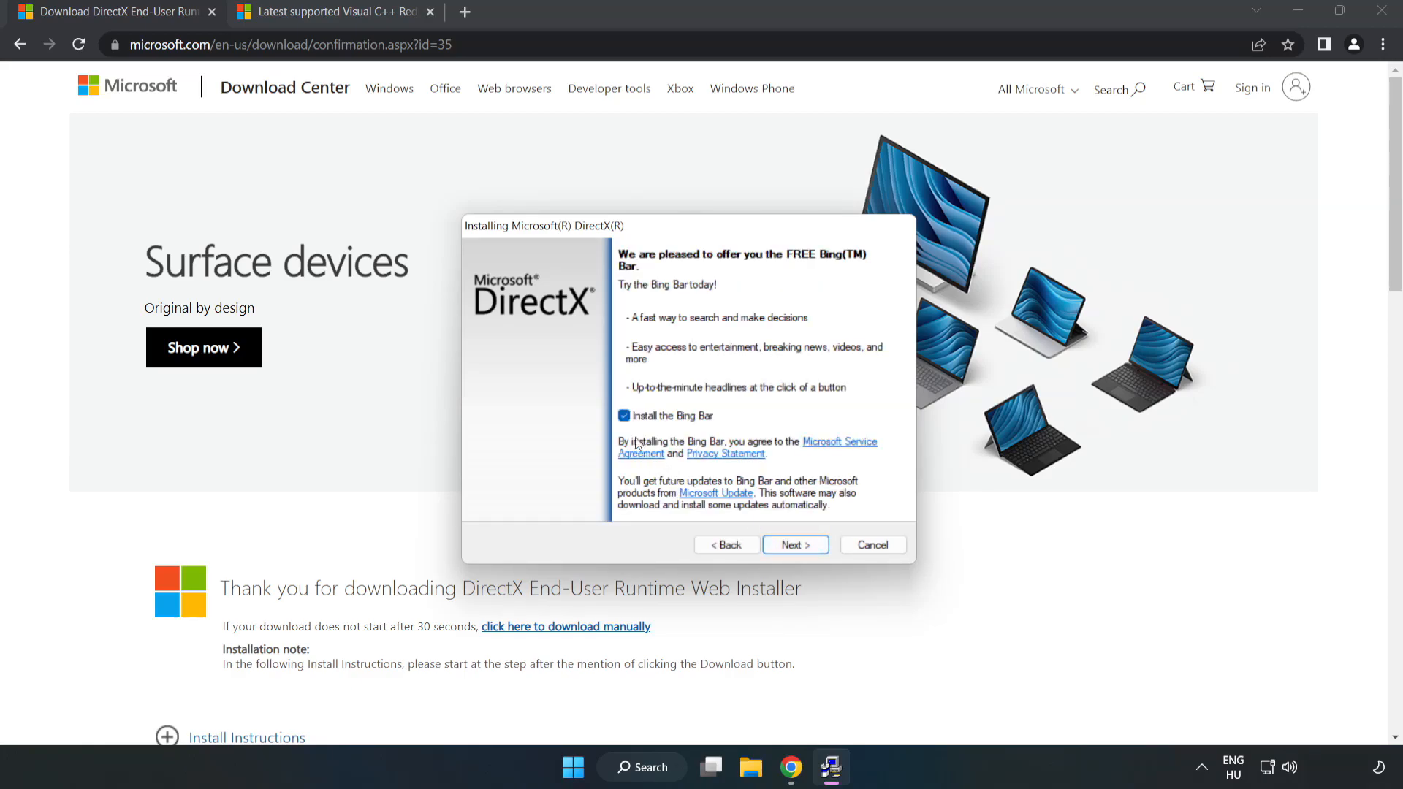
left_click(623, 415)
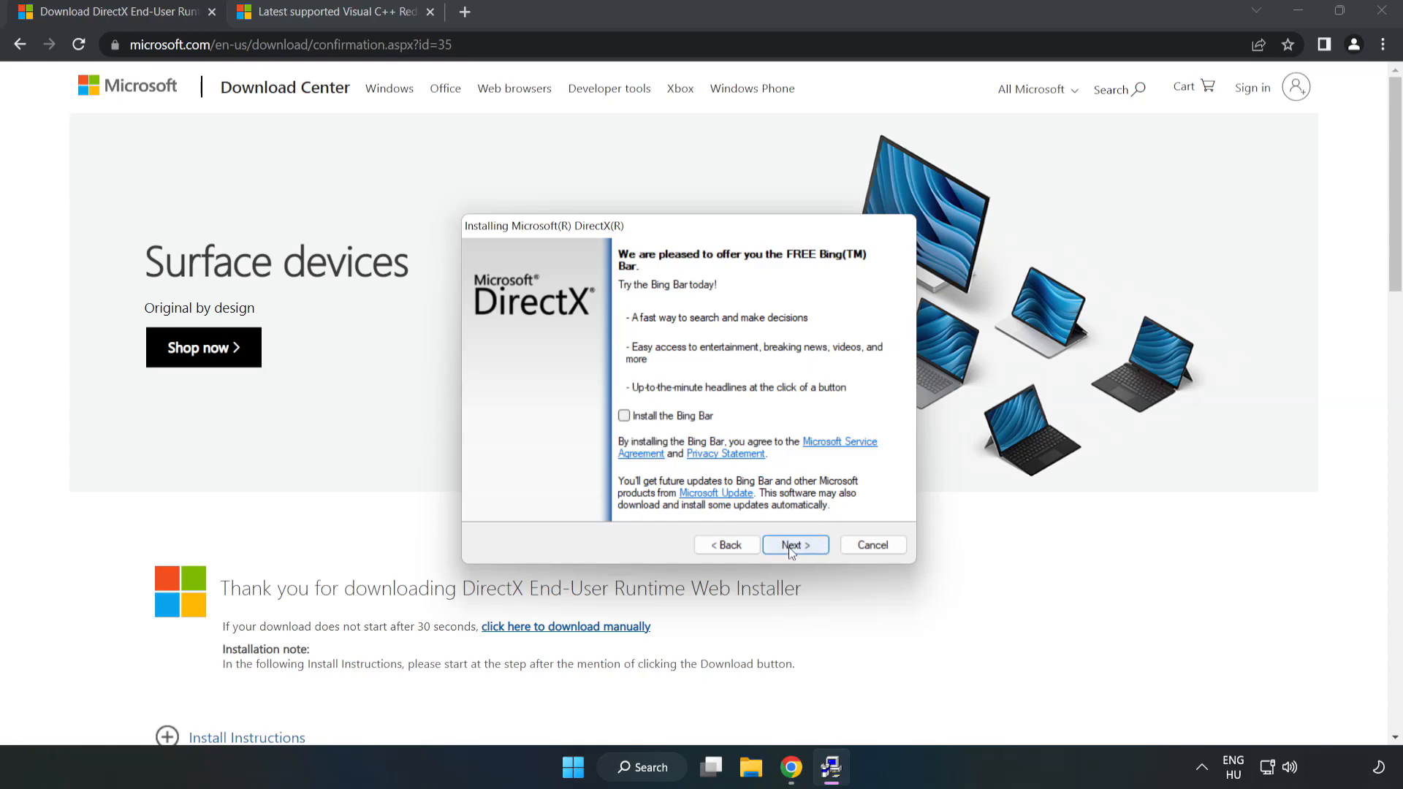
left_click(793, 545)
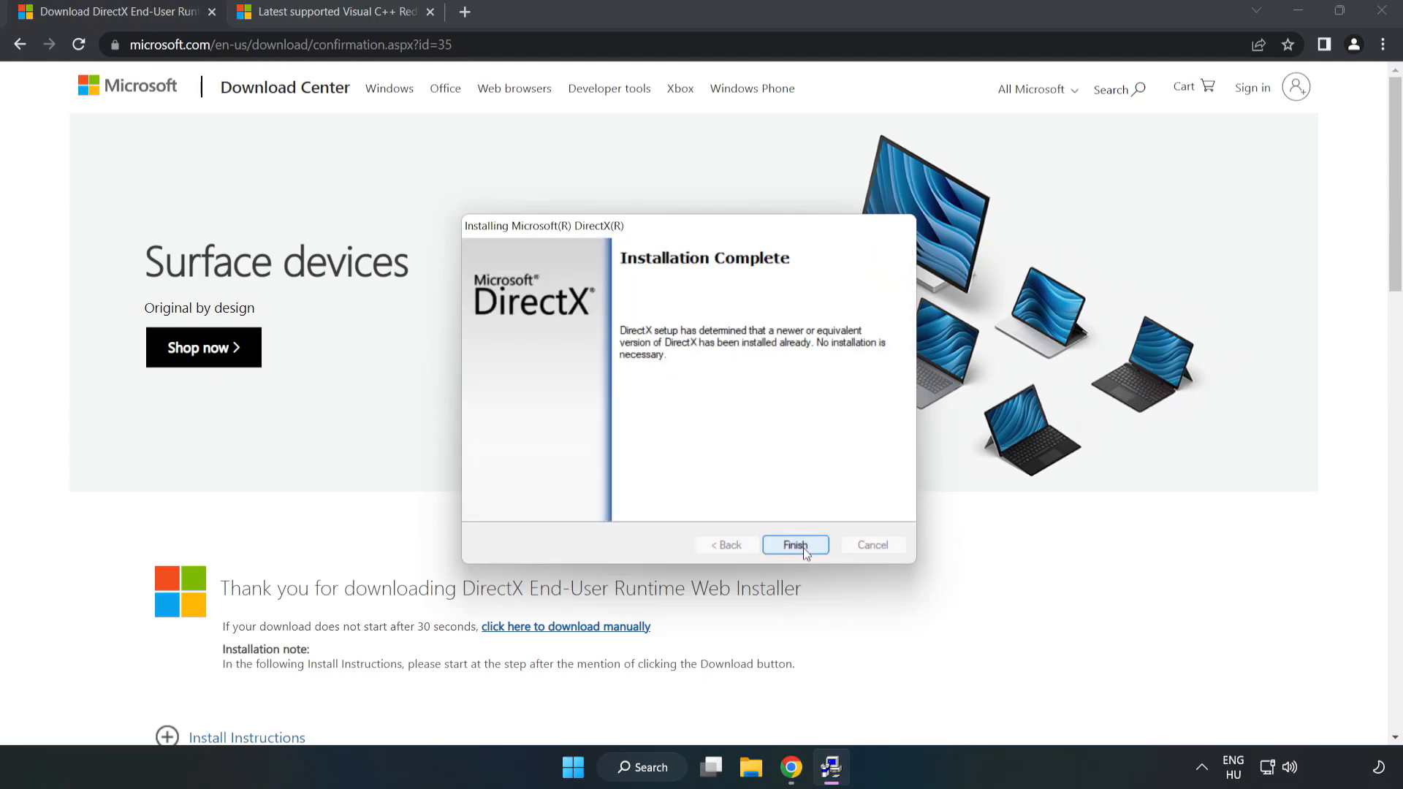
left_click(794, 545)
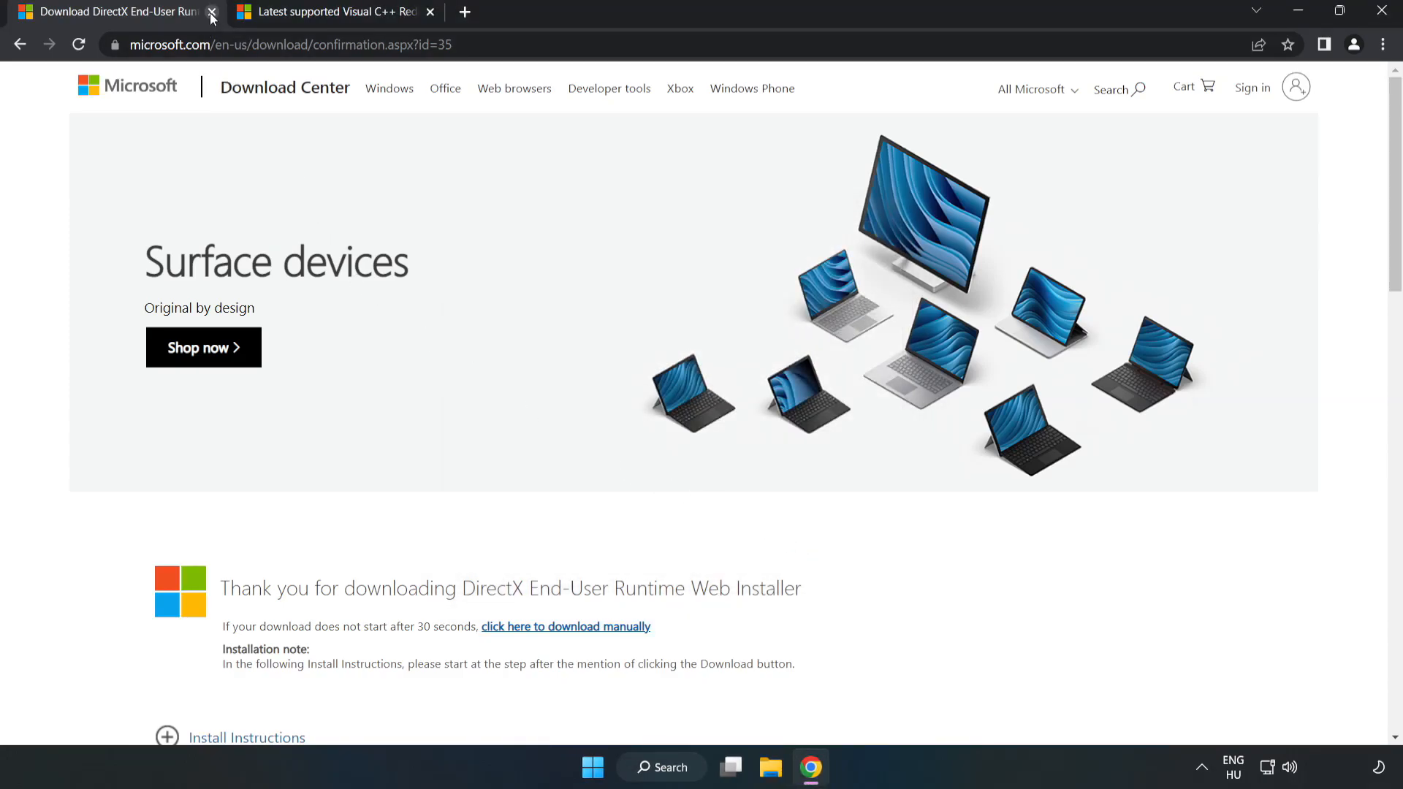
Step: Close the DirectX tab and start downloading the ARM64 Visual C++ Redistributable from Microsoft Learn
left_click(212, 12)
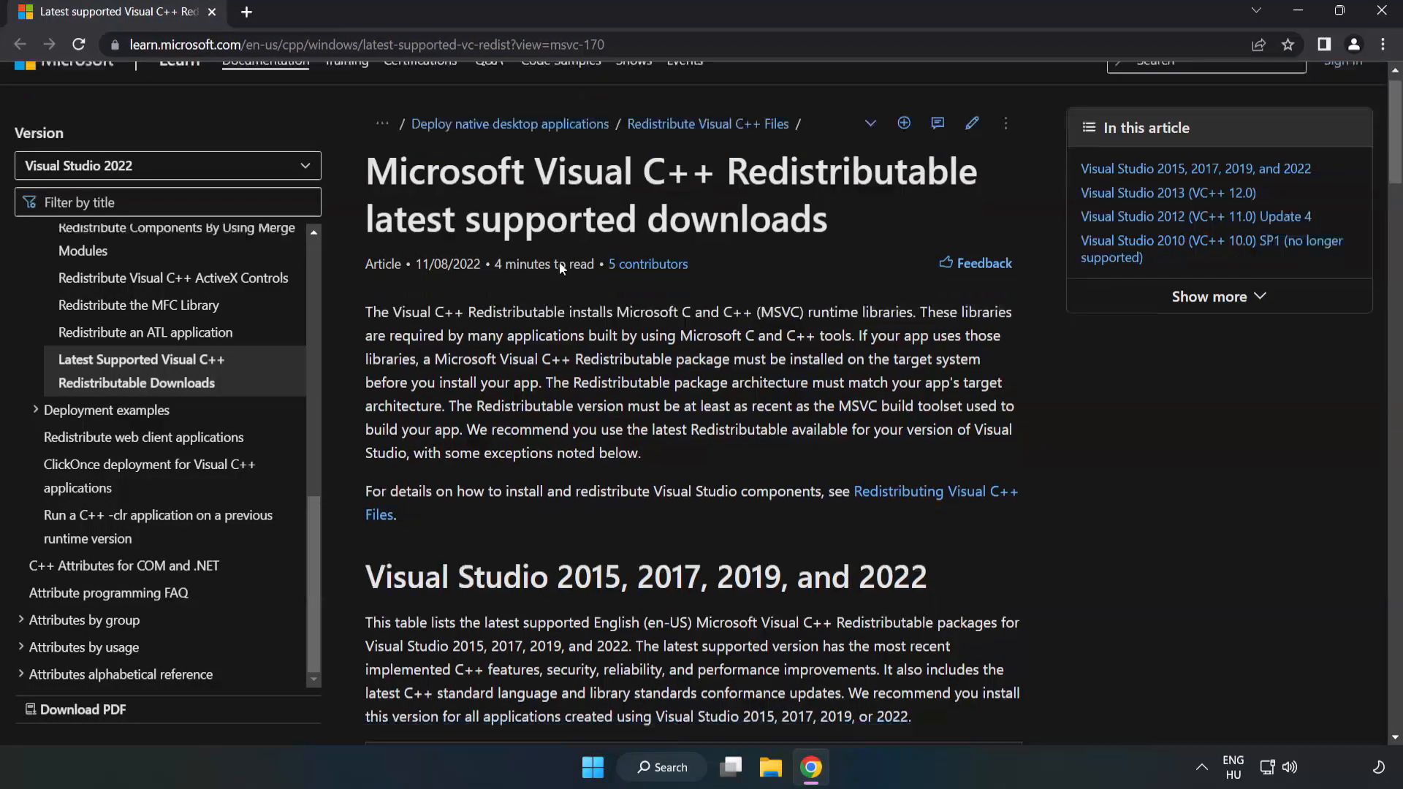
scroll("down", 3)
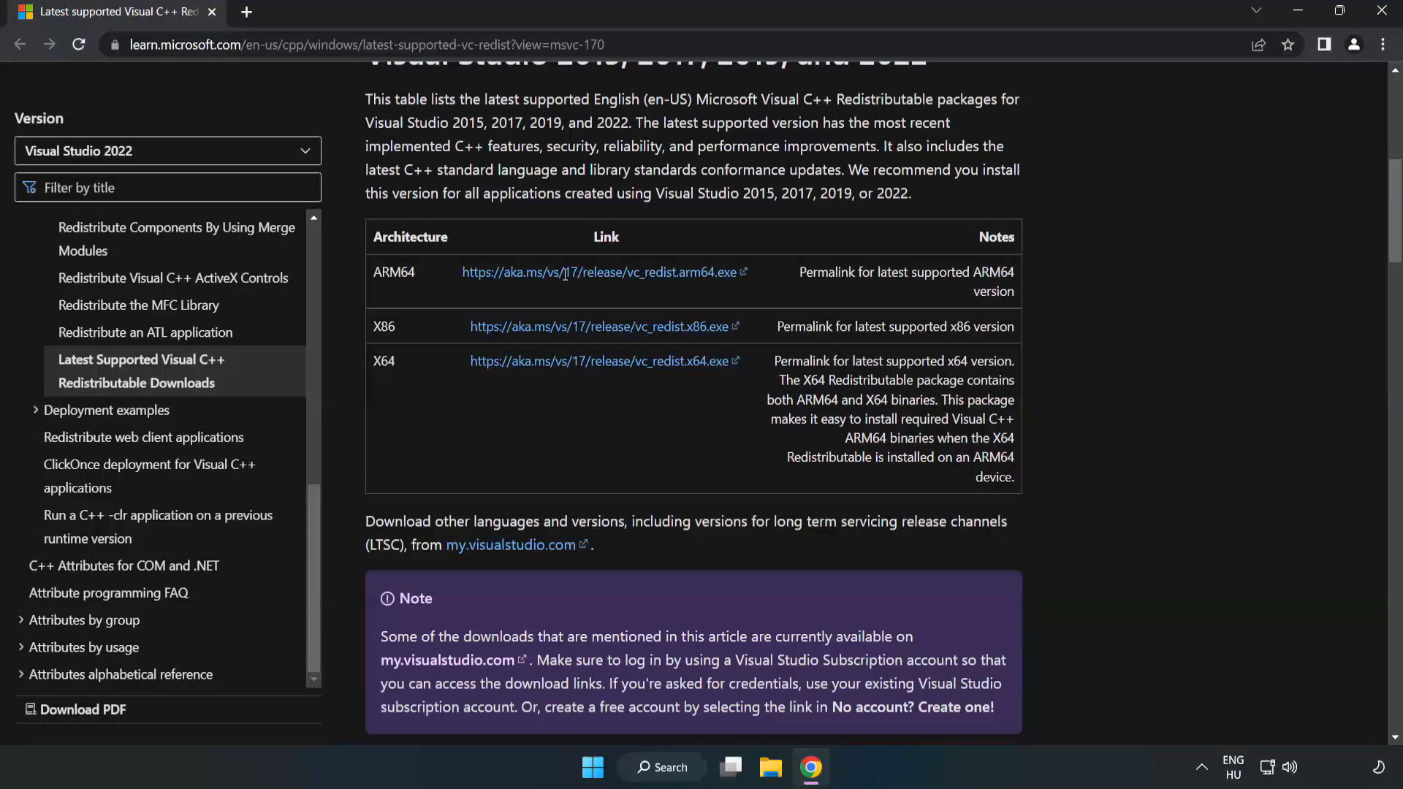
scroll("up", 3)
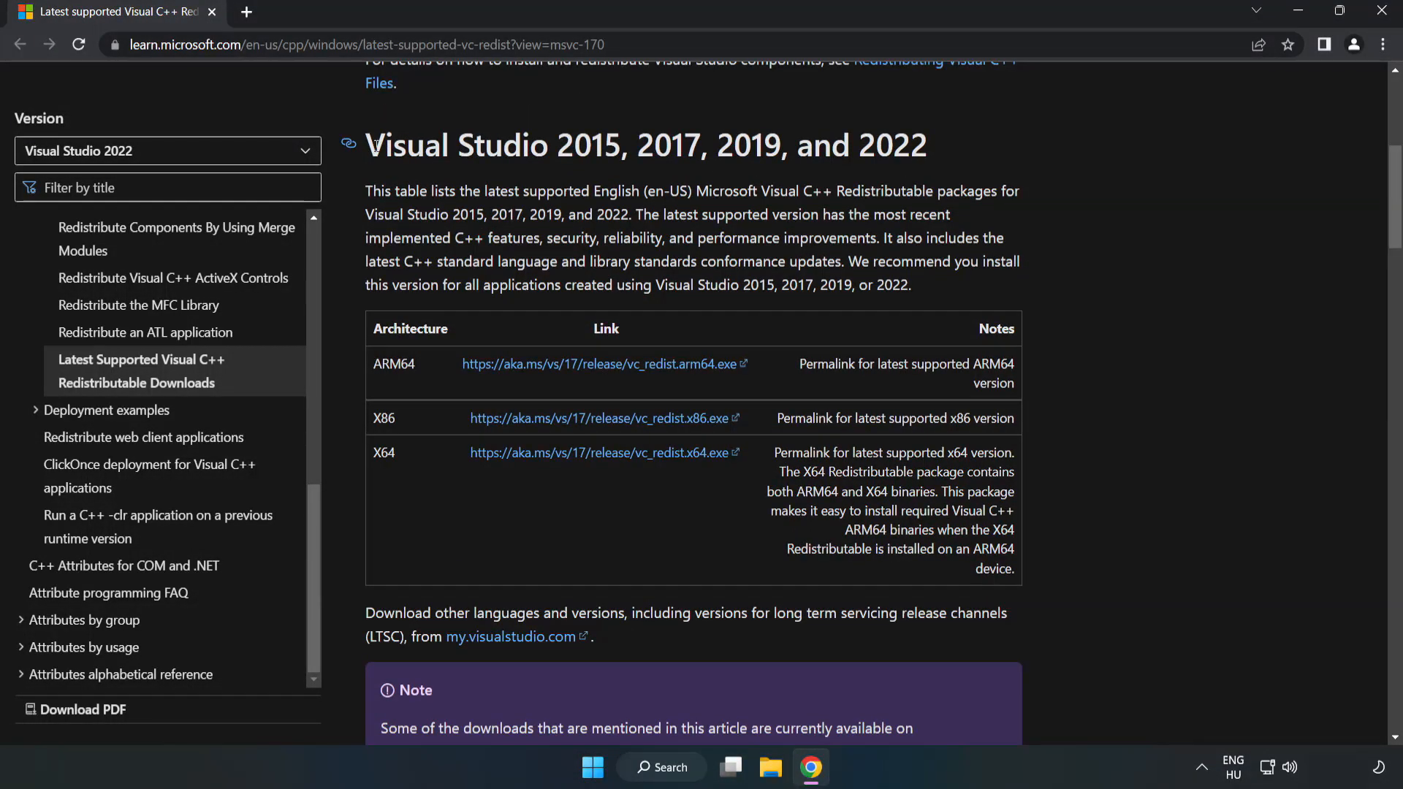
mouse_move(577, 359)
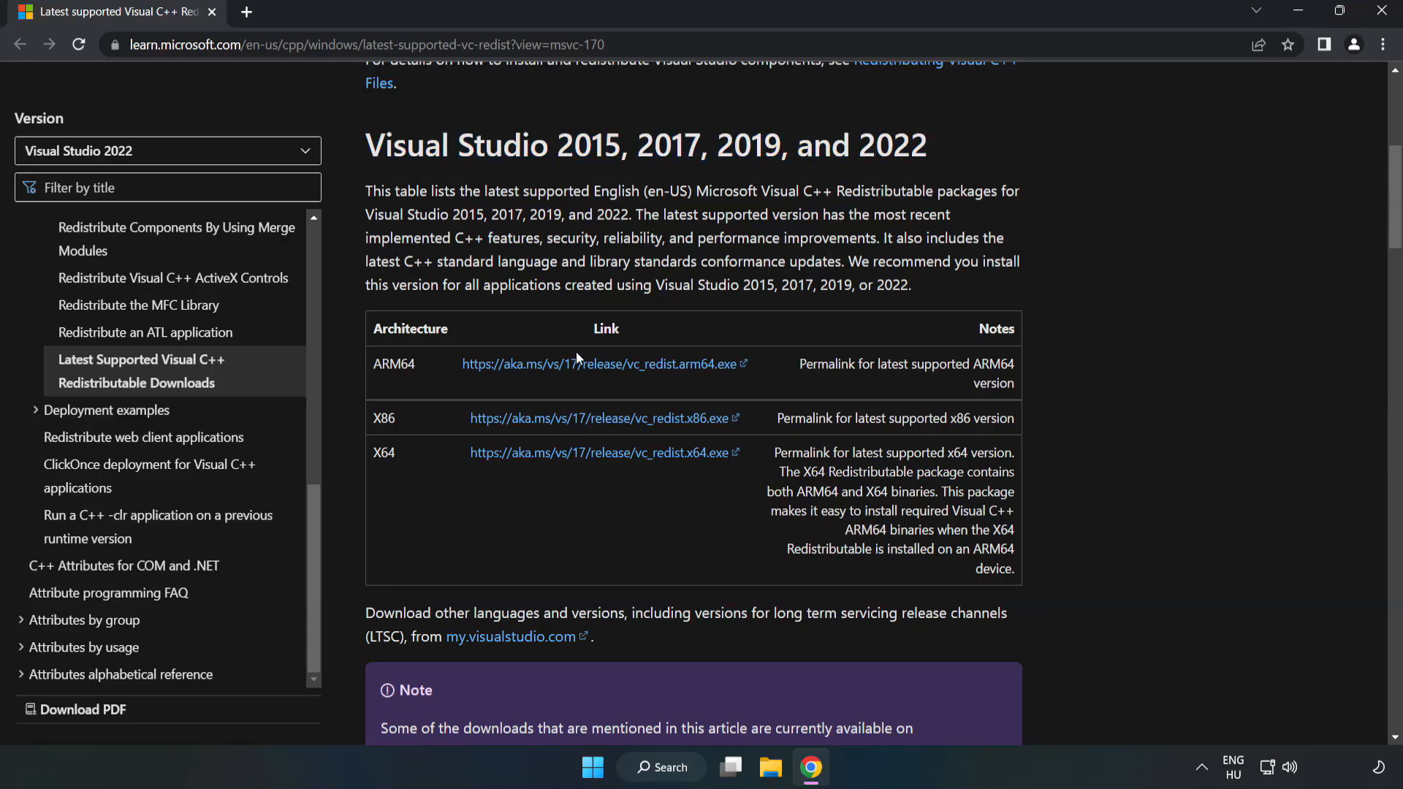
left_click(598, 363)
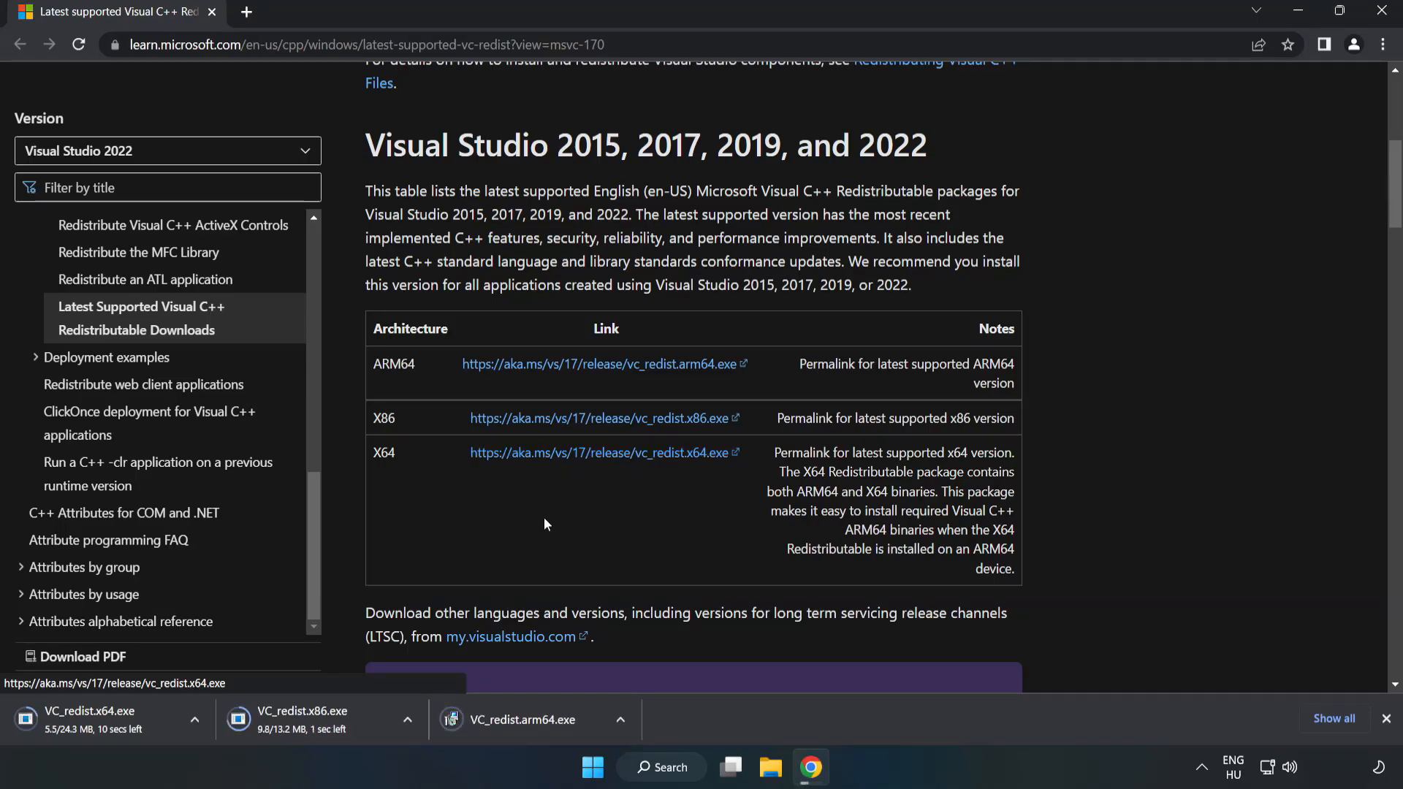
mouse_move(537, 726)
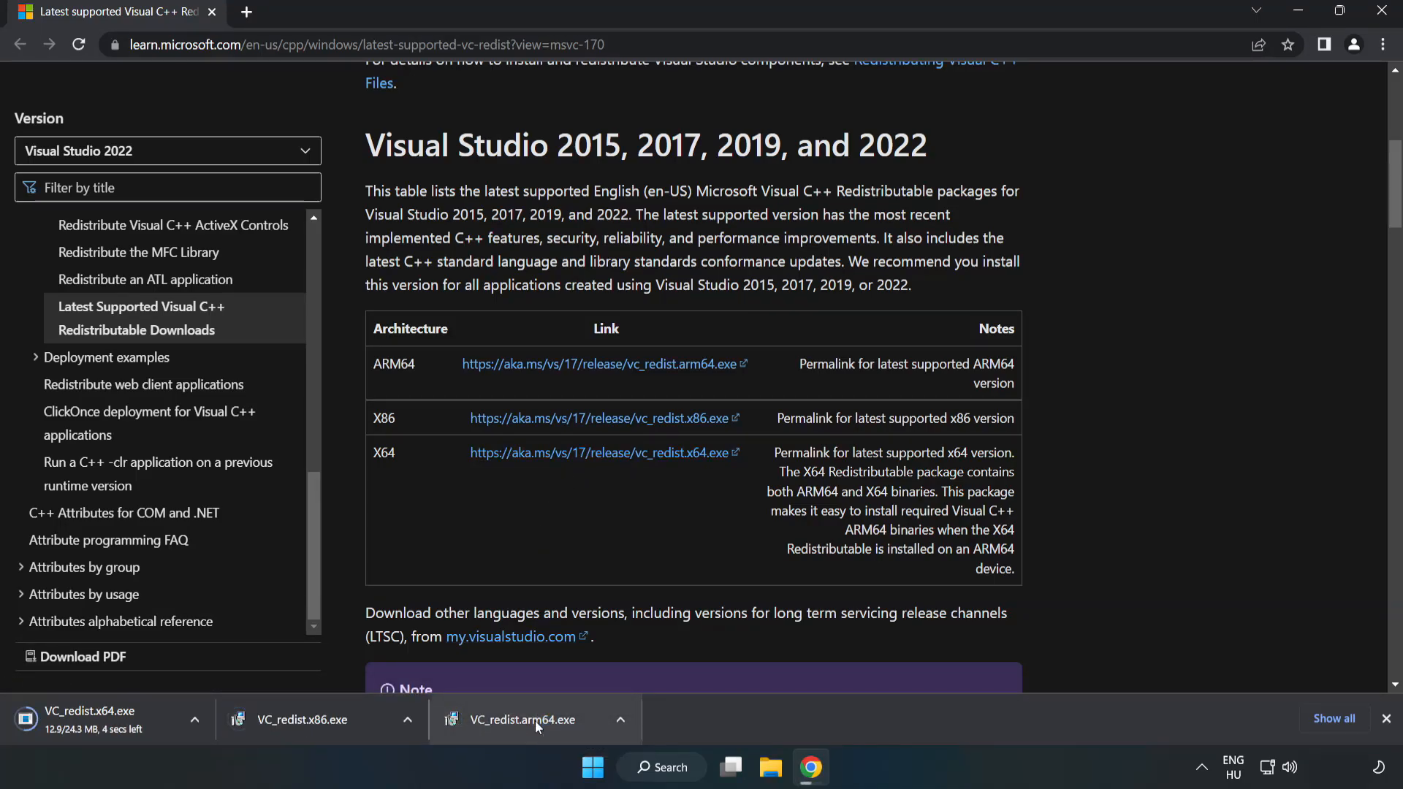
Step: Run the ARM64 redistributable installer, which fails as unsupported on this processor, and dismiss it
left_click(522, 719)
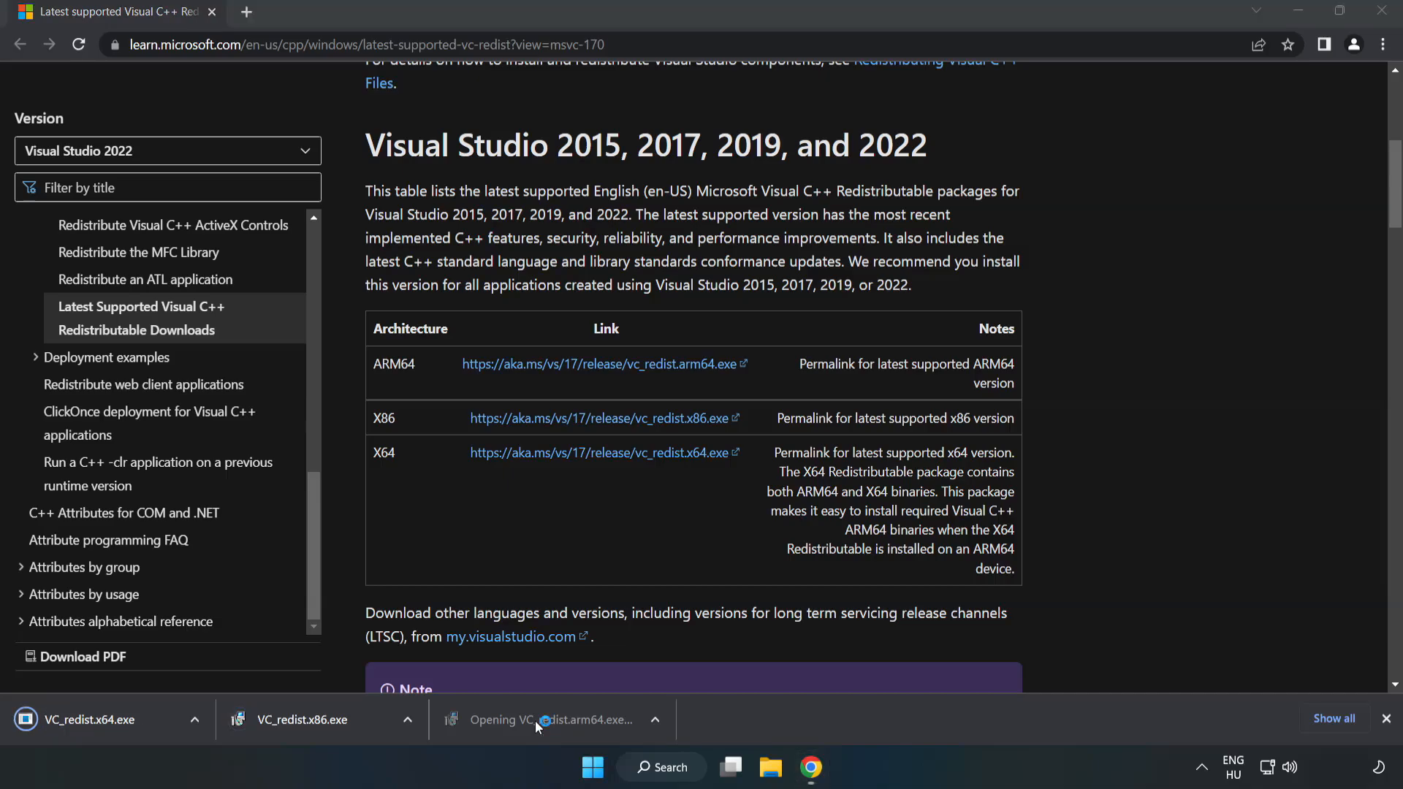
left_click(502, 719)
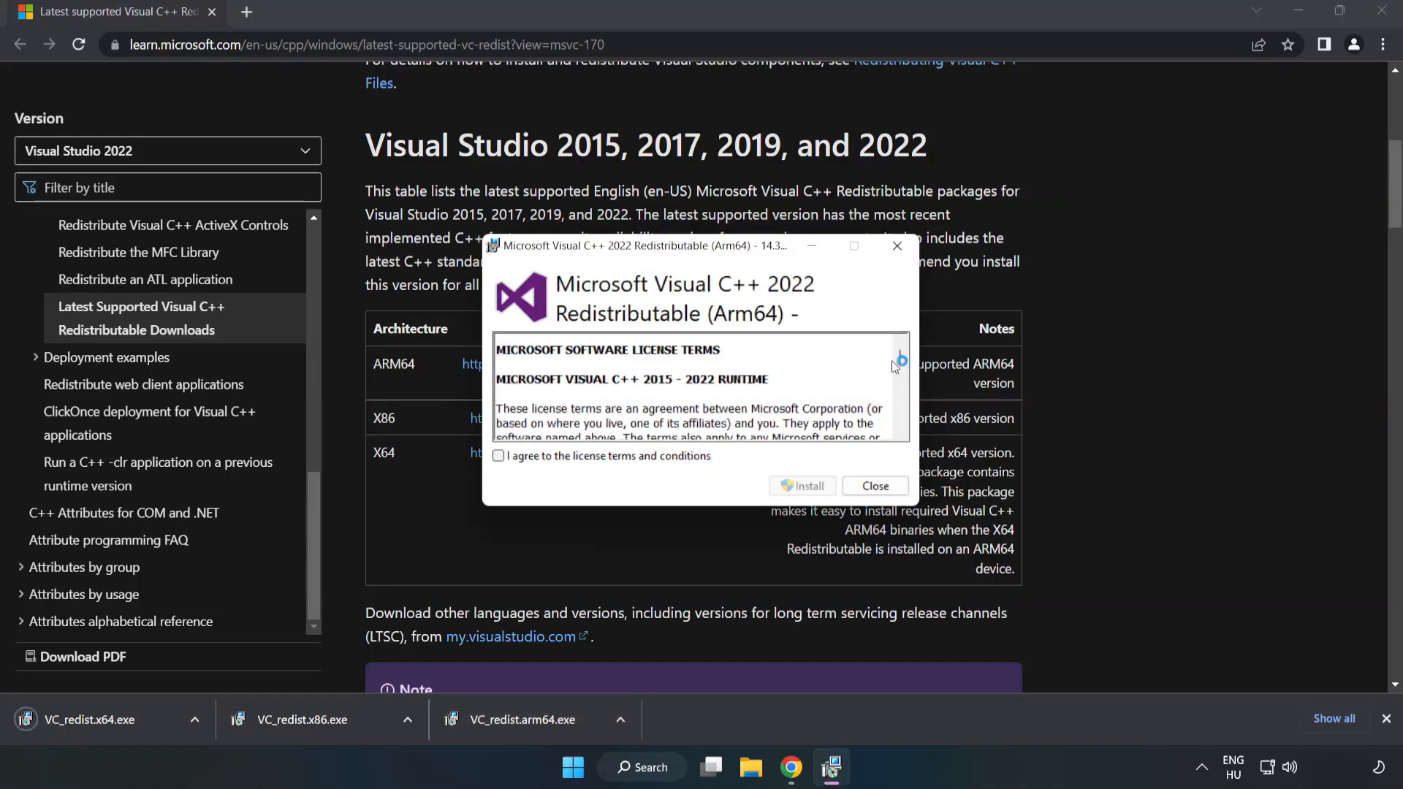
scroll("down", 3)
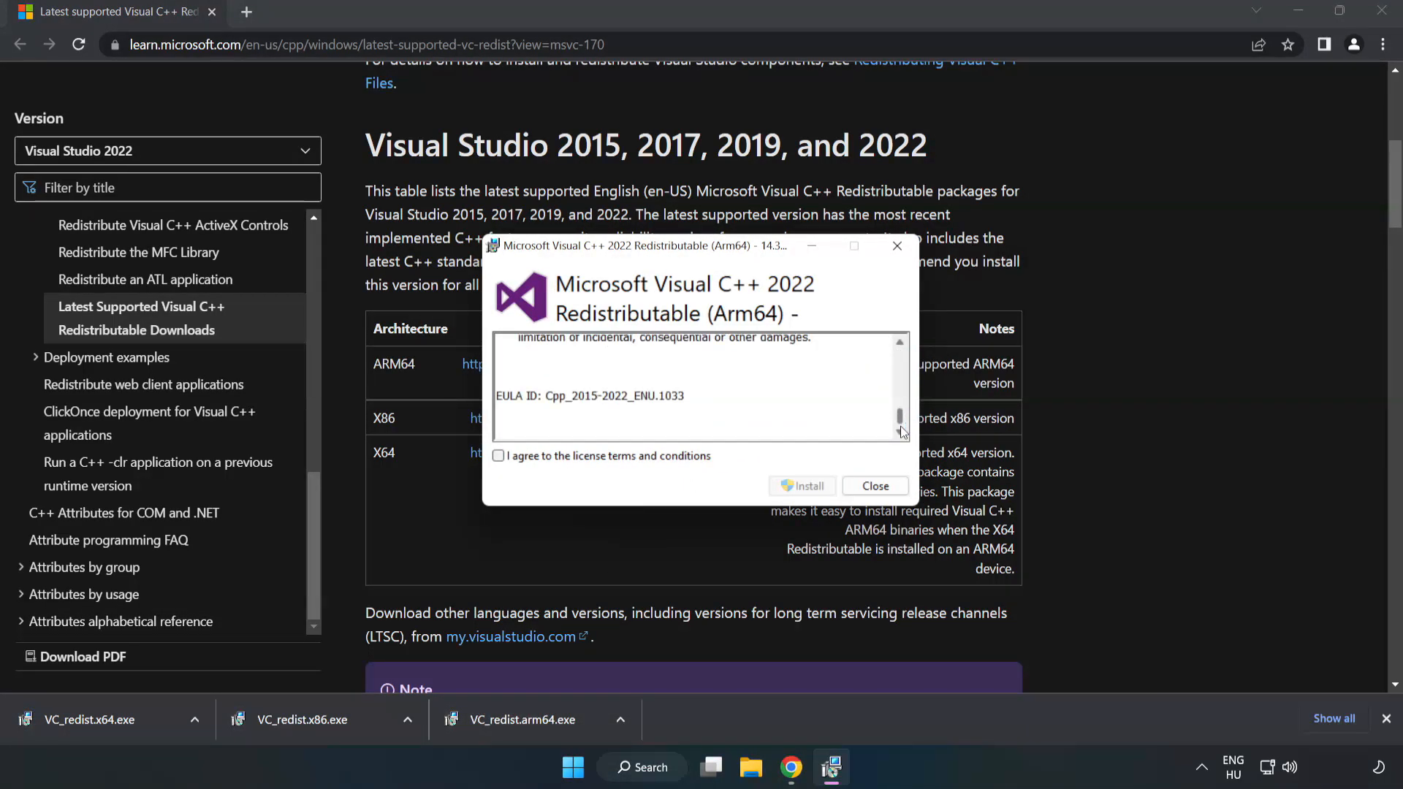
left_click(498, 456)
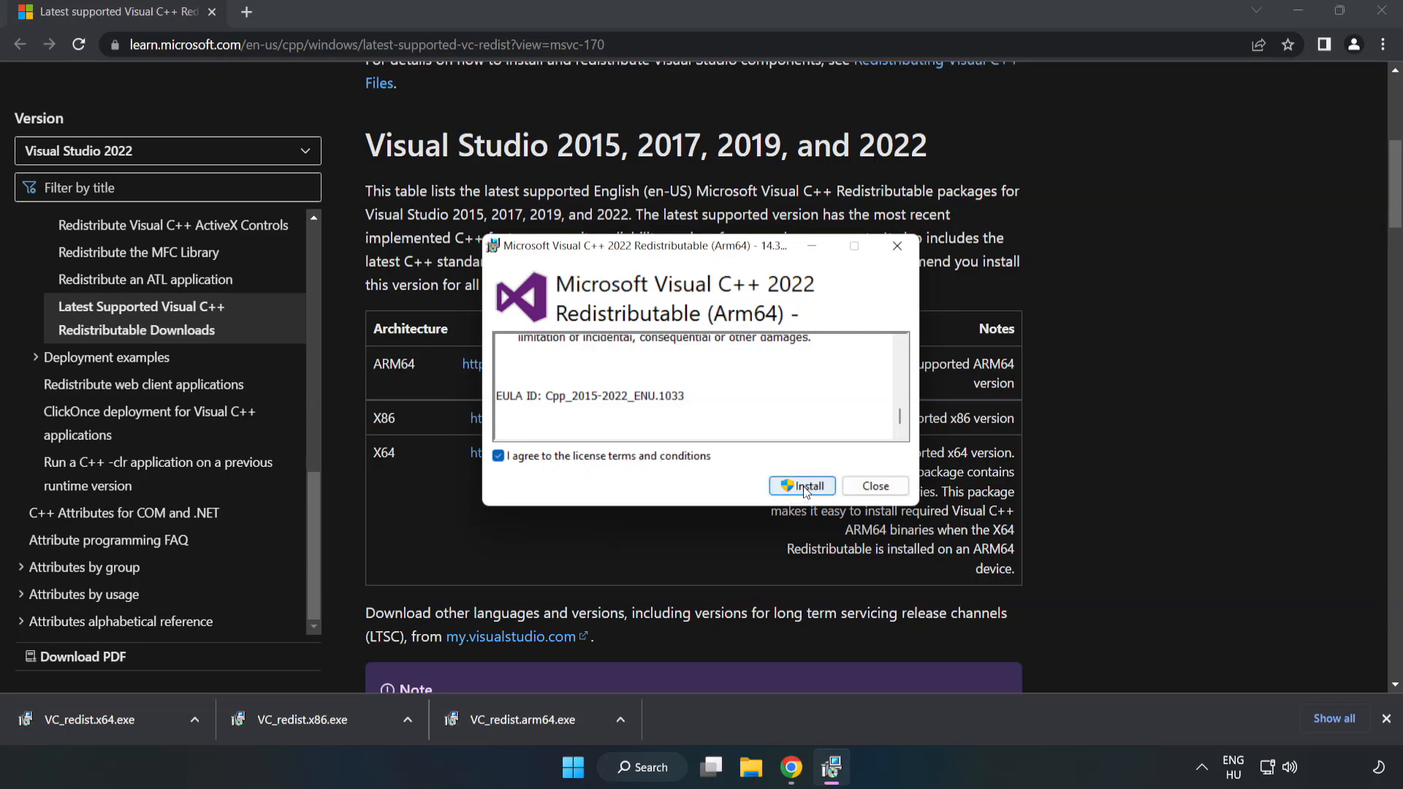
left_click(801, 486)
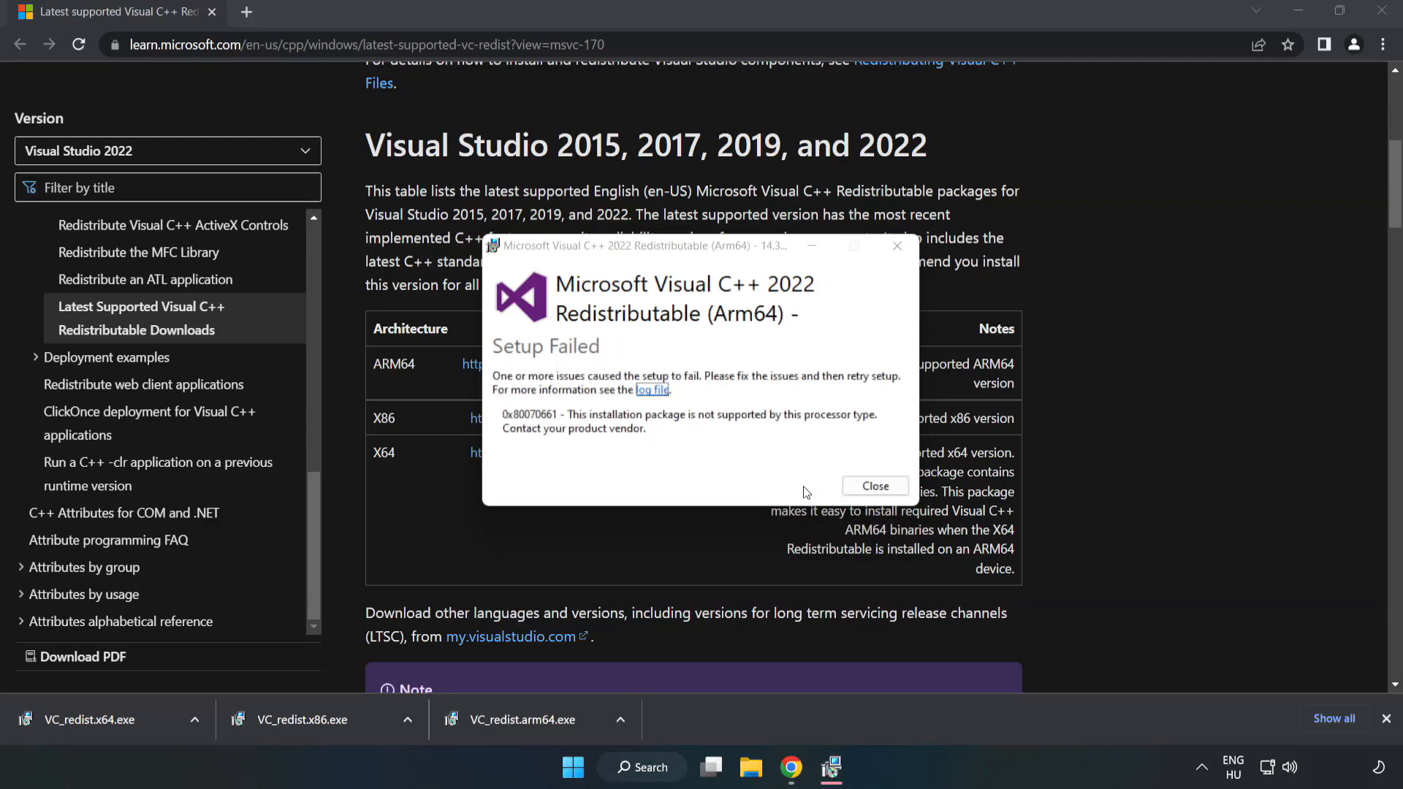
left_click(874, 486)
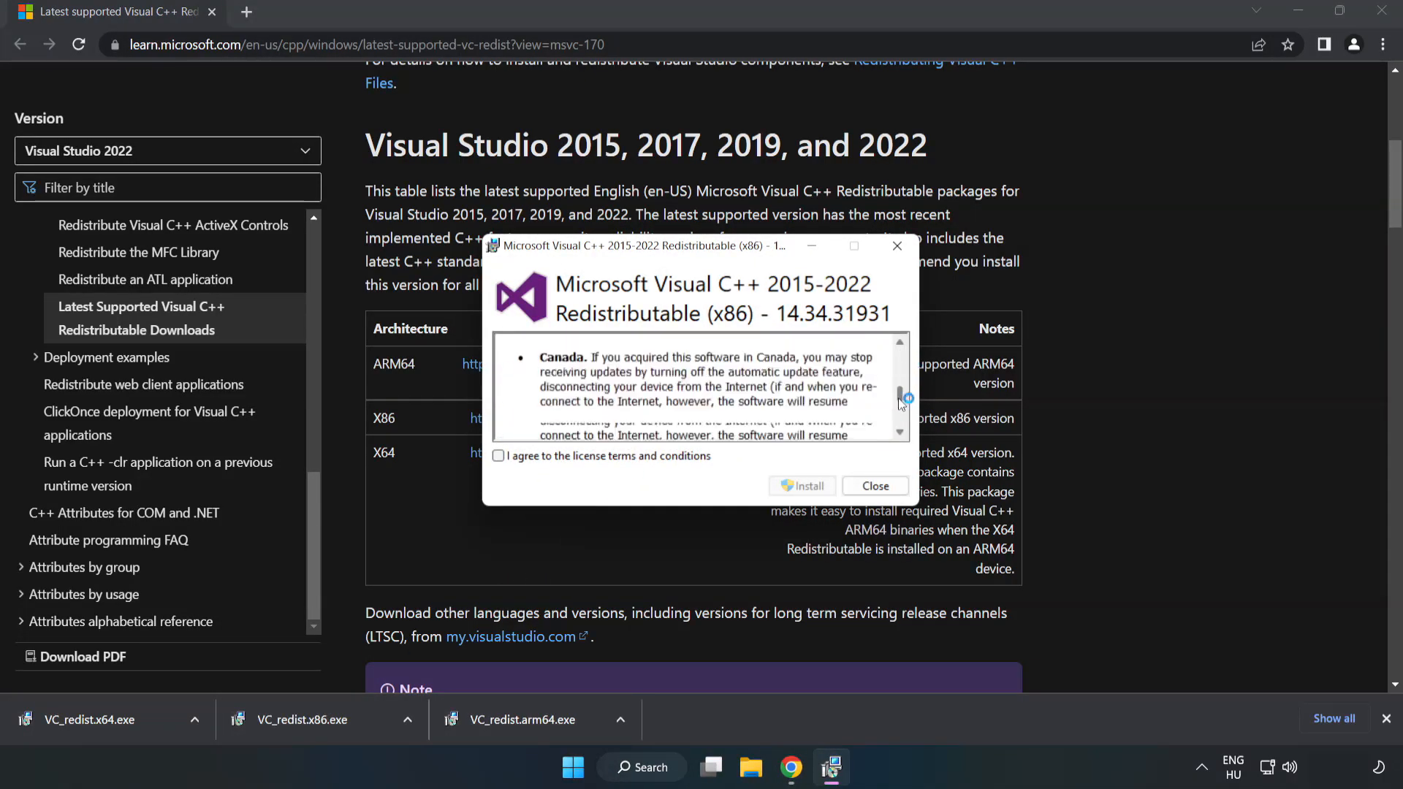
Step: Accept the x86 Visual C++ 2015-2022 license and install the package
left_click(498, 456)
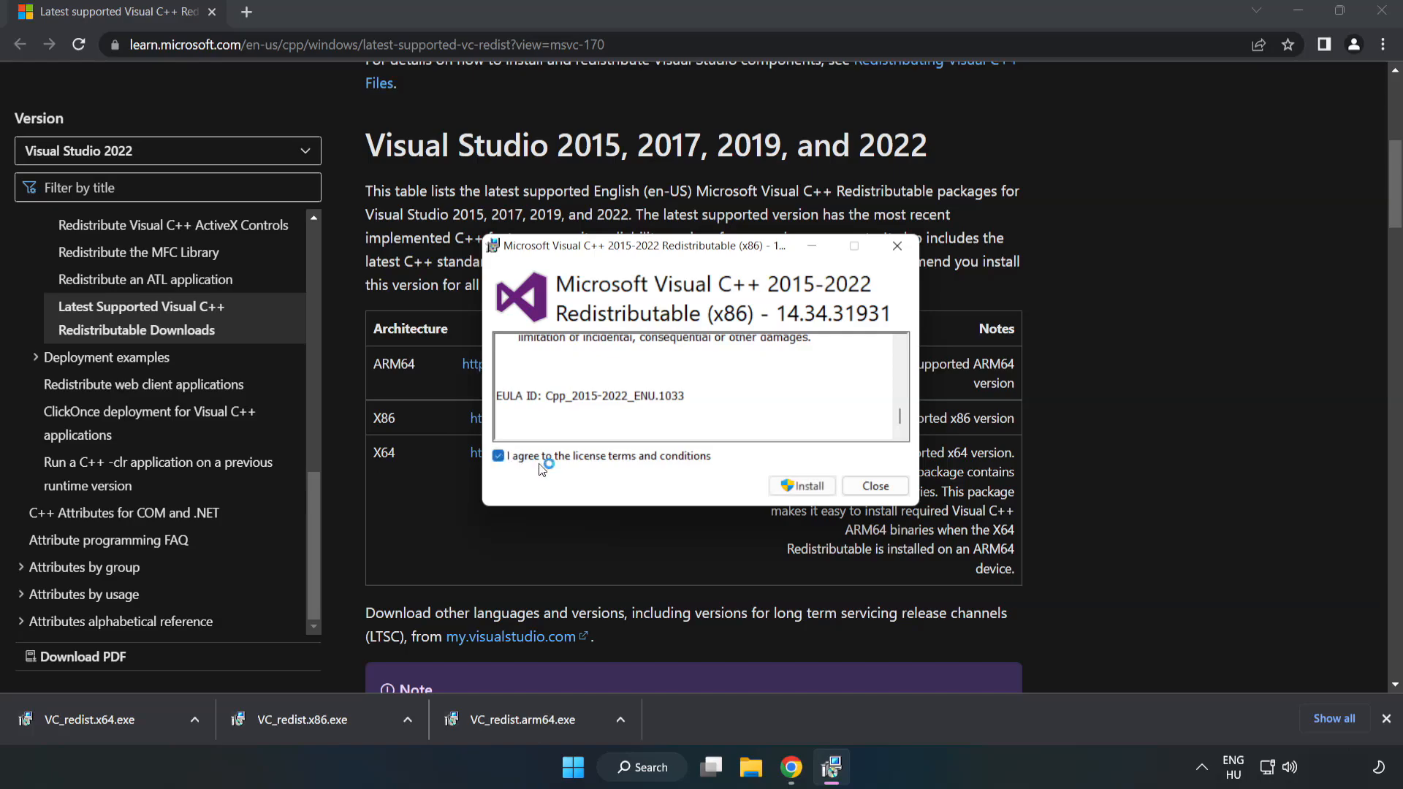
left_click(801, 485)
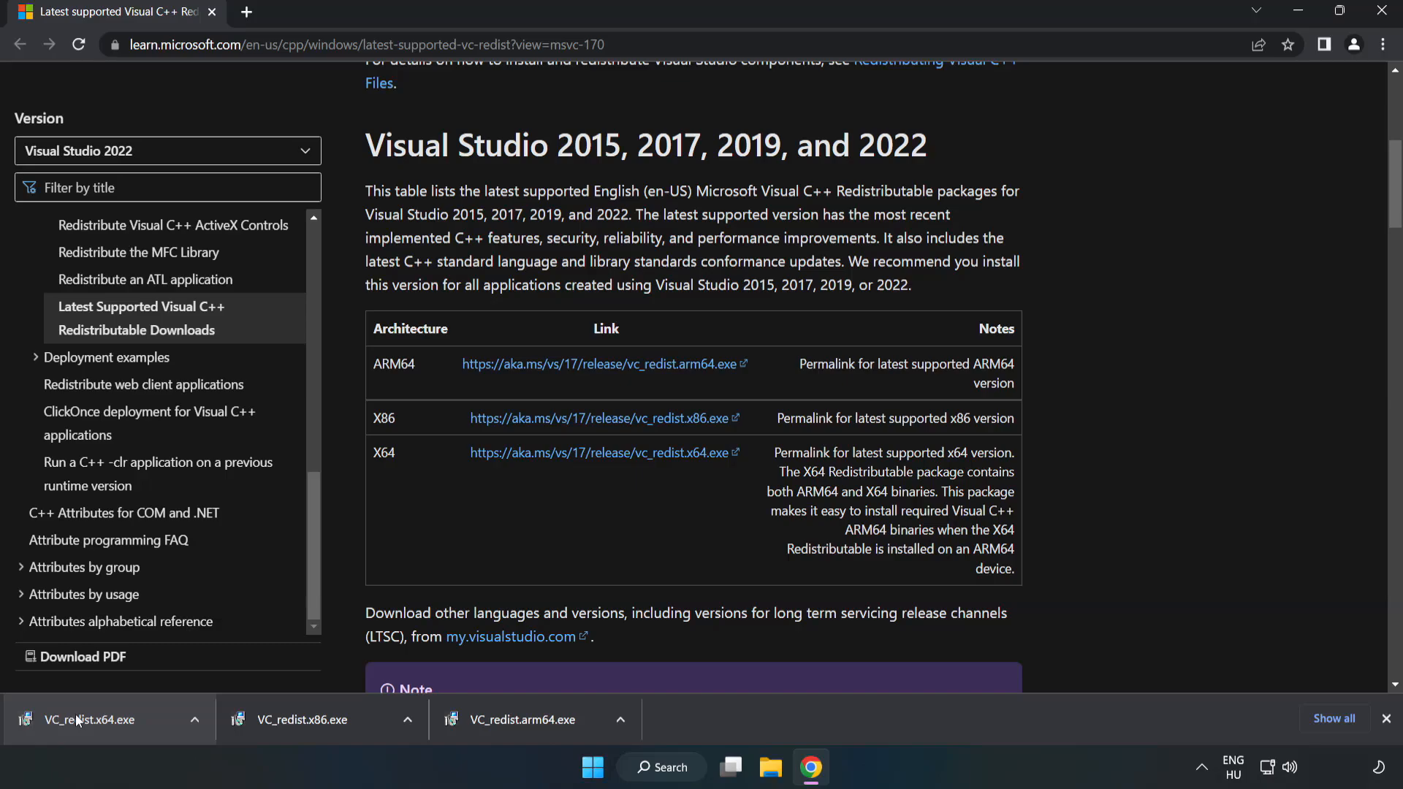
Step: Install VC_redist.x64.exe with the license accepted and close the successful setup window
left_click(89, 719)
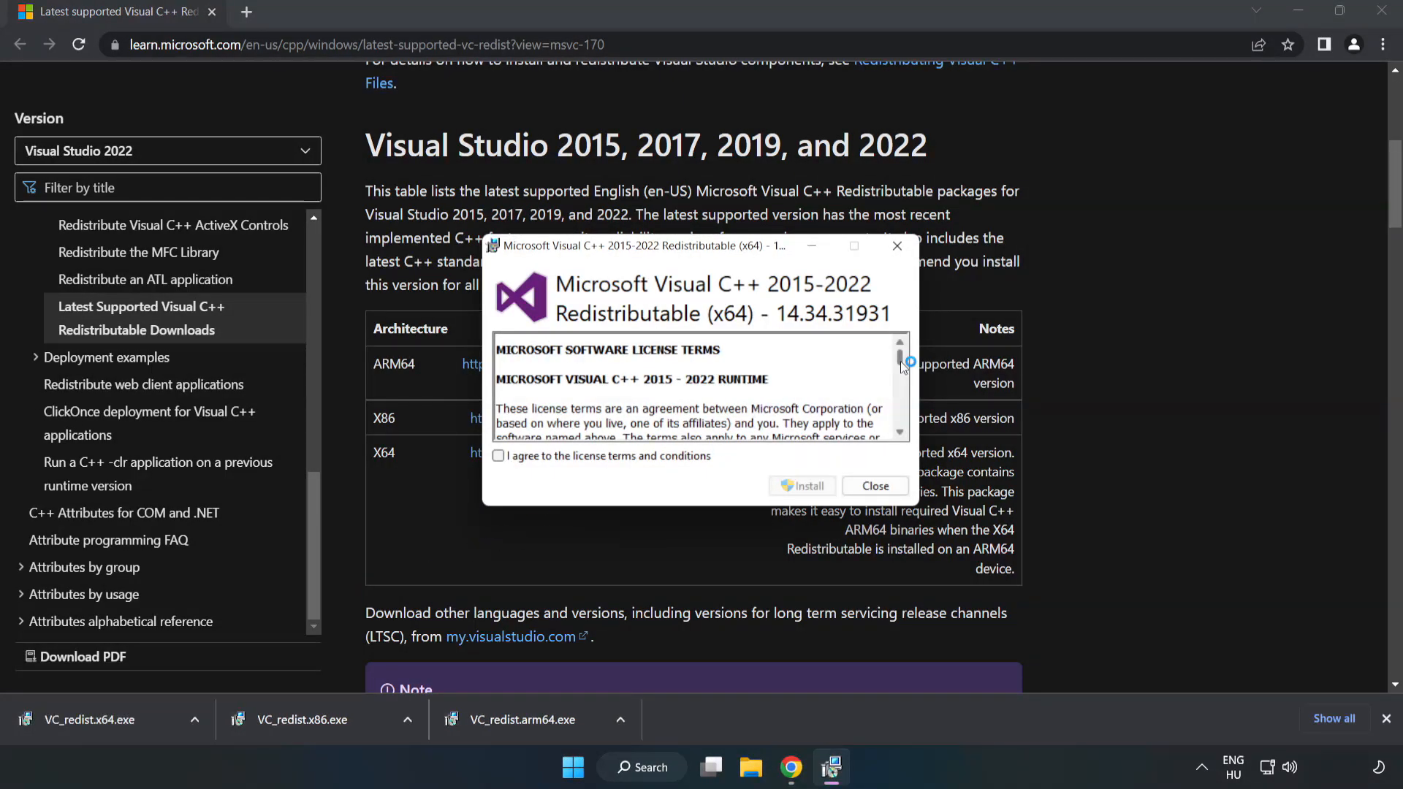
scroll("down", 3)
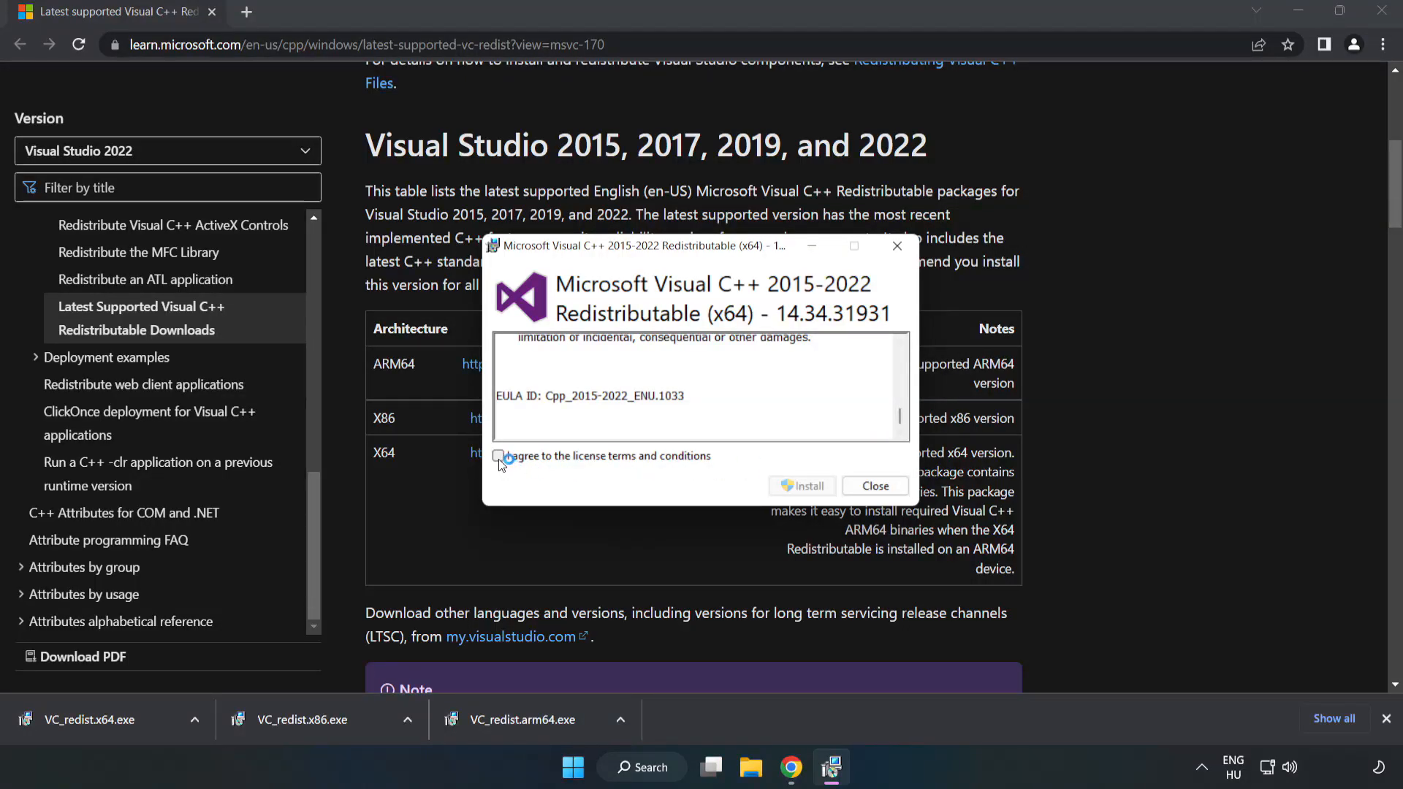
left_click(802, 486)
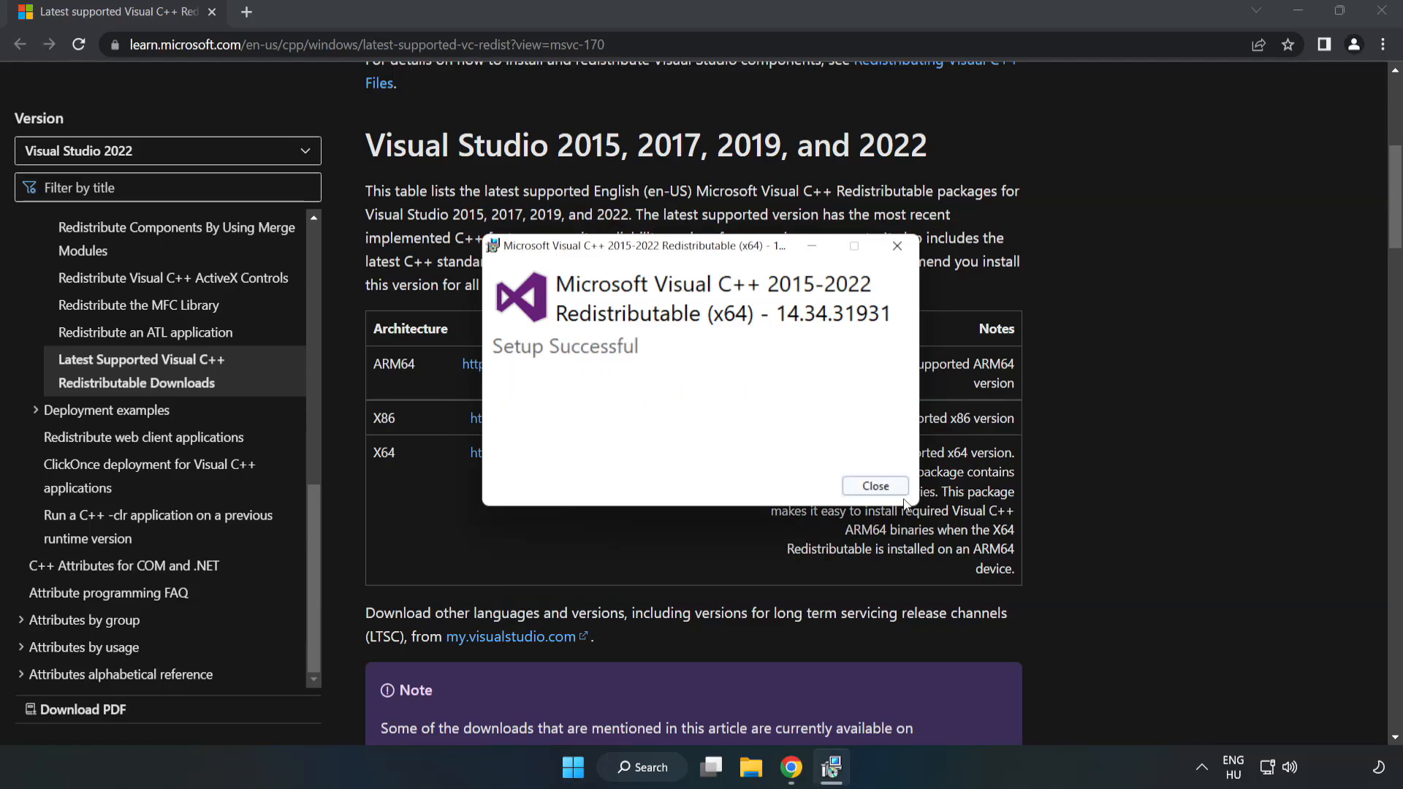
left_click(874, 486)
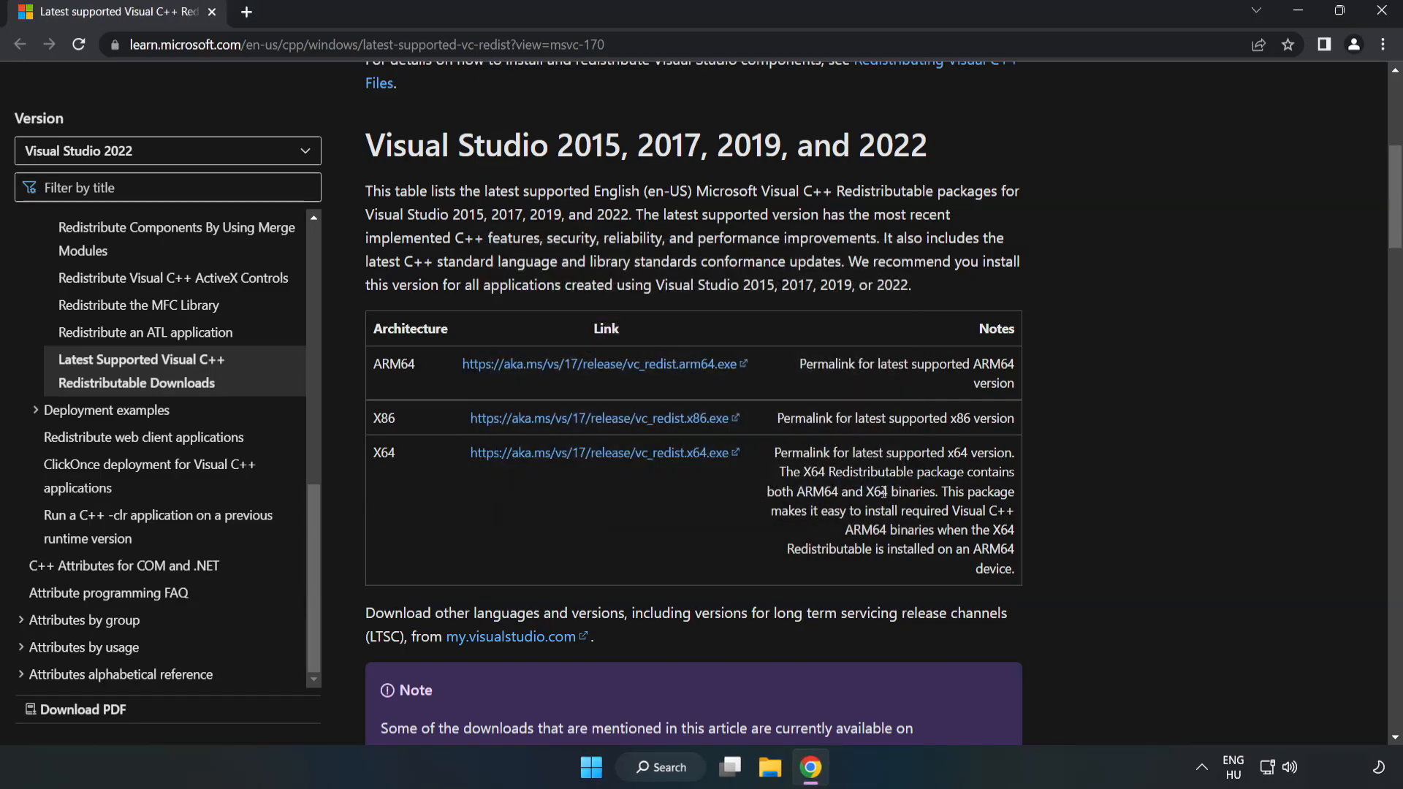
mouse_move(1382, 13)
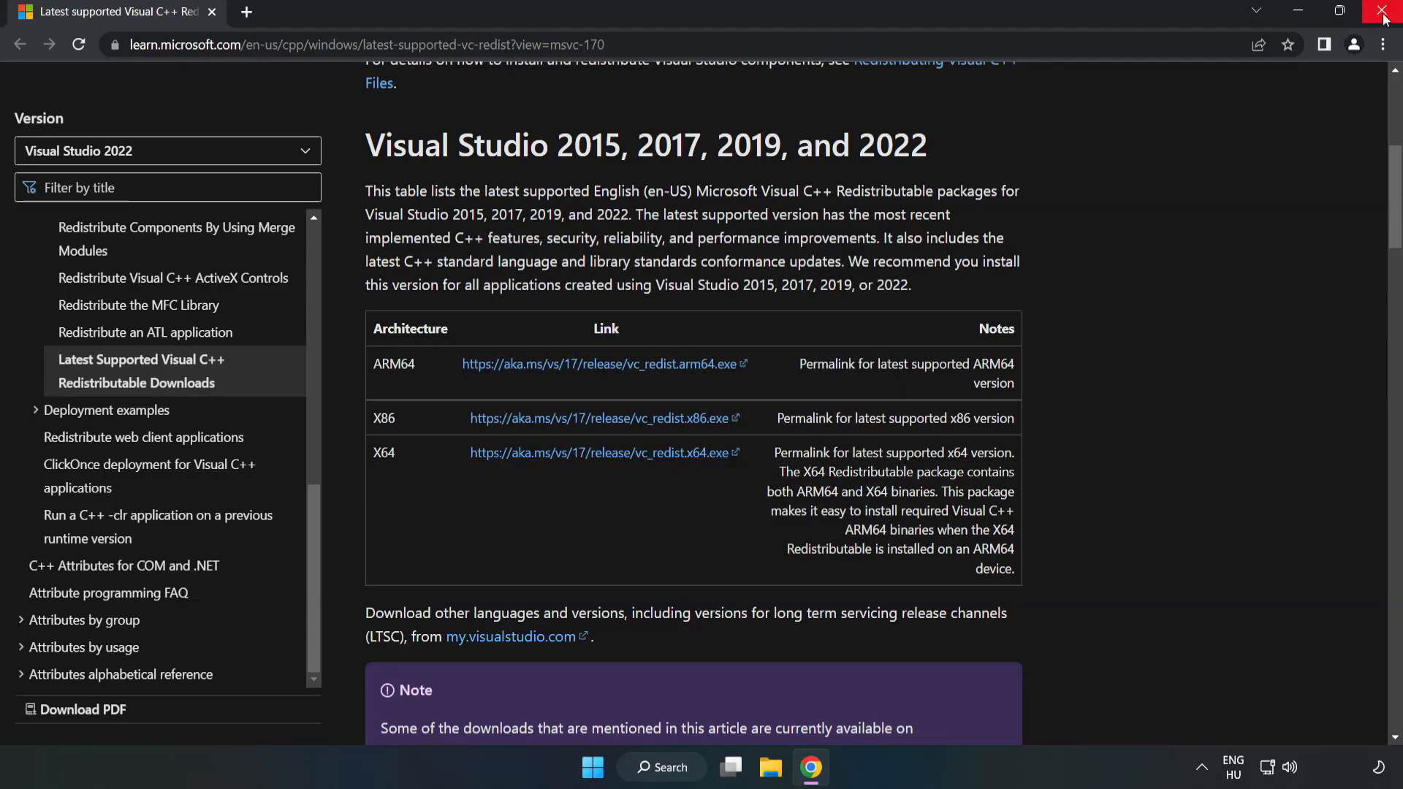
mouse_move(1383, 18)
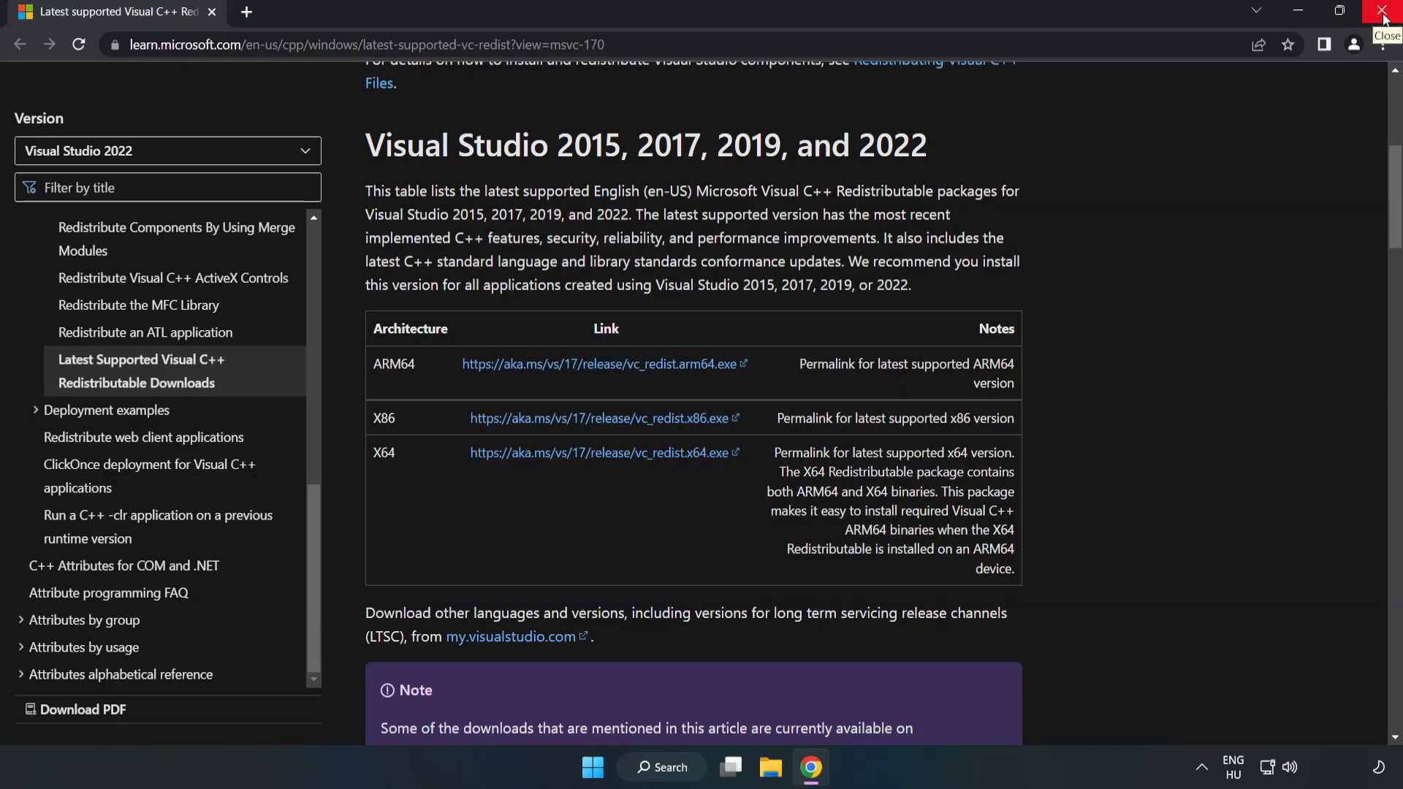
Step: Close Chrome and launch Command Prompt as administrator via a 'cmd' search
left_click(1384, 14)
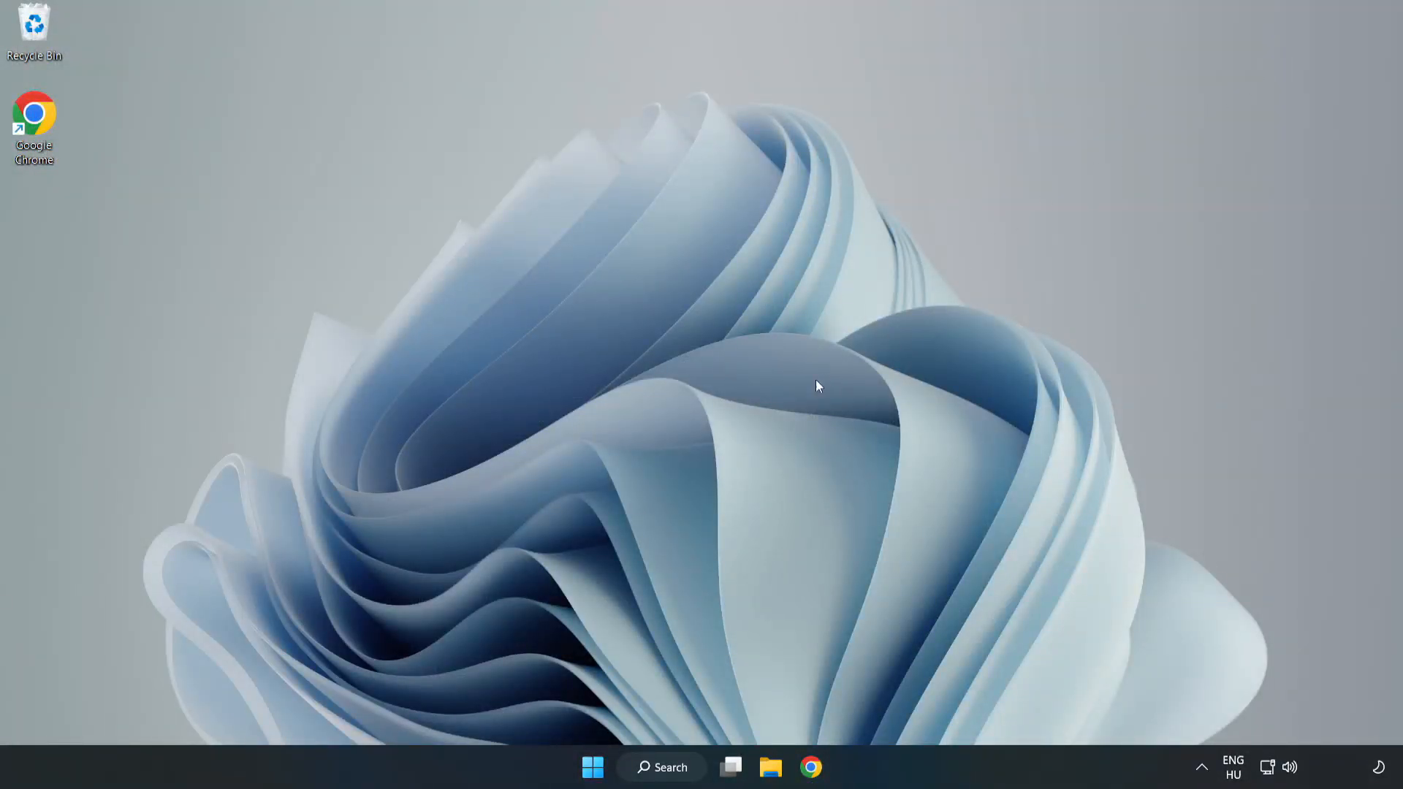
left_click(661, 766)
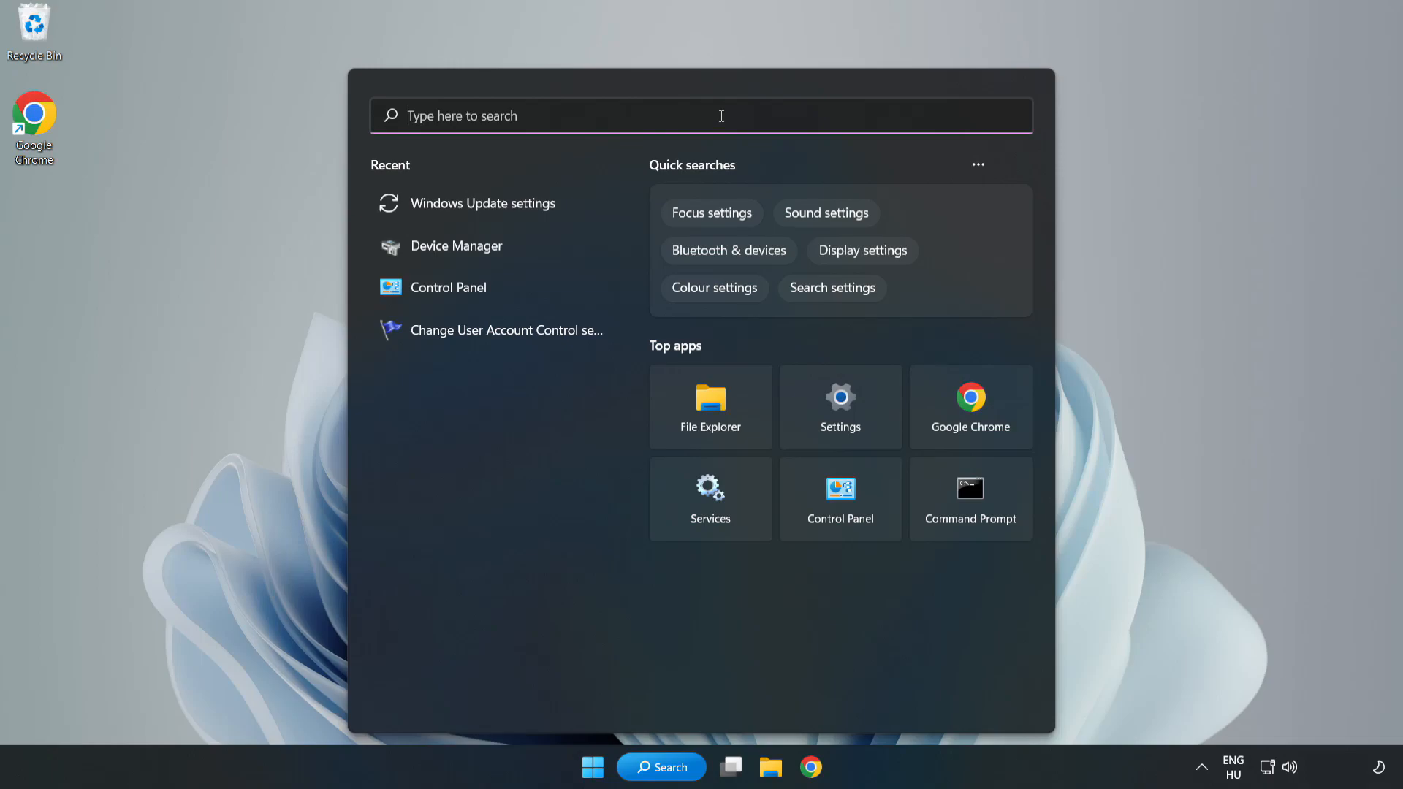
type("cmd")
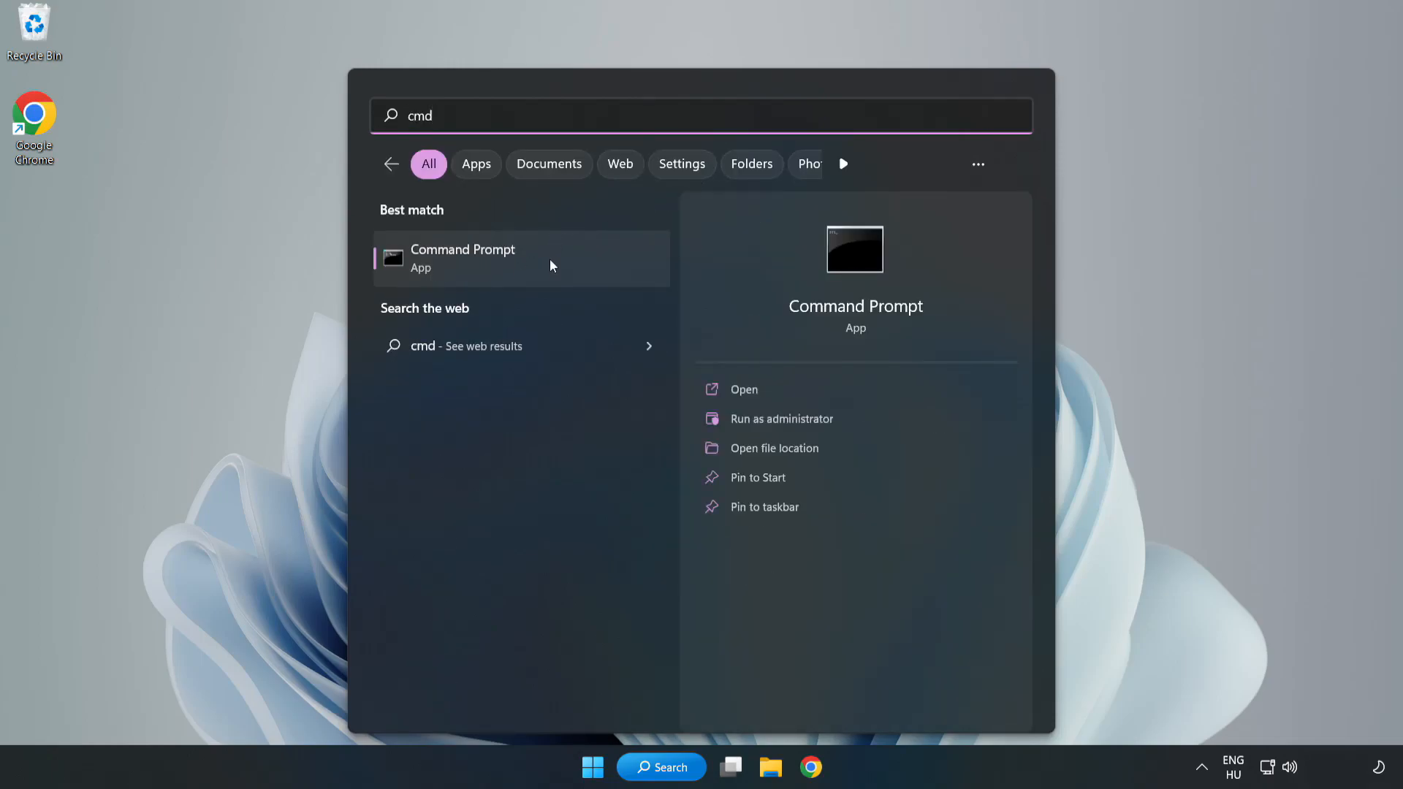
right_click(492, 259)
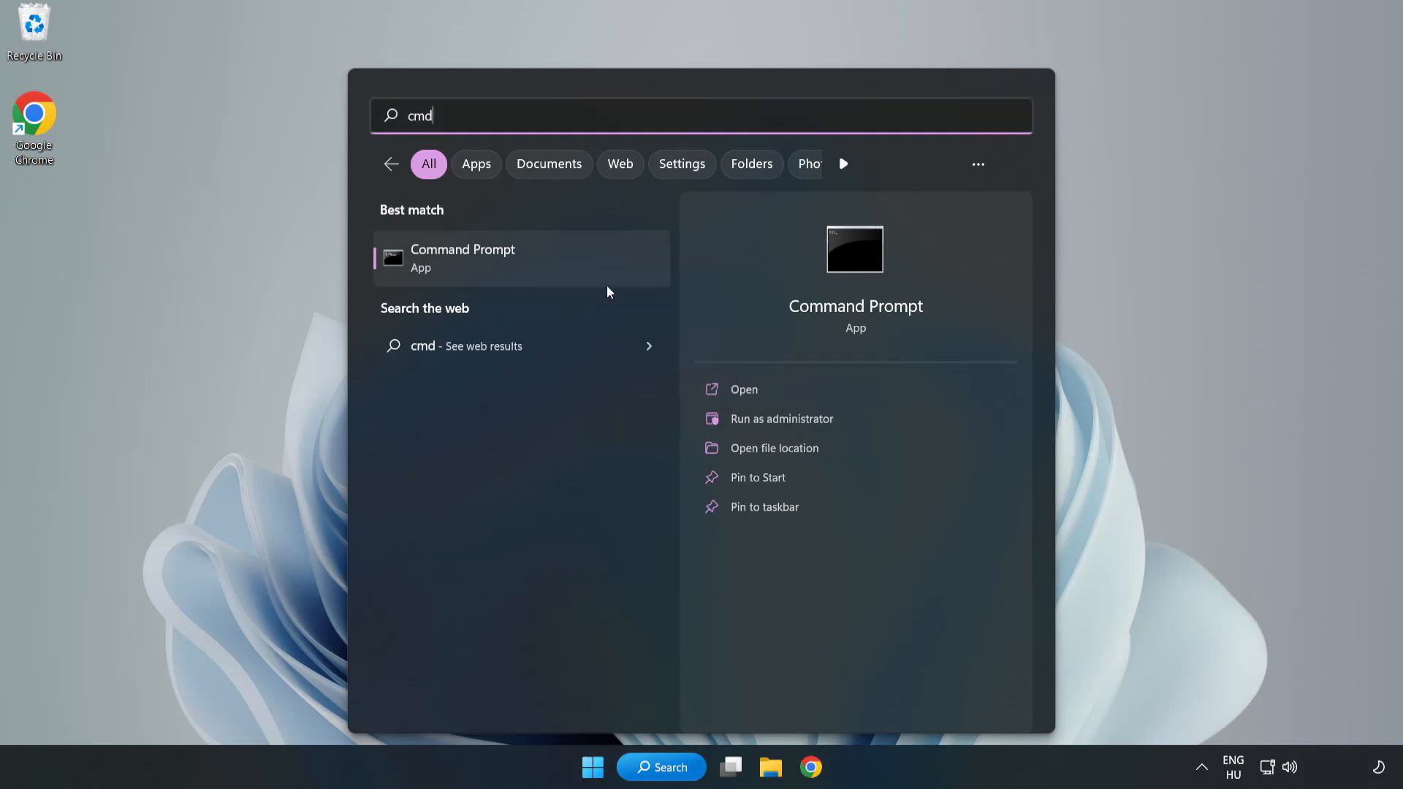
left_click(781, 418)
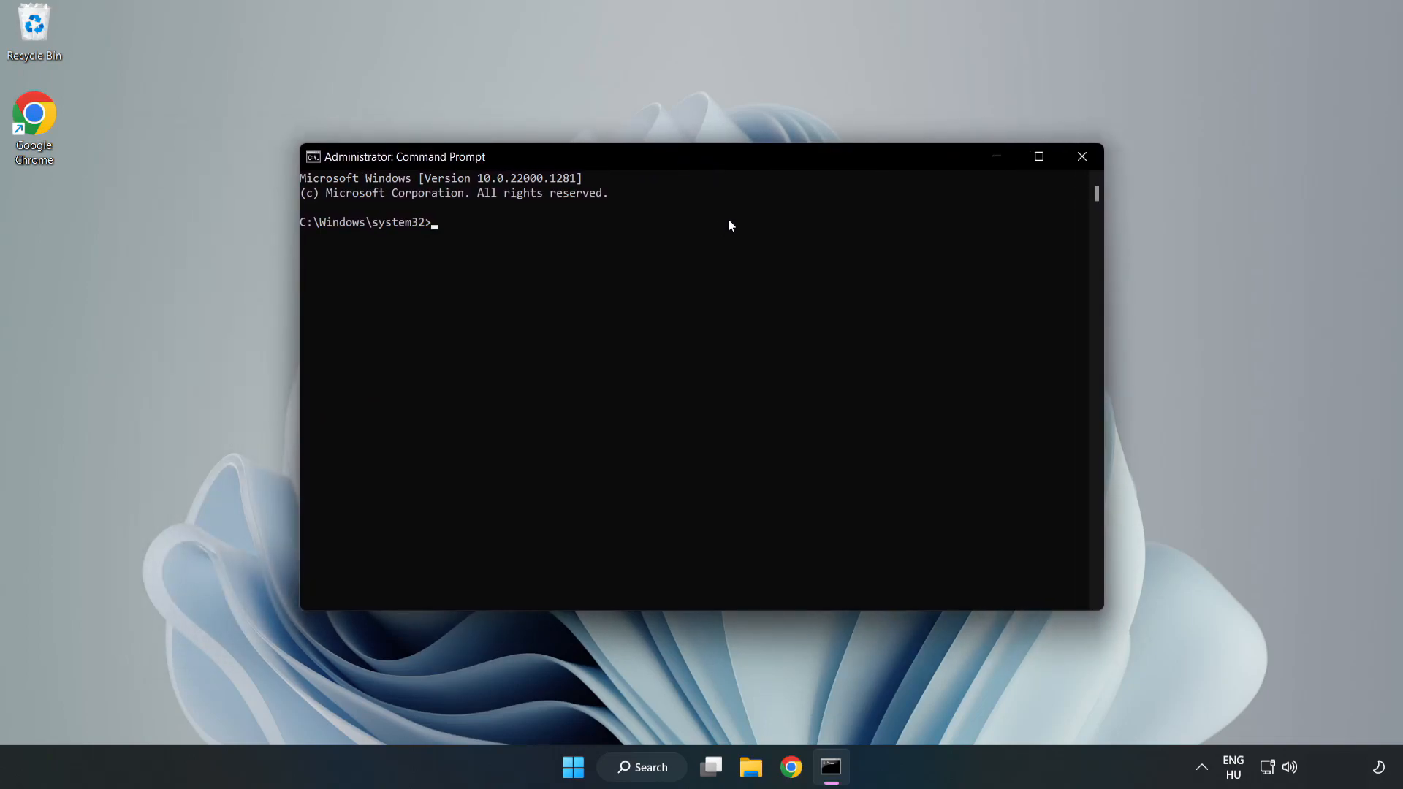
Step: Run sfc /scannow, which completes with no integrity violations found
type("sfc")
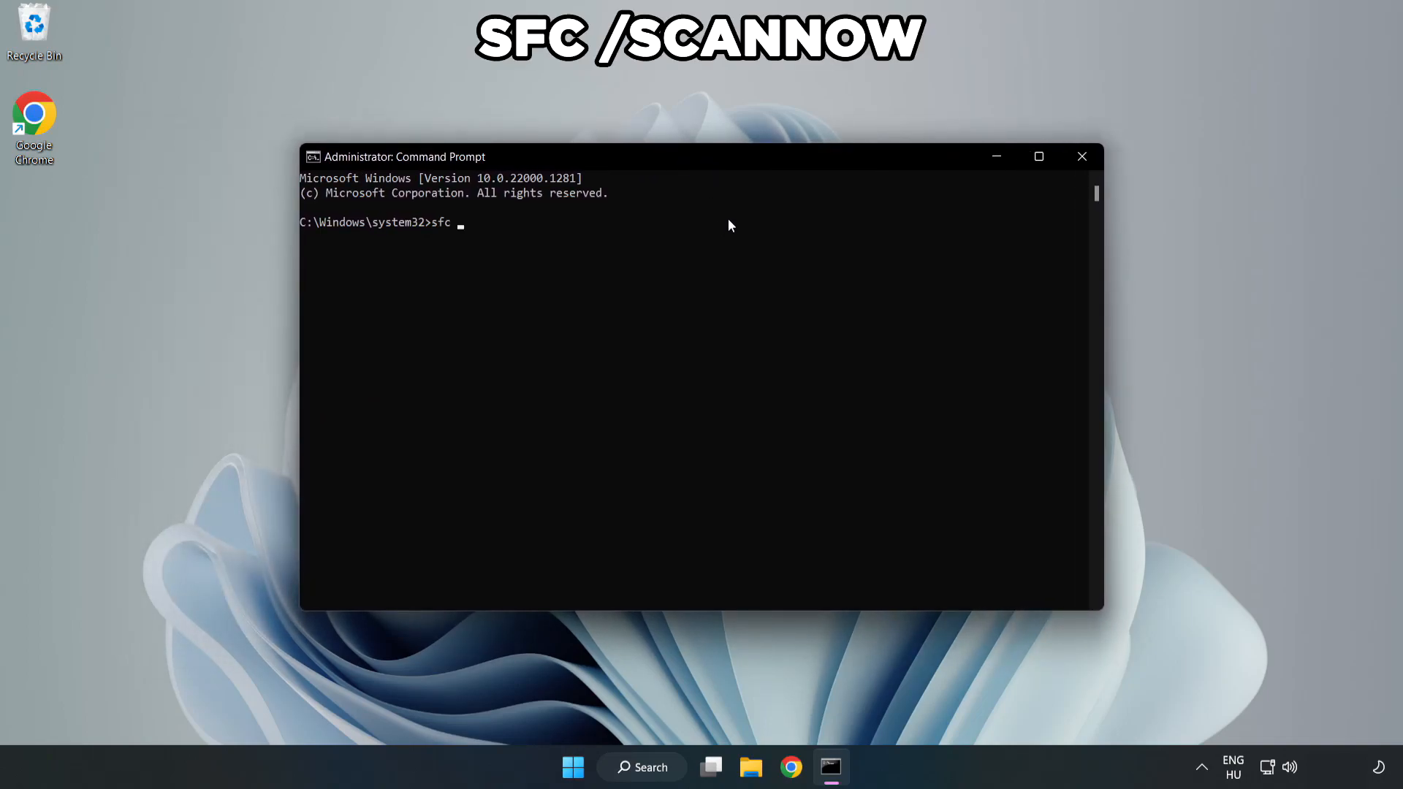
type("/scann")
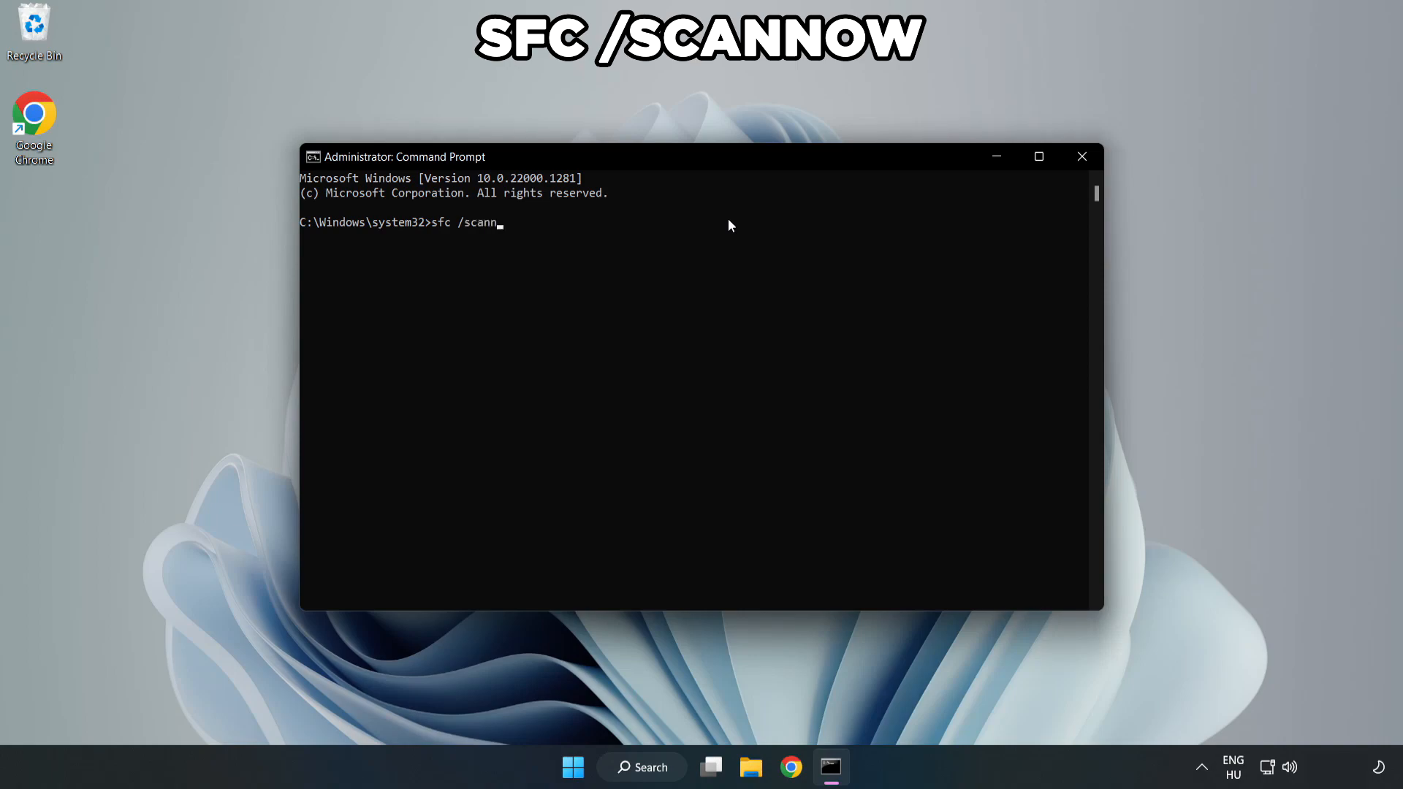
type("ow")
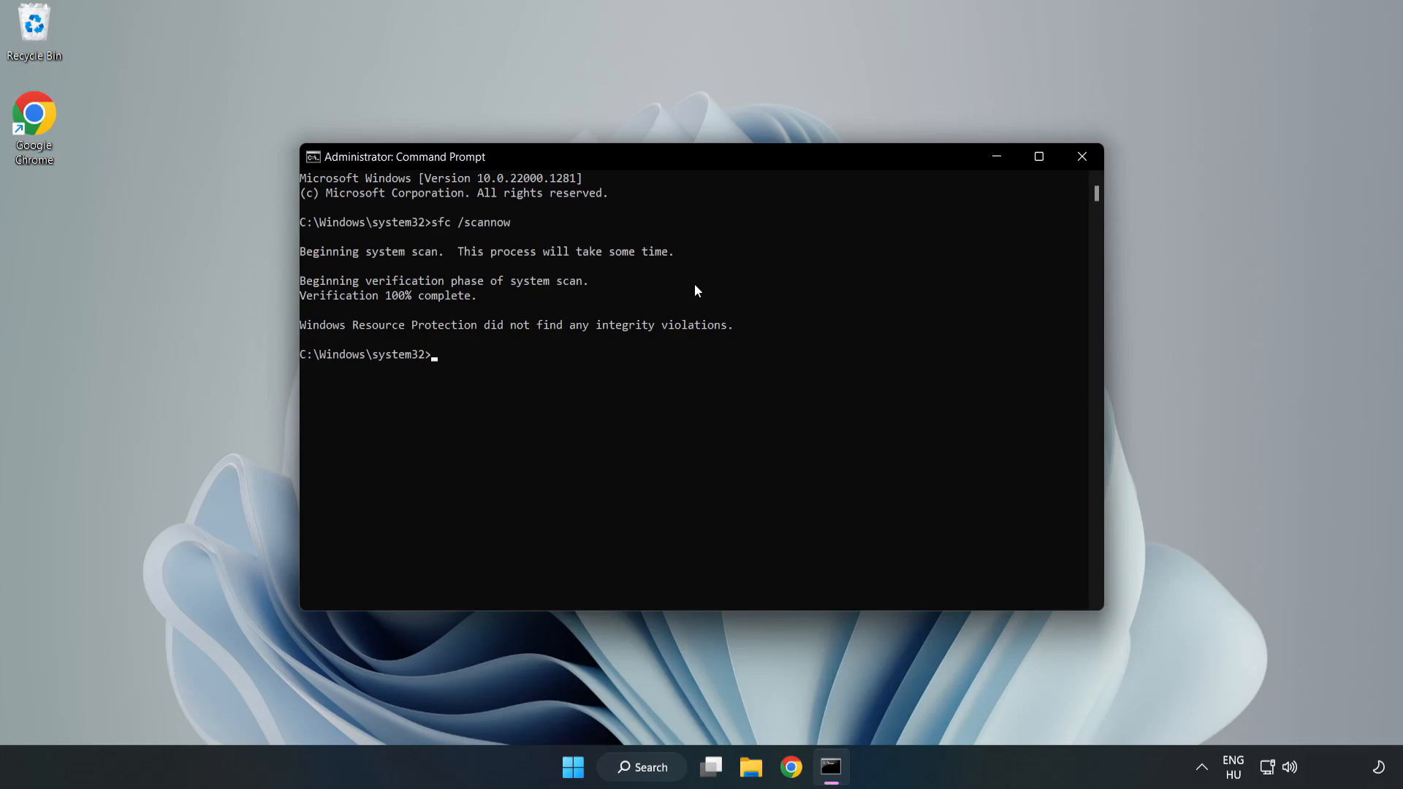
mouse_move(1143, 129)
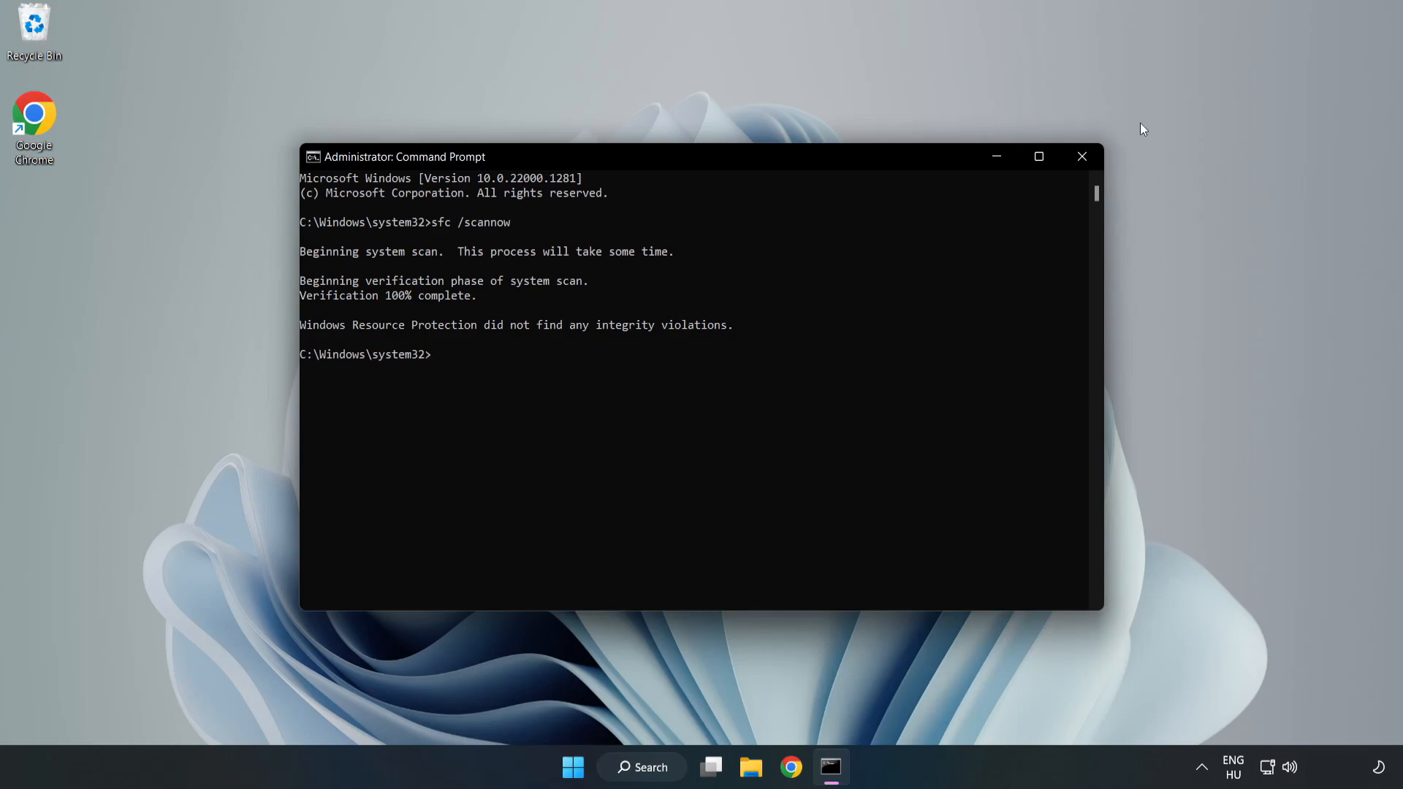
mouse_move(1081, 156)
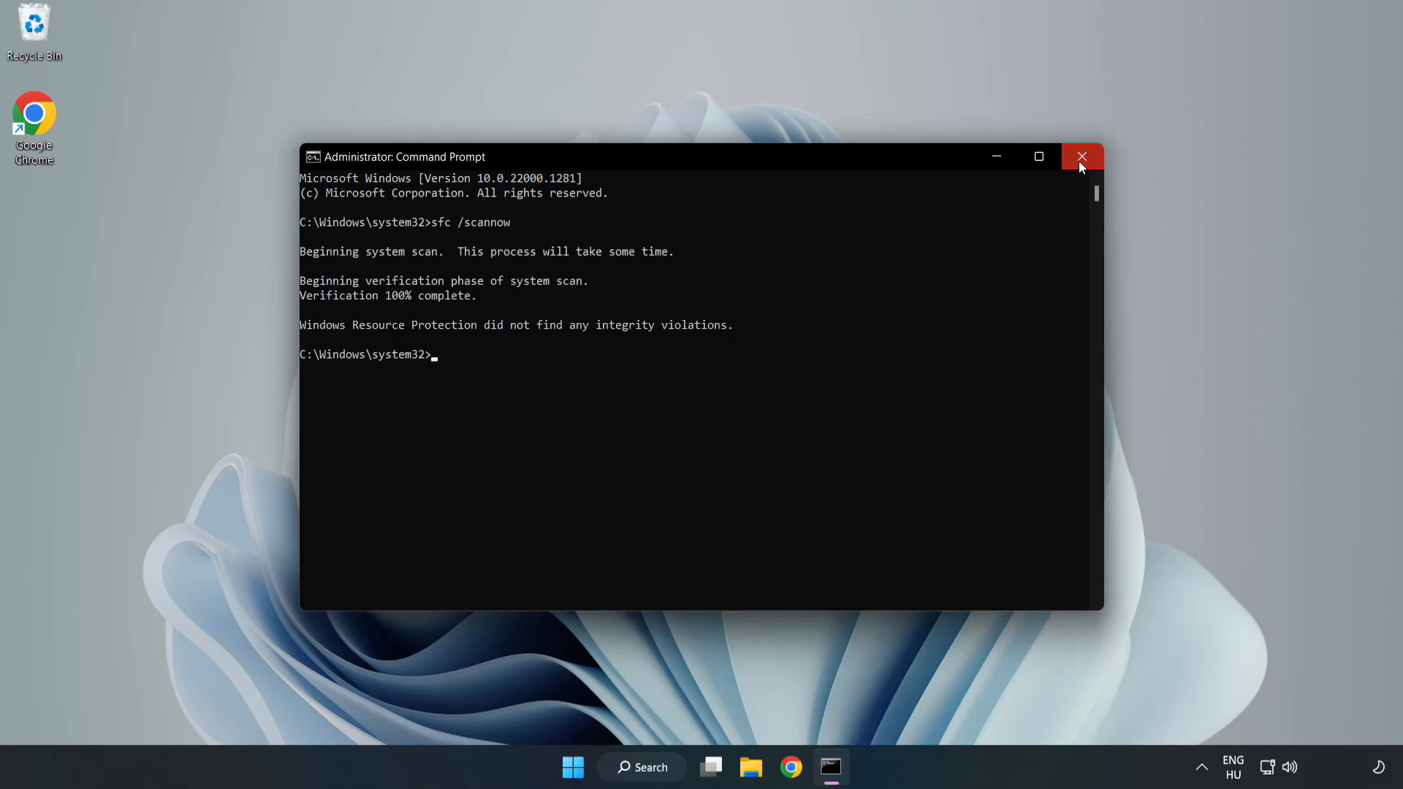
Step: Close Command Prompt and show the Start menu's power options with Restart available
left_click(1081, 156)
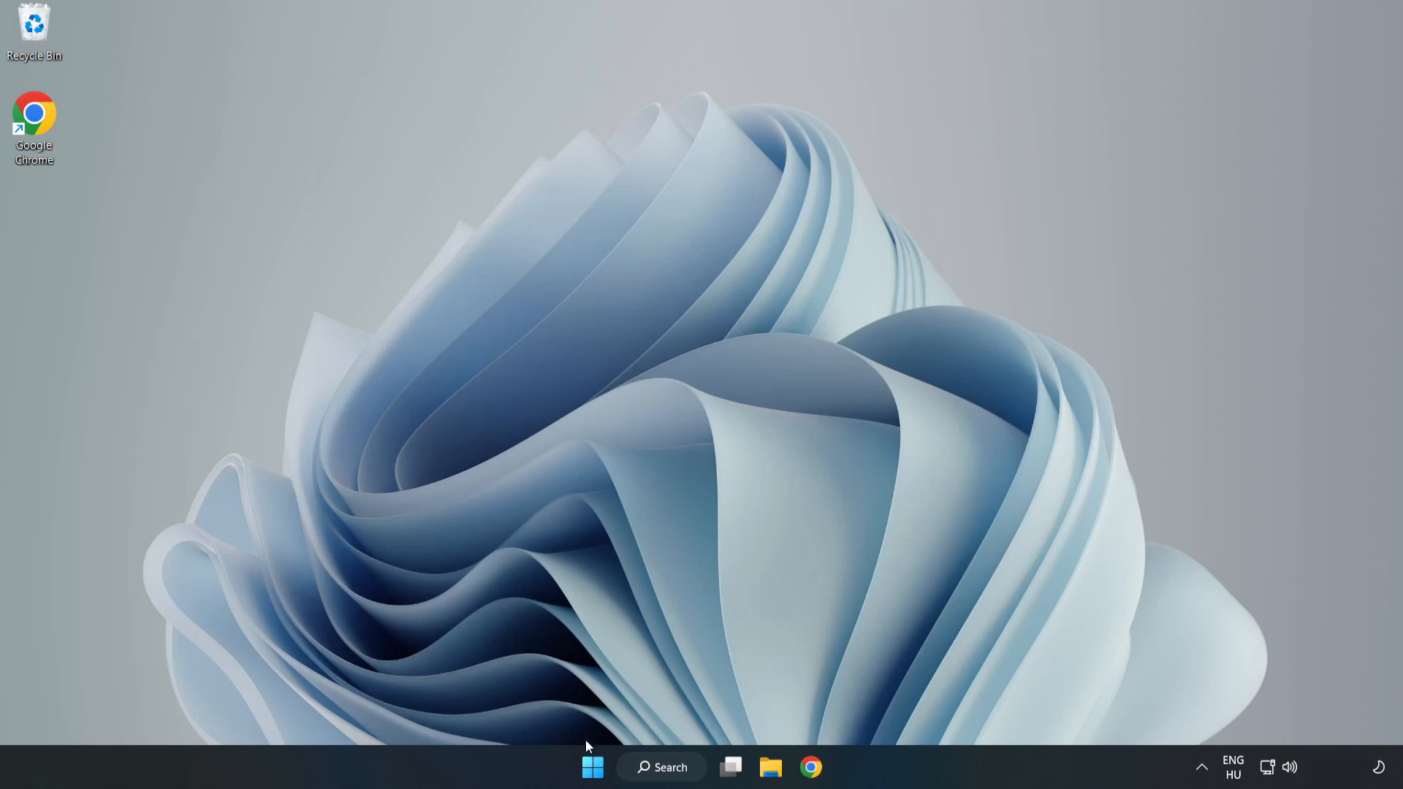
left_click(593, 767)
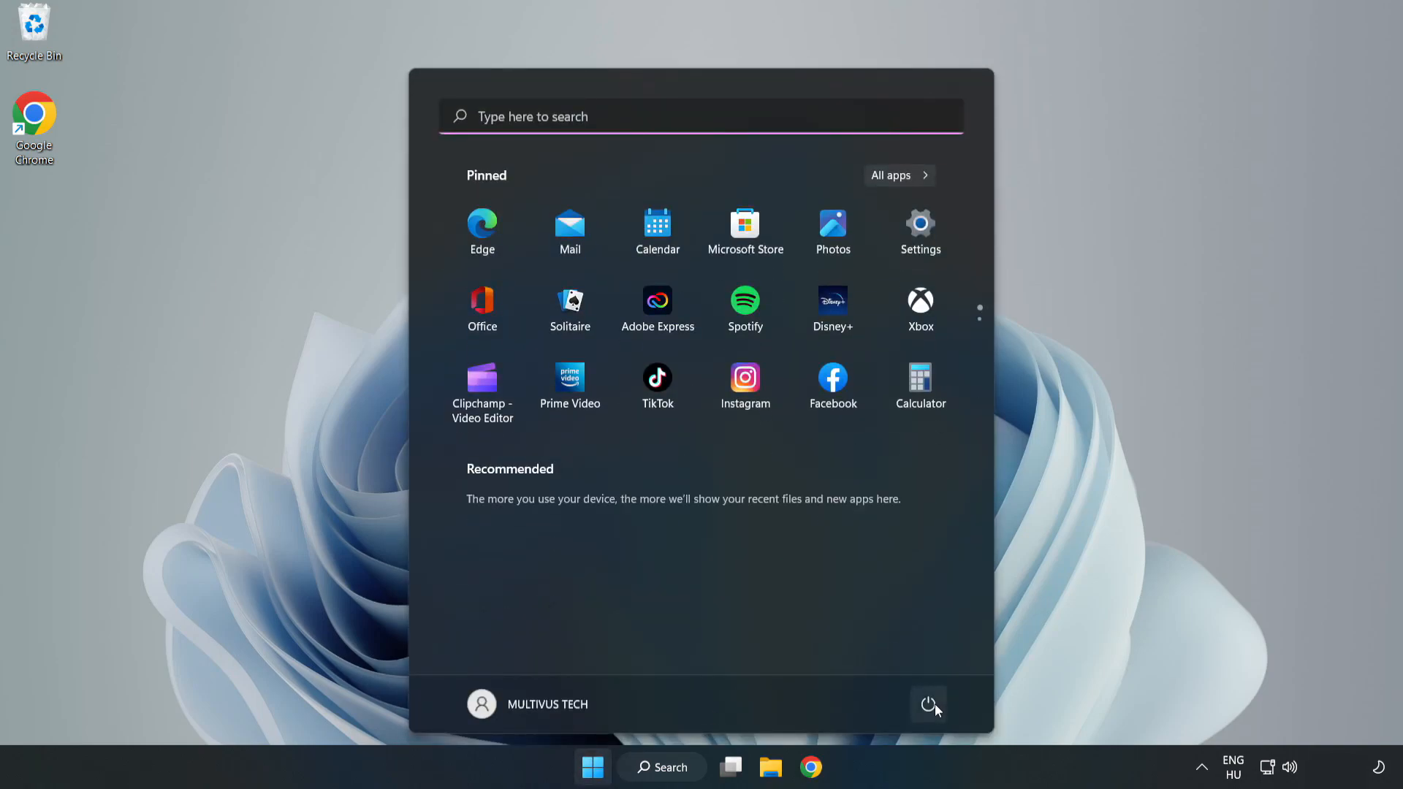
left_click(928, 704)
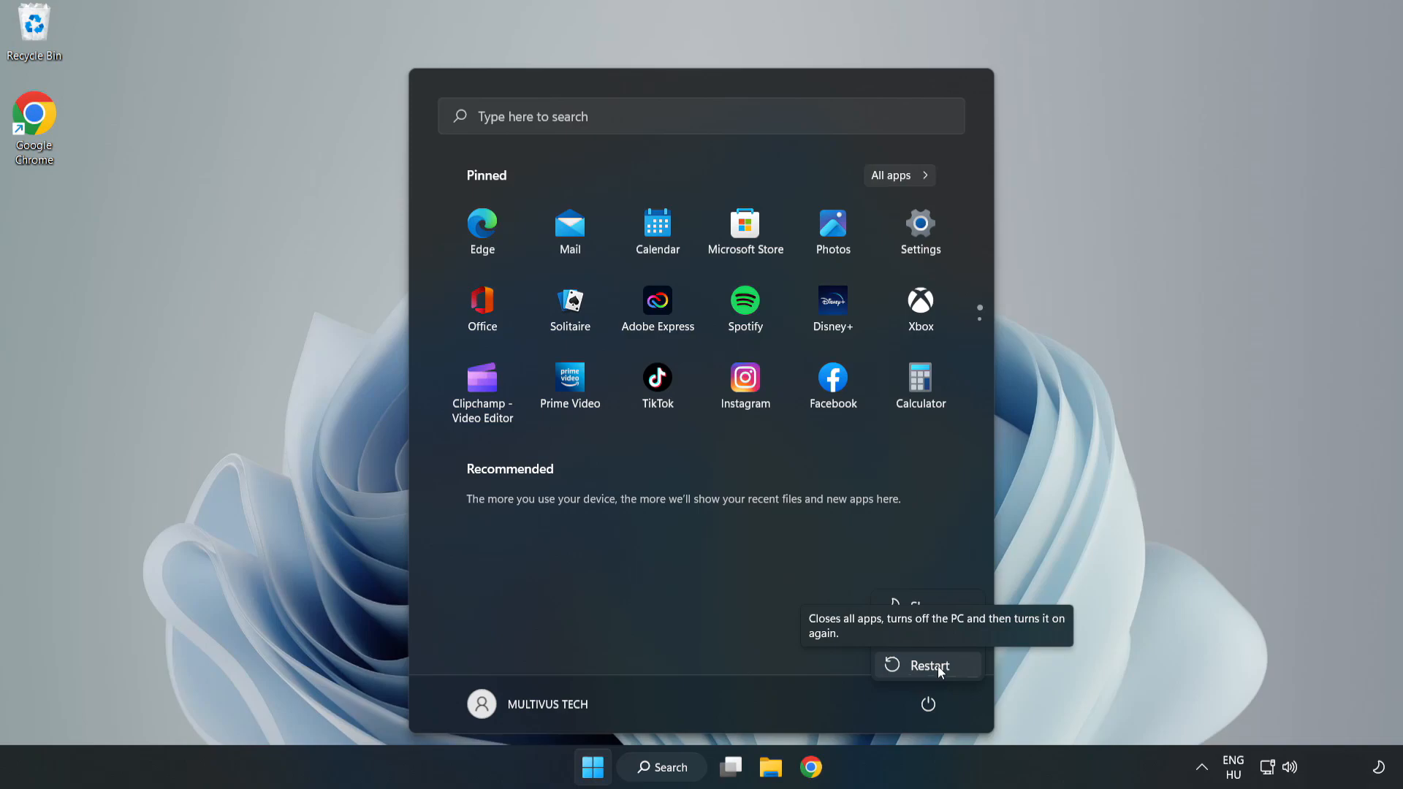